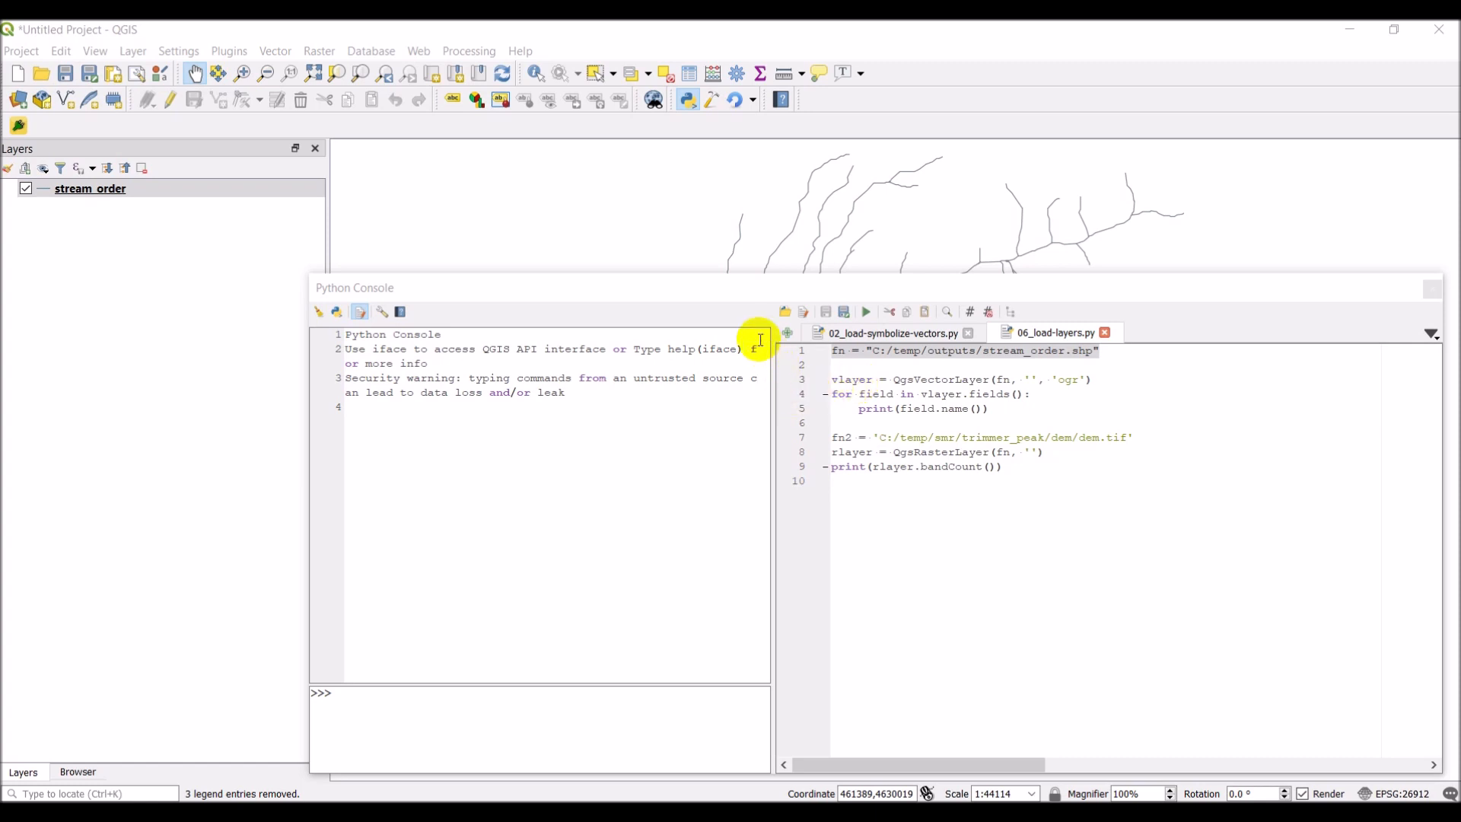
pyautogui.moveTo(746, 331)
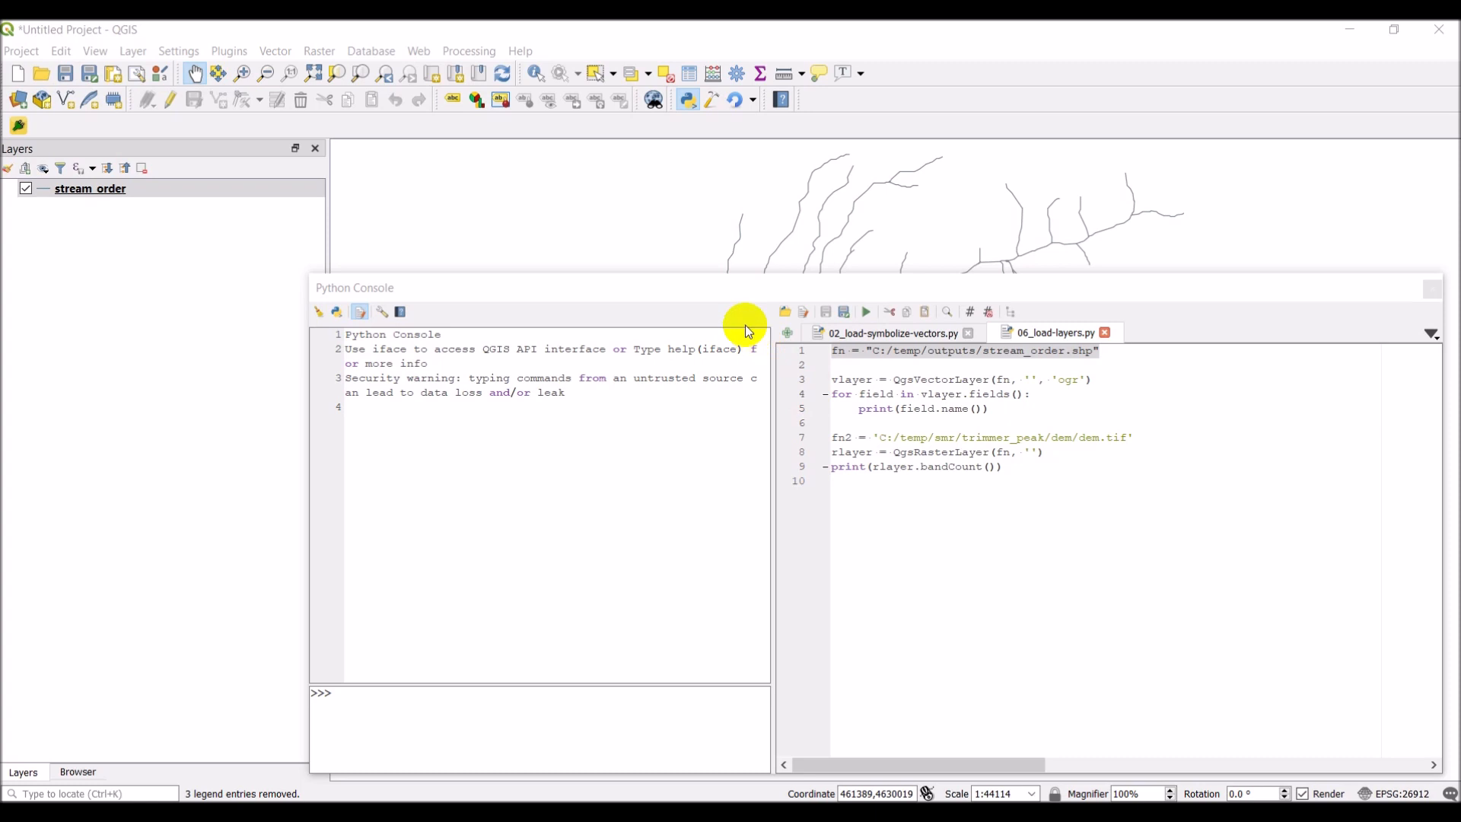
pyautogui.moveTo(716, 296)
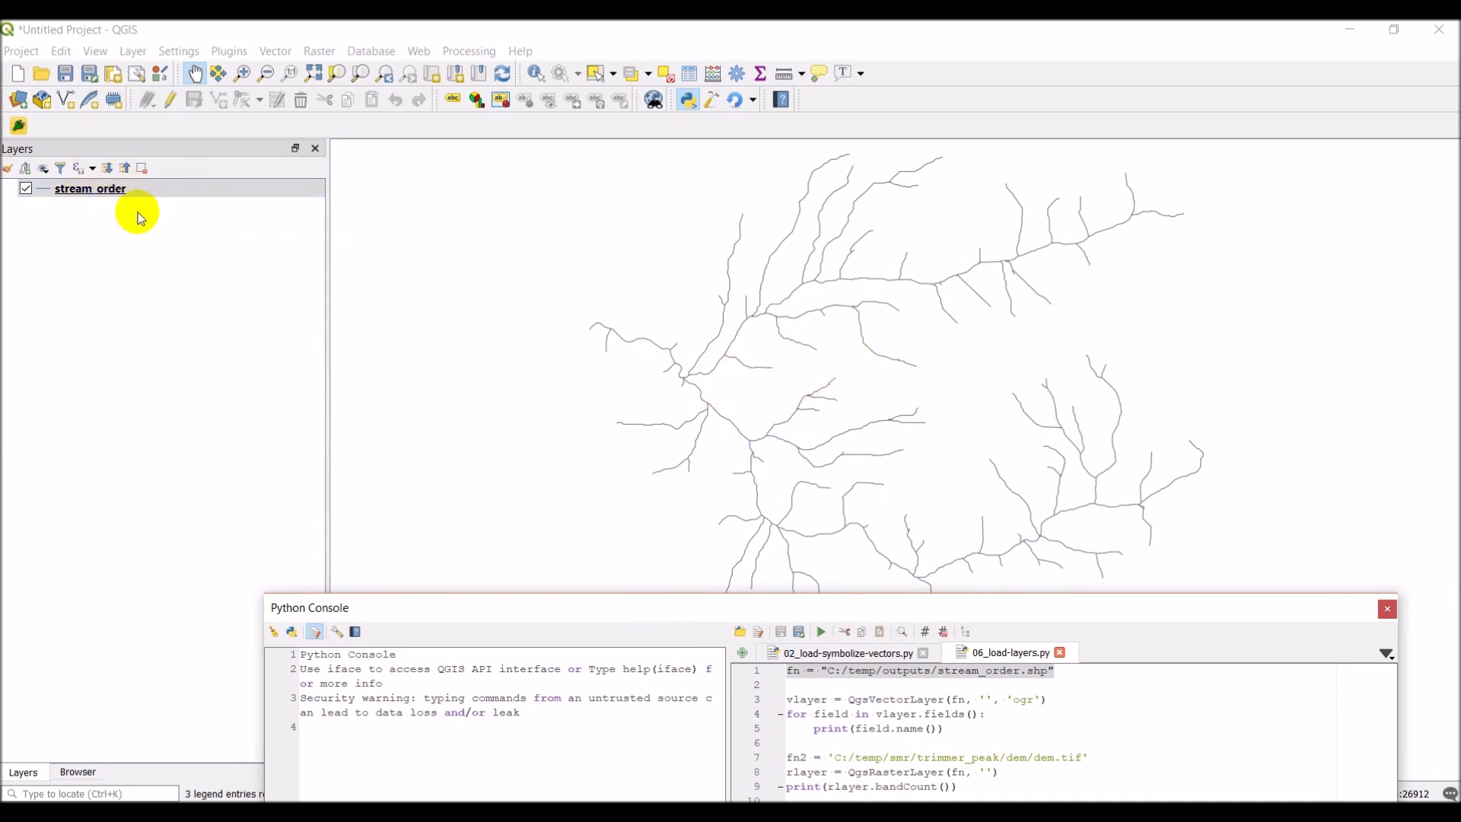
pyautogui.moveTo(626, 606)
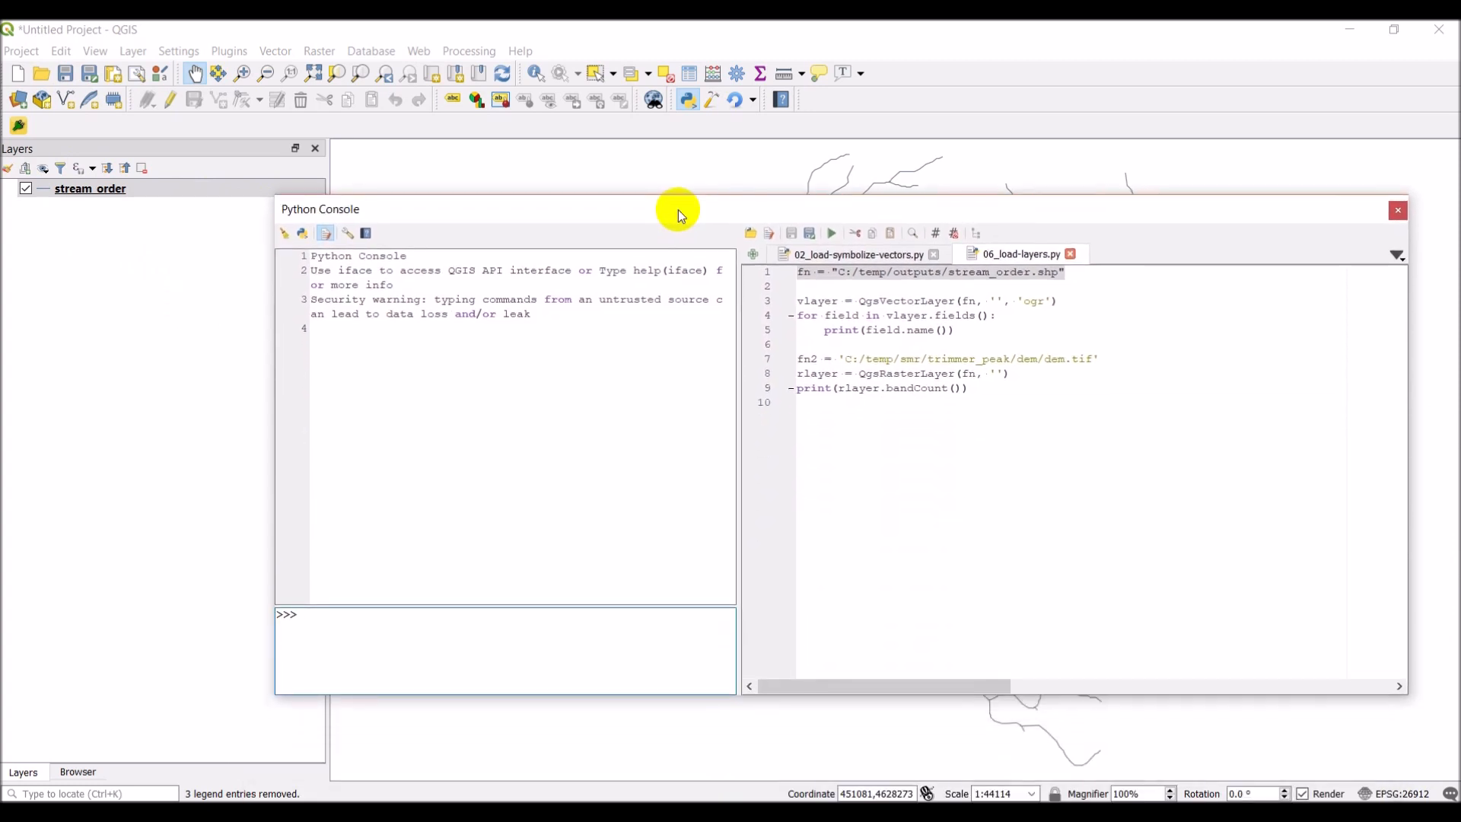
# Open a new Untitled-2 script and paste the fn stream_order.shp path as line one
pyautogui.click(91, 188)
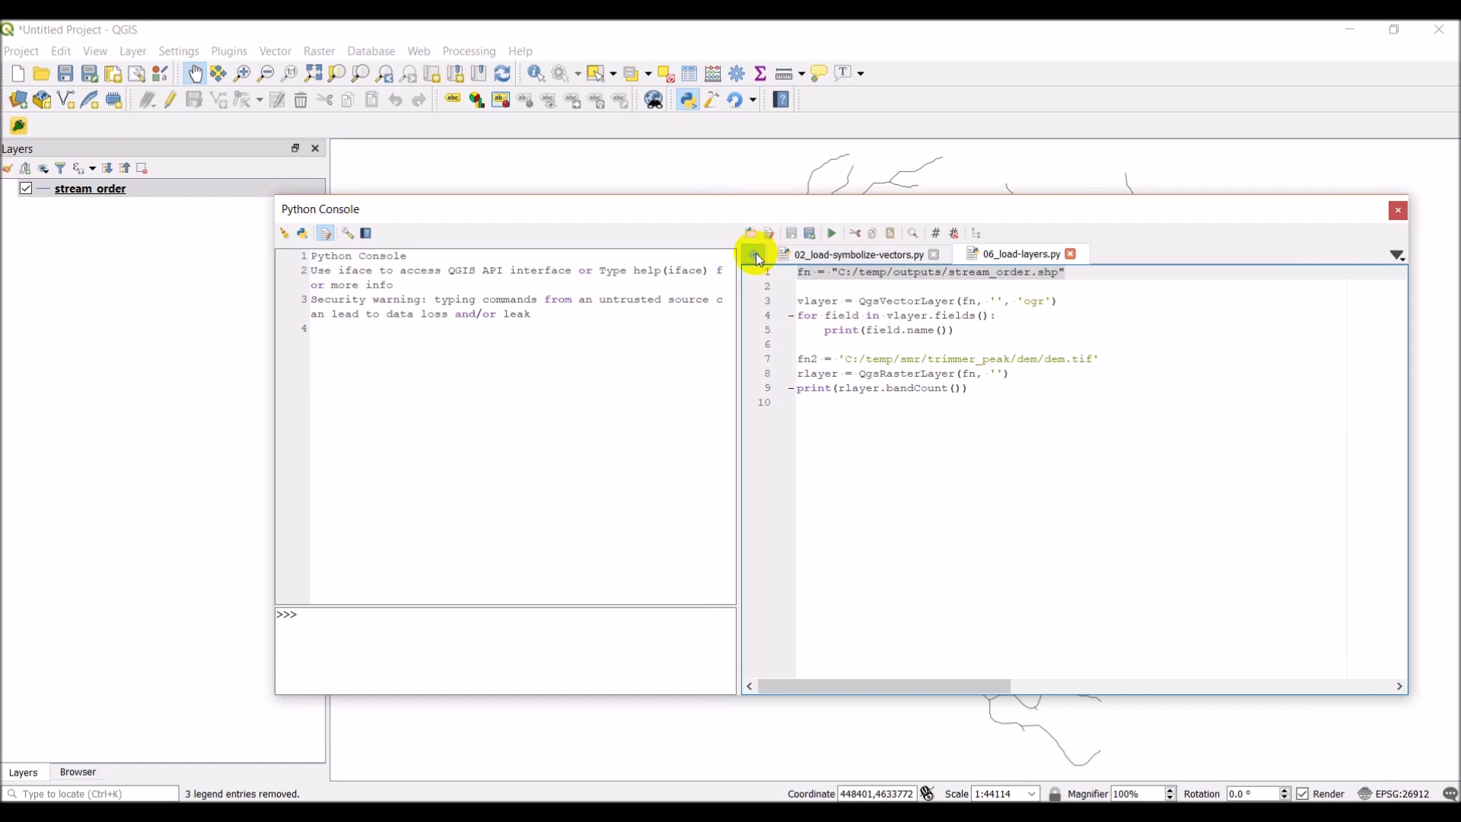
pyautogui.click(752, 255)
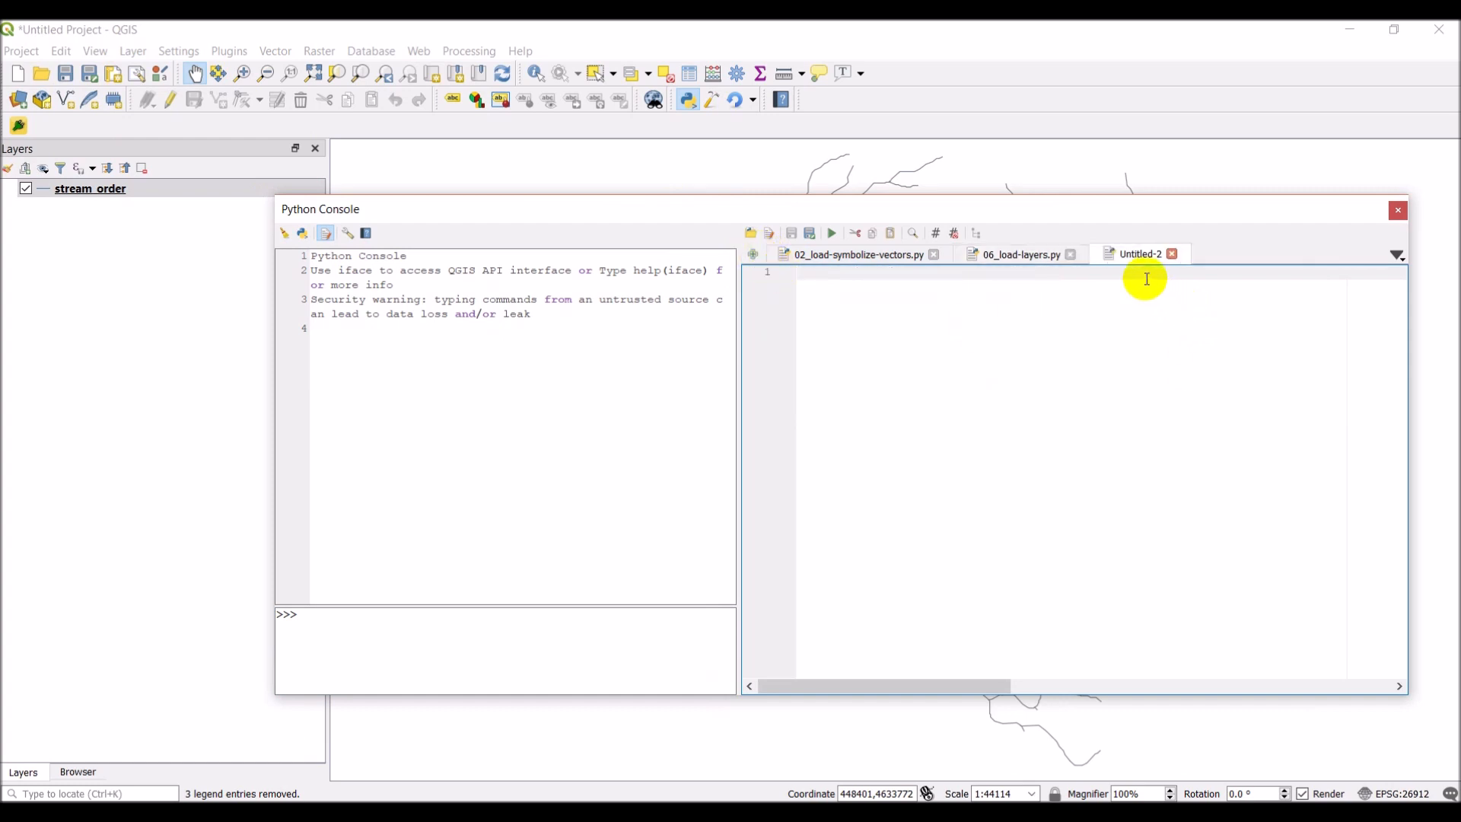
pyautogui.moveTo(228, 50)
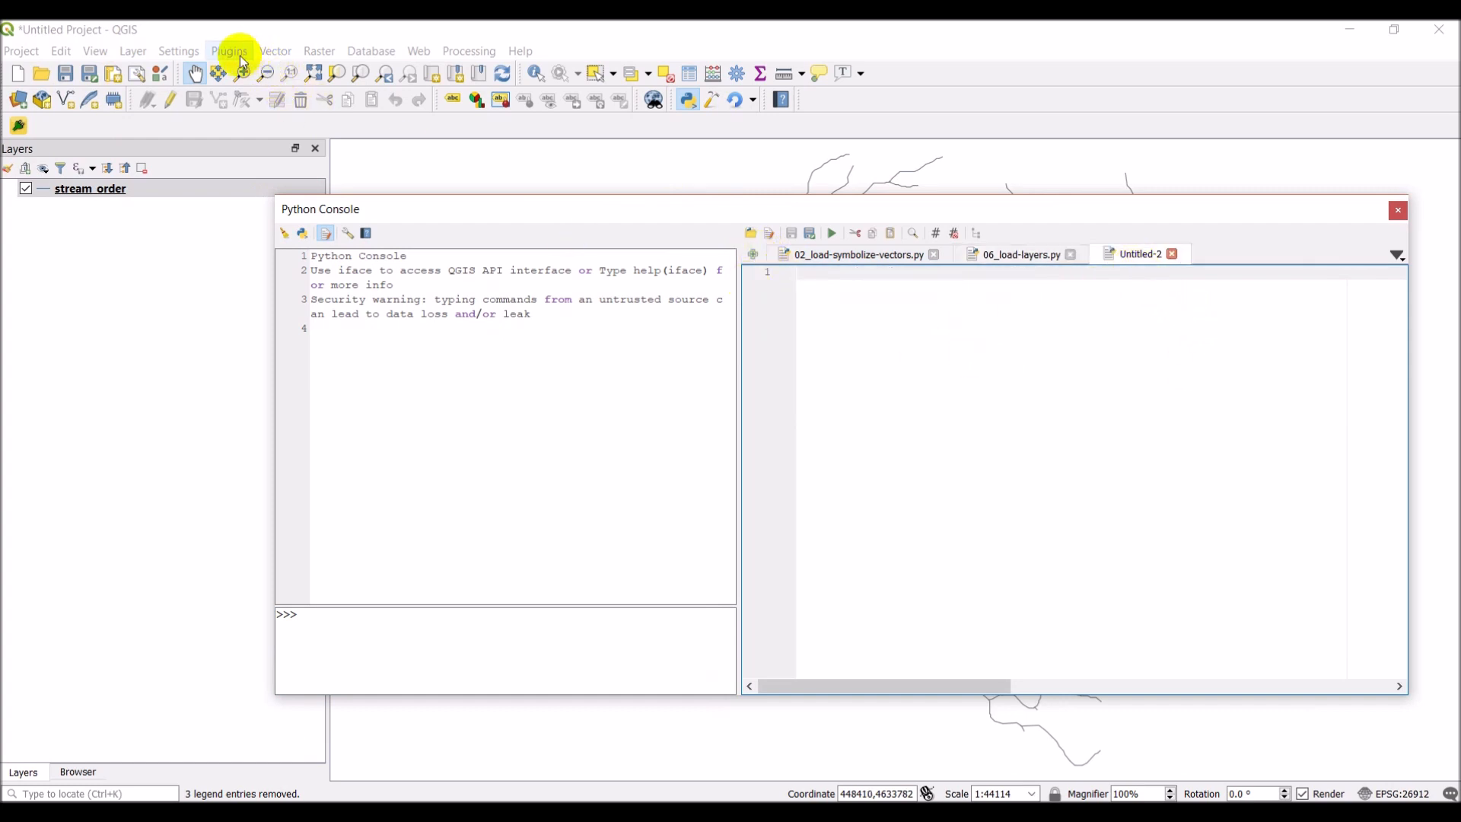
pyautogui.click(228, 50)
pyautogui.write("fn = 'c:/temp/outputs/stream_order.shp'")
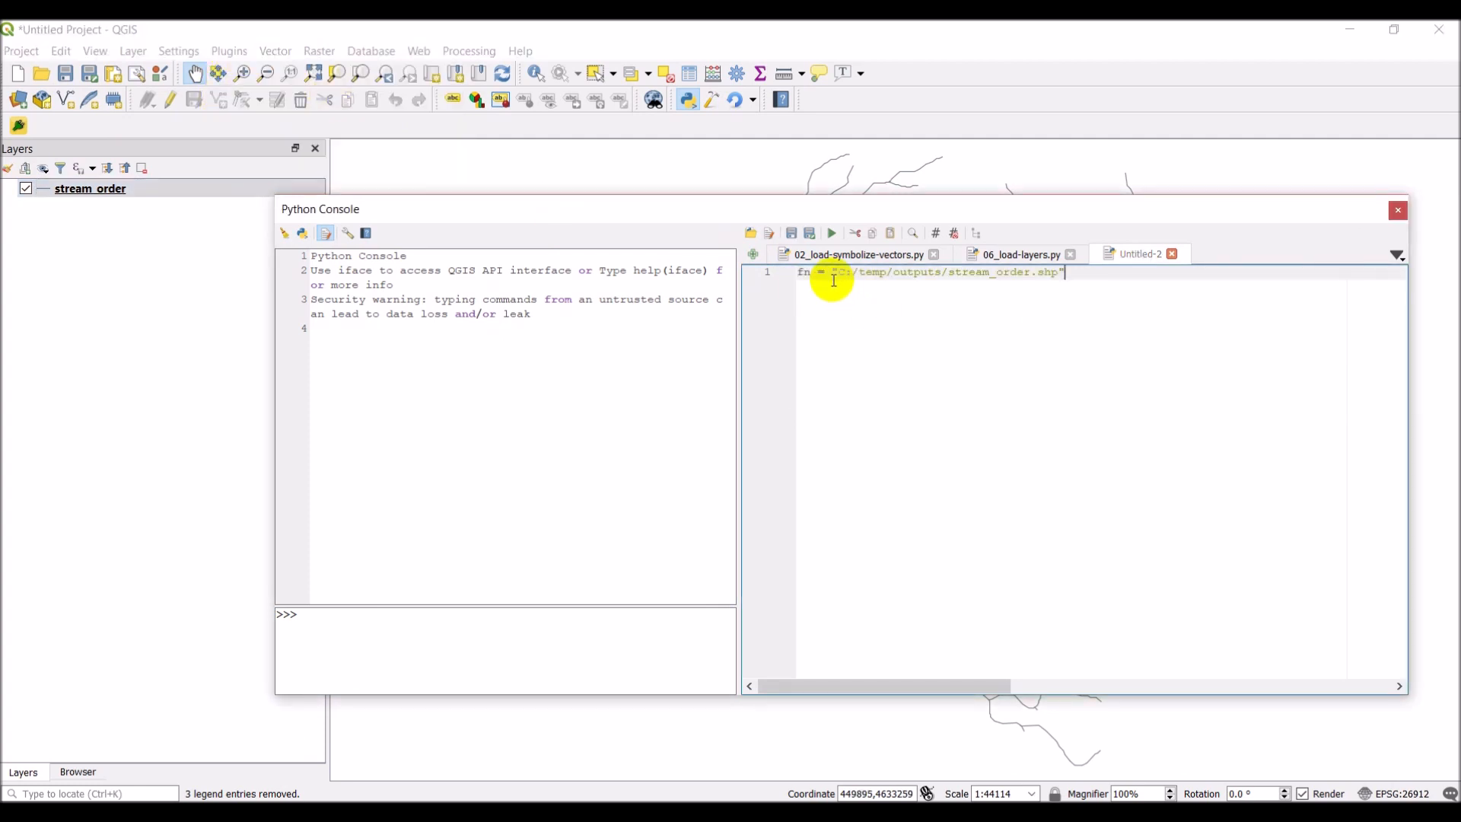
# Add layer = QgsVectorLayer(fn, '', 'ogr') on line 2 and start a # comment below
pyautogui.press('Return')
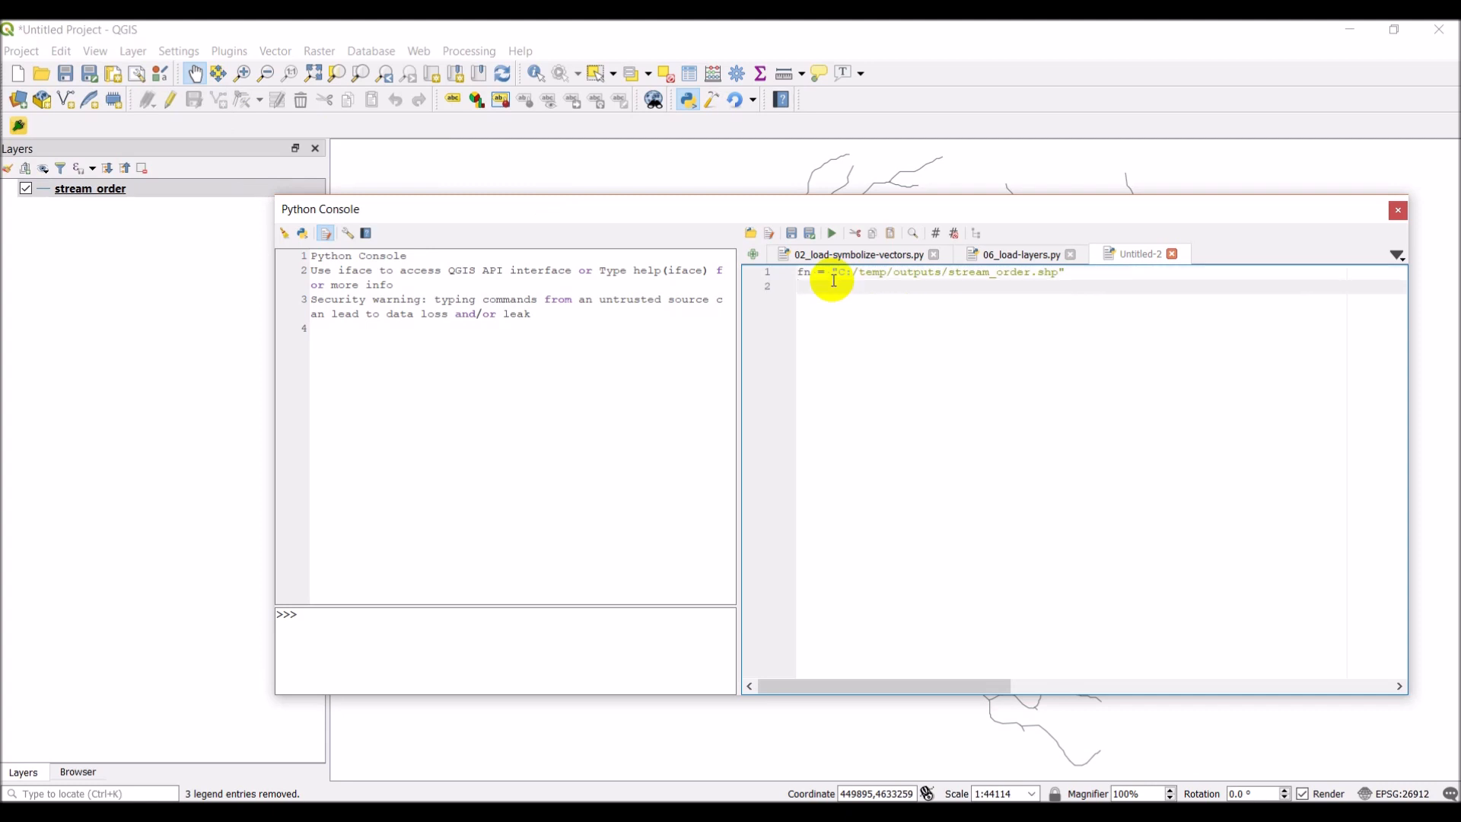
pyautogui.write('layer')
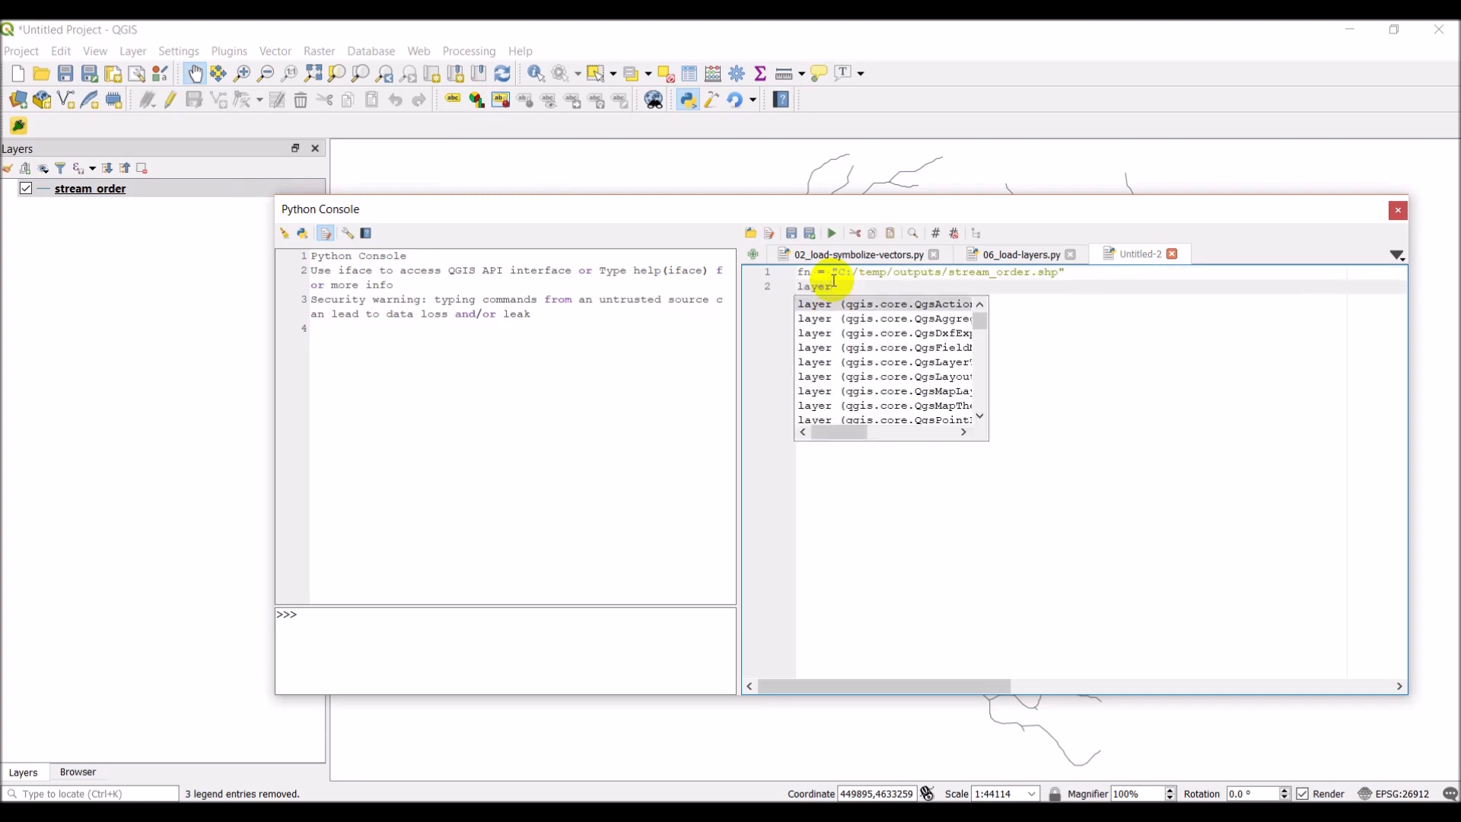
pyautogui.write('QgsVectorLayer(')
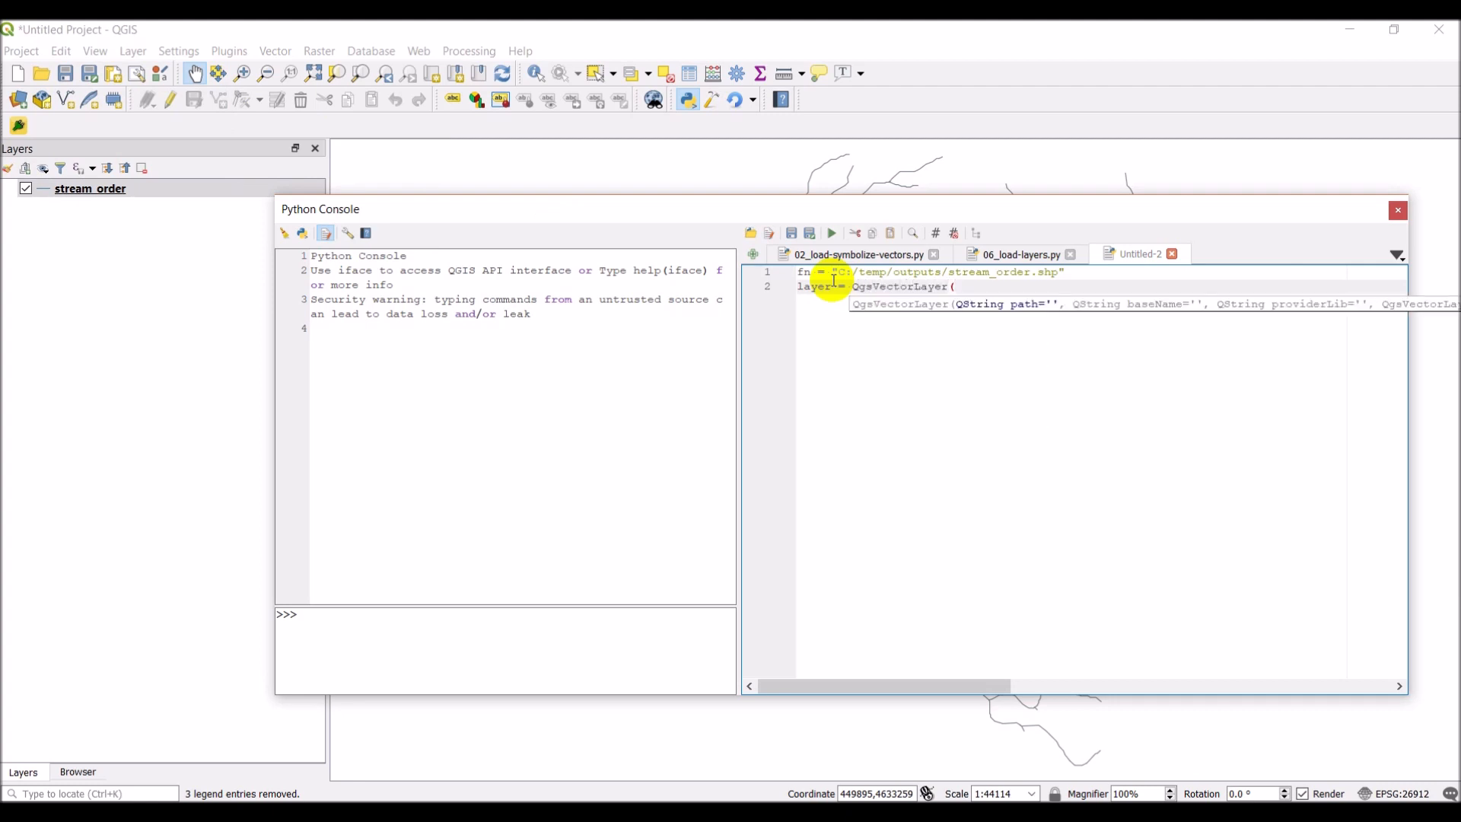
pyautogui.write("fn, '',")
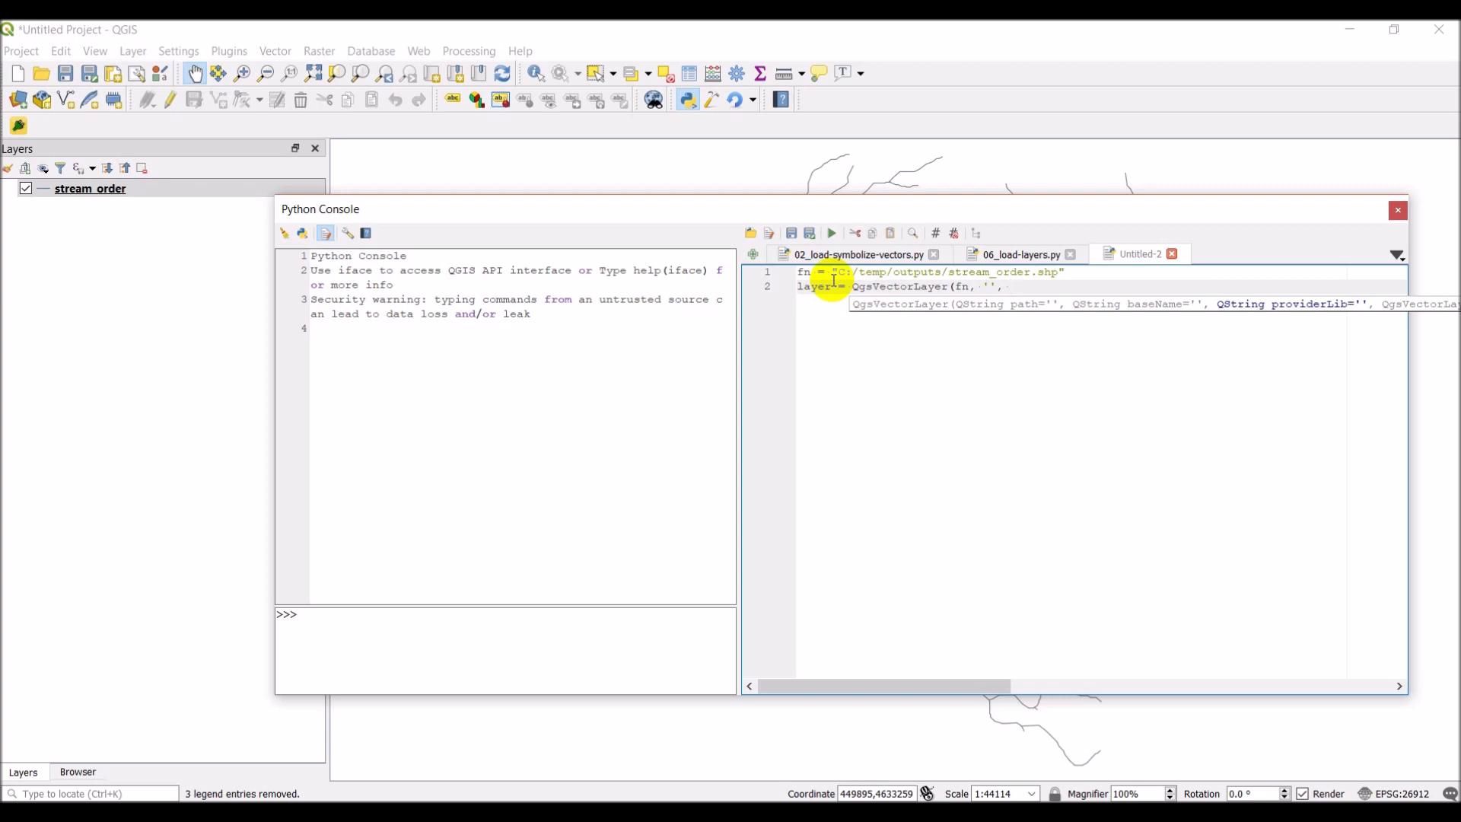
pyautogui.write("'ogr;")
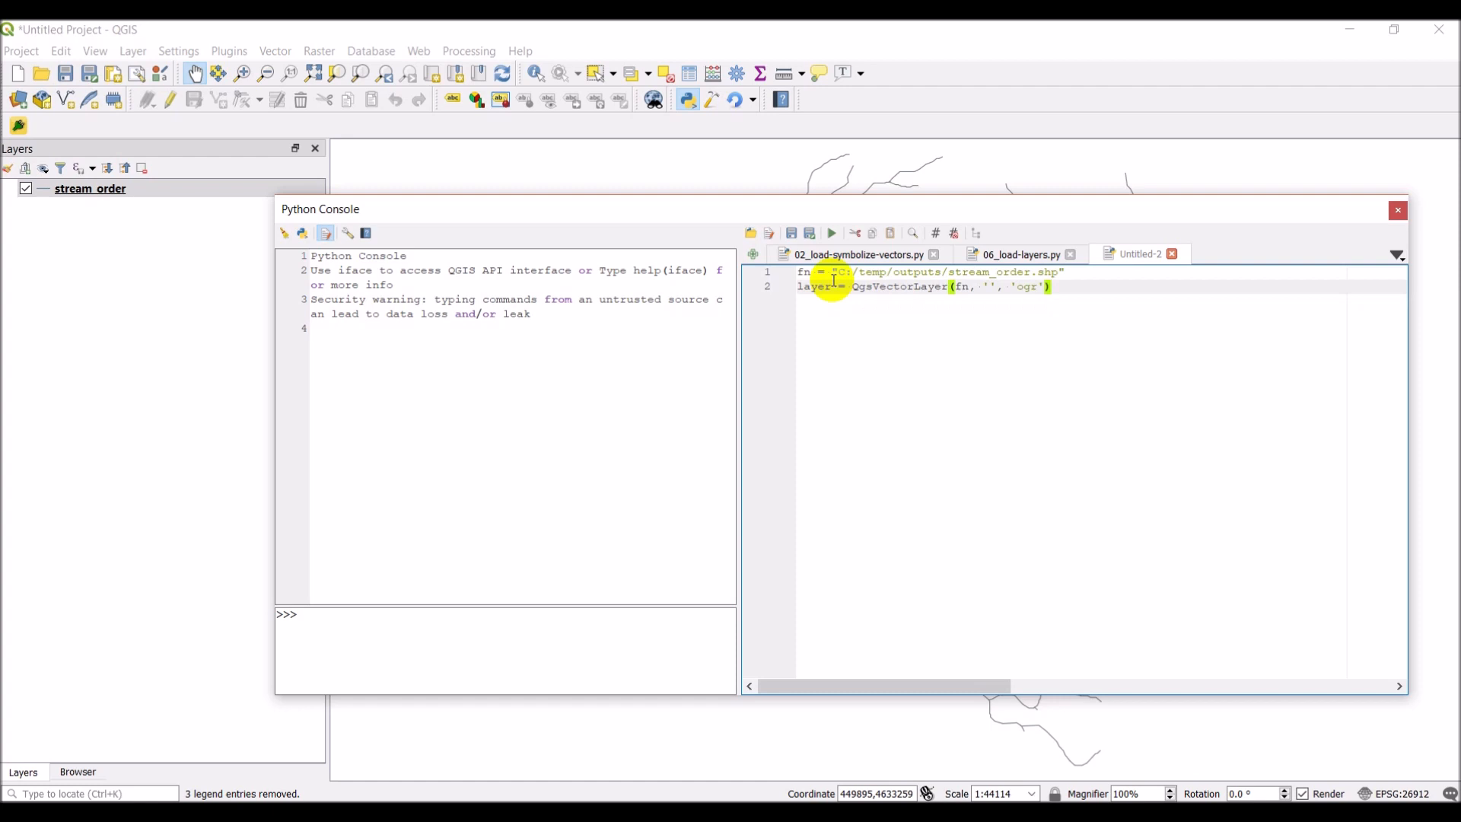
pyautogui.press('Return')
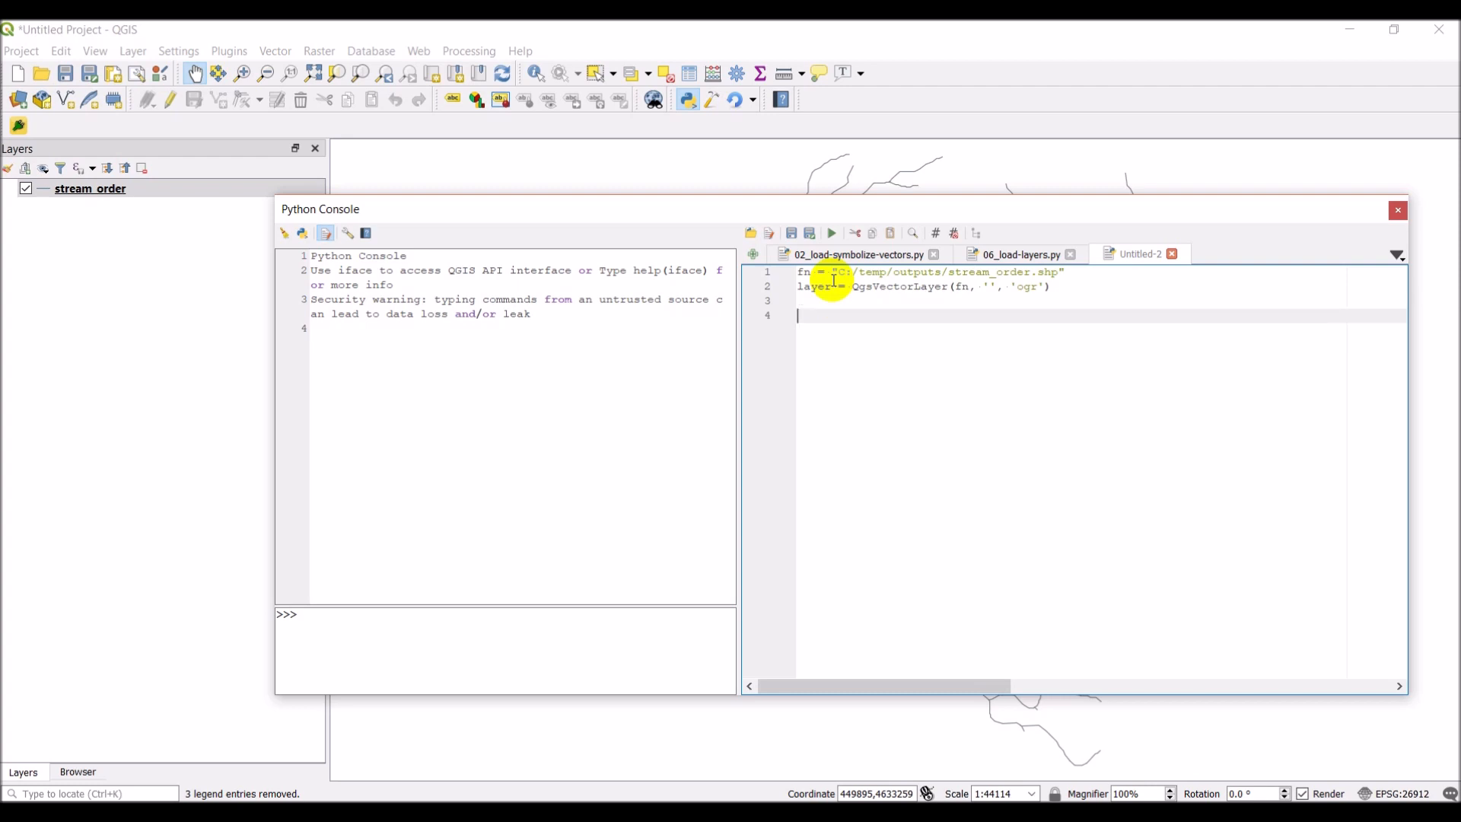
pyautogui.write('#')
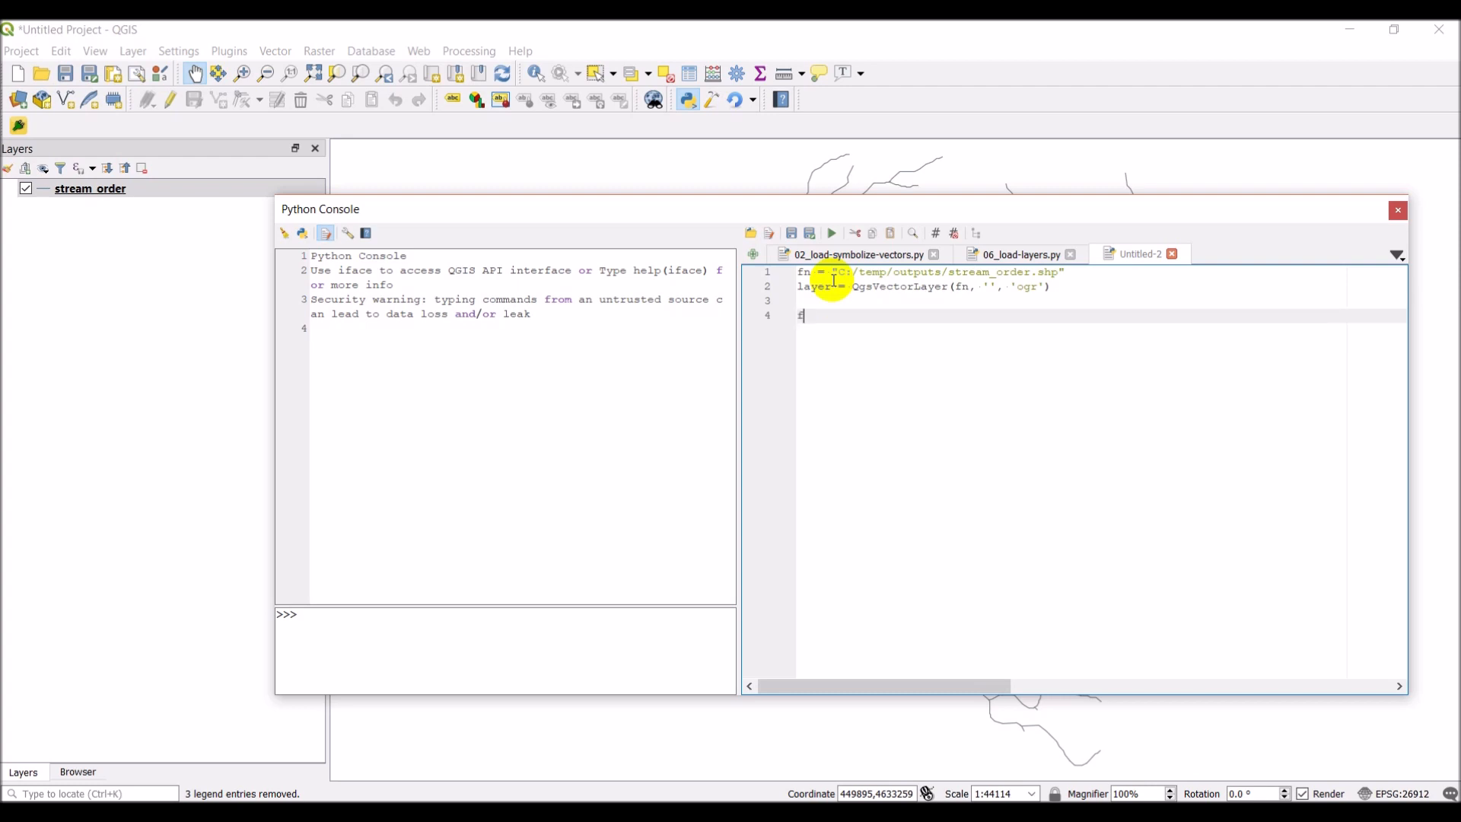
# Add fc = layer.featureCount() and begin a 'for' line beneath it
pyautogui.write('c')
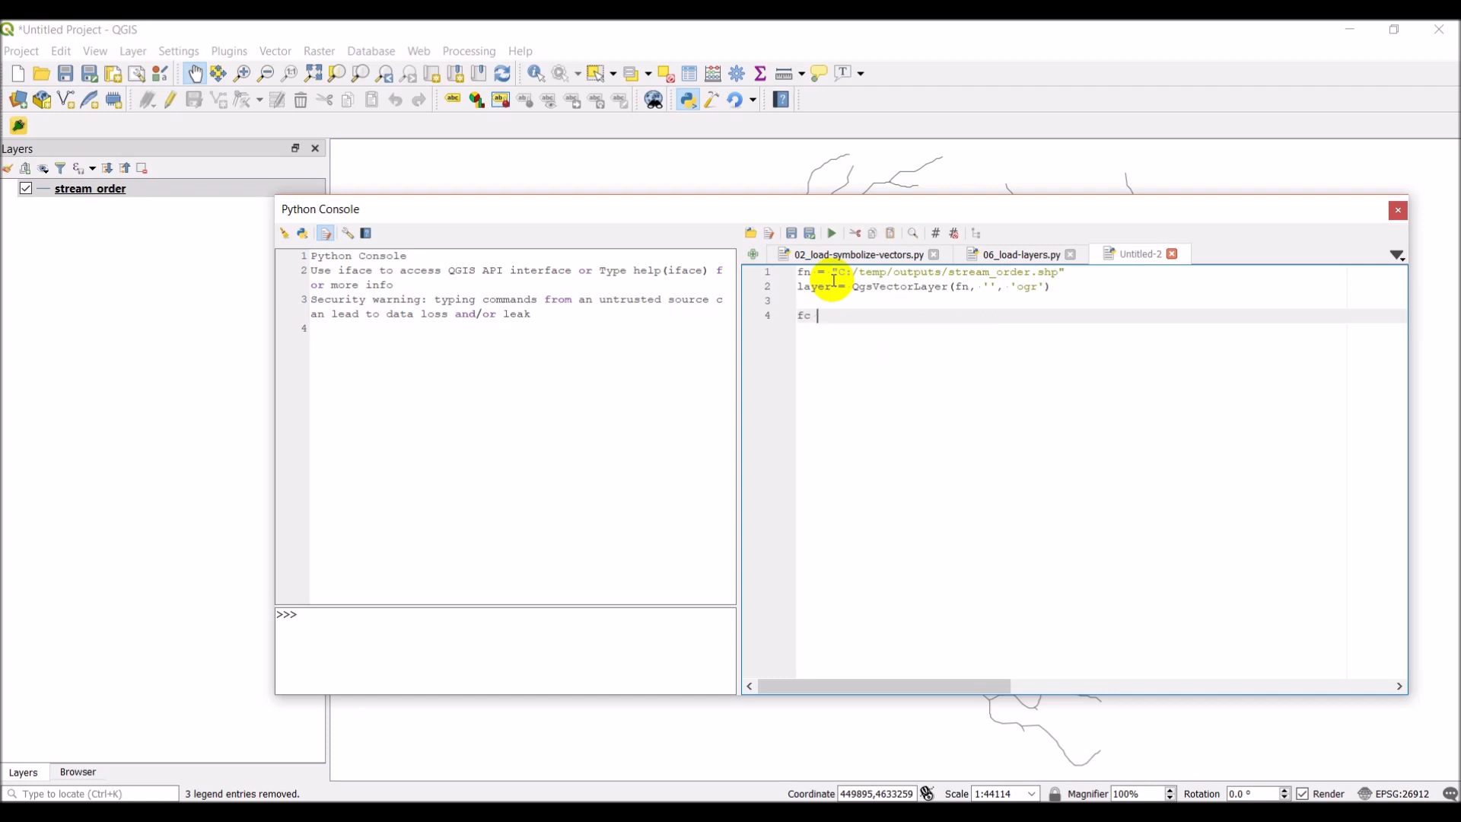
pyautogui.write('= 1')
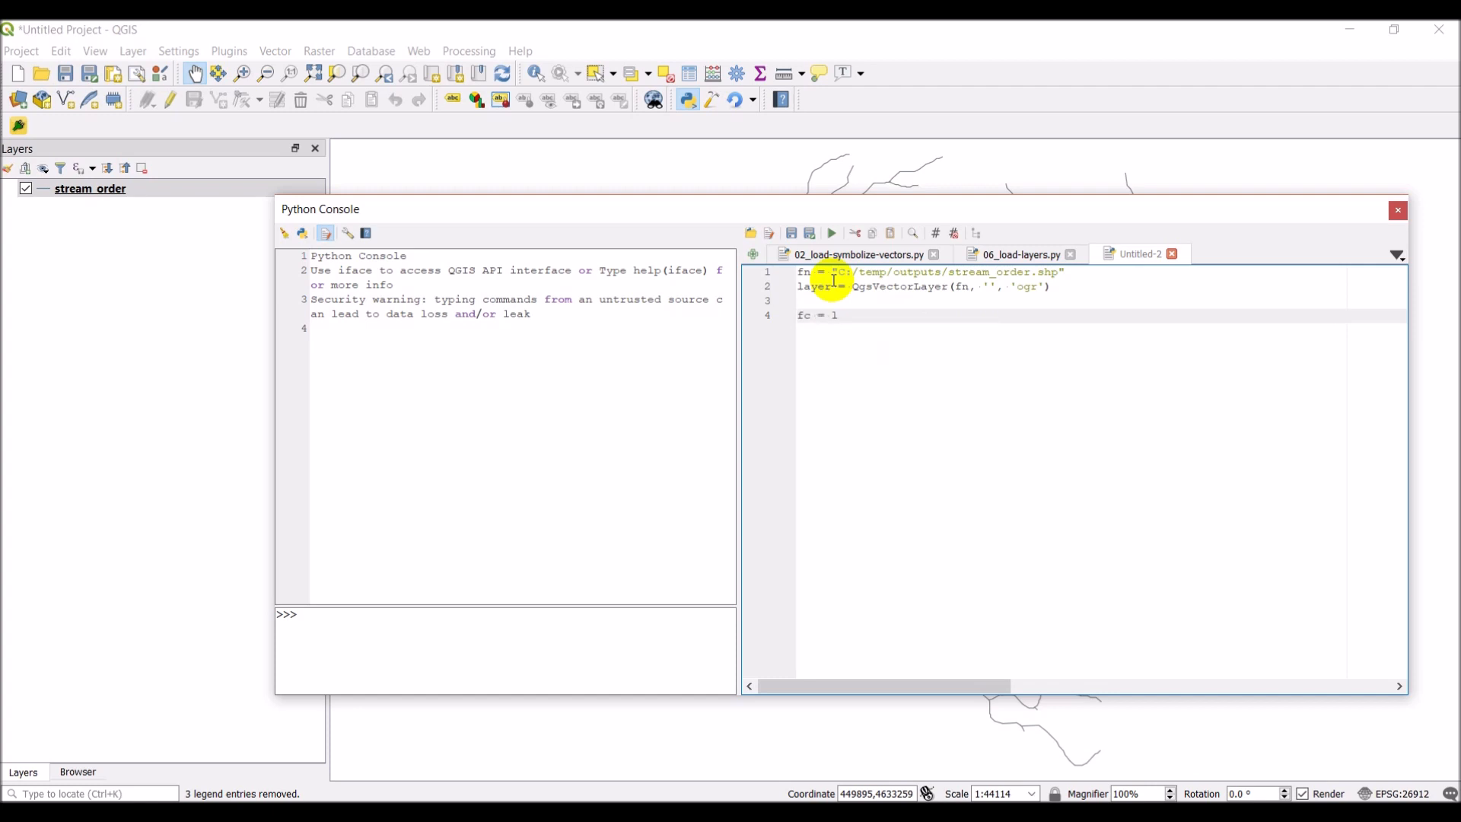
pyautogui.write('layer.')
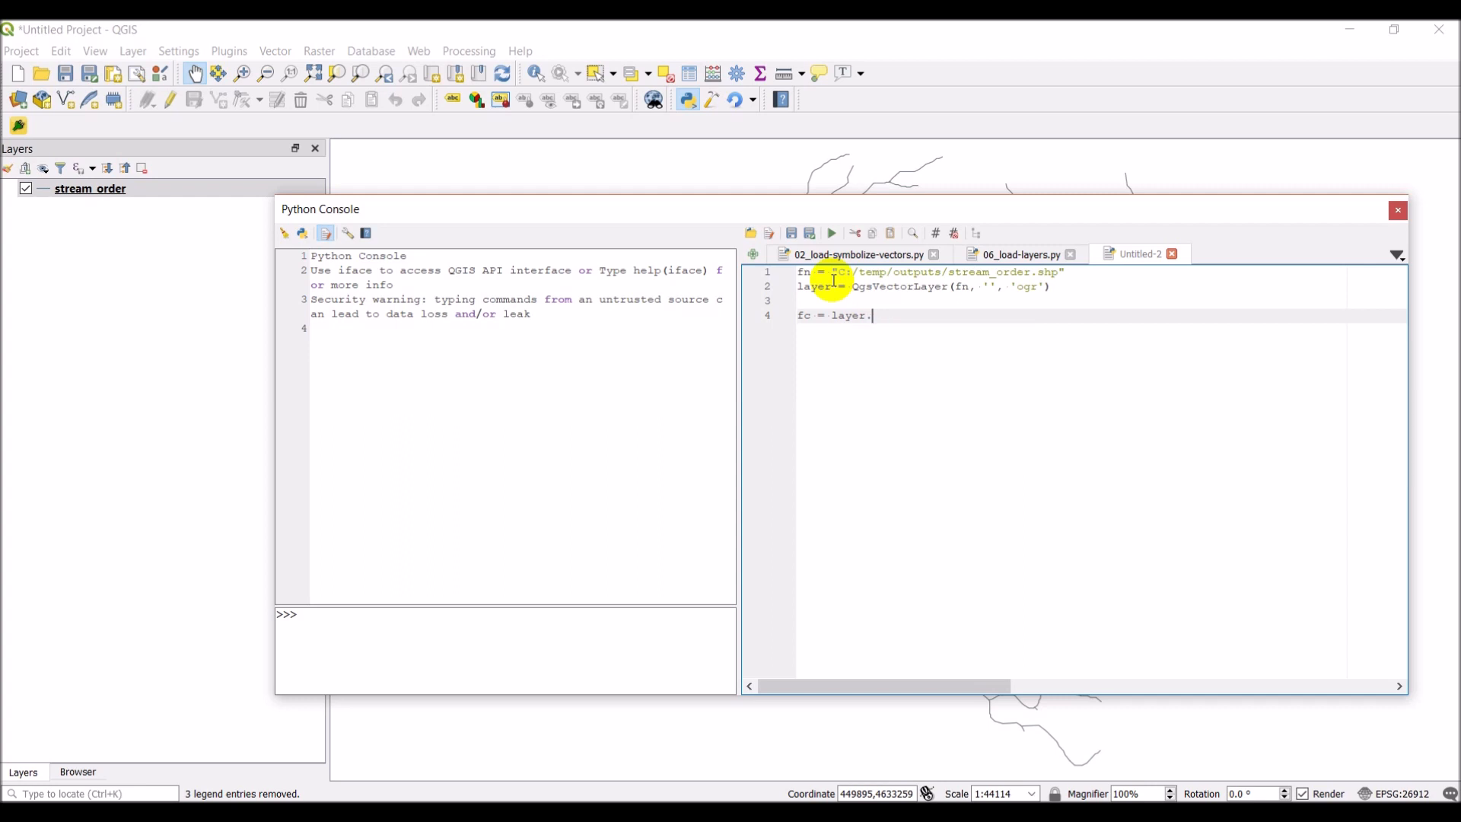
pyautogui.write('featureCount')
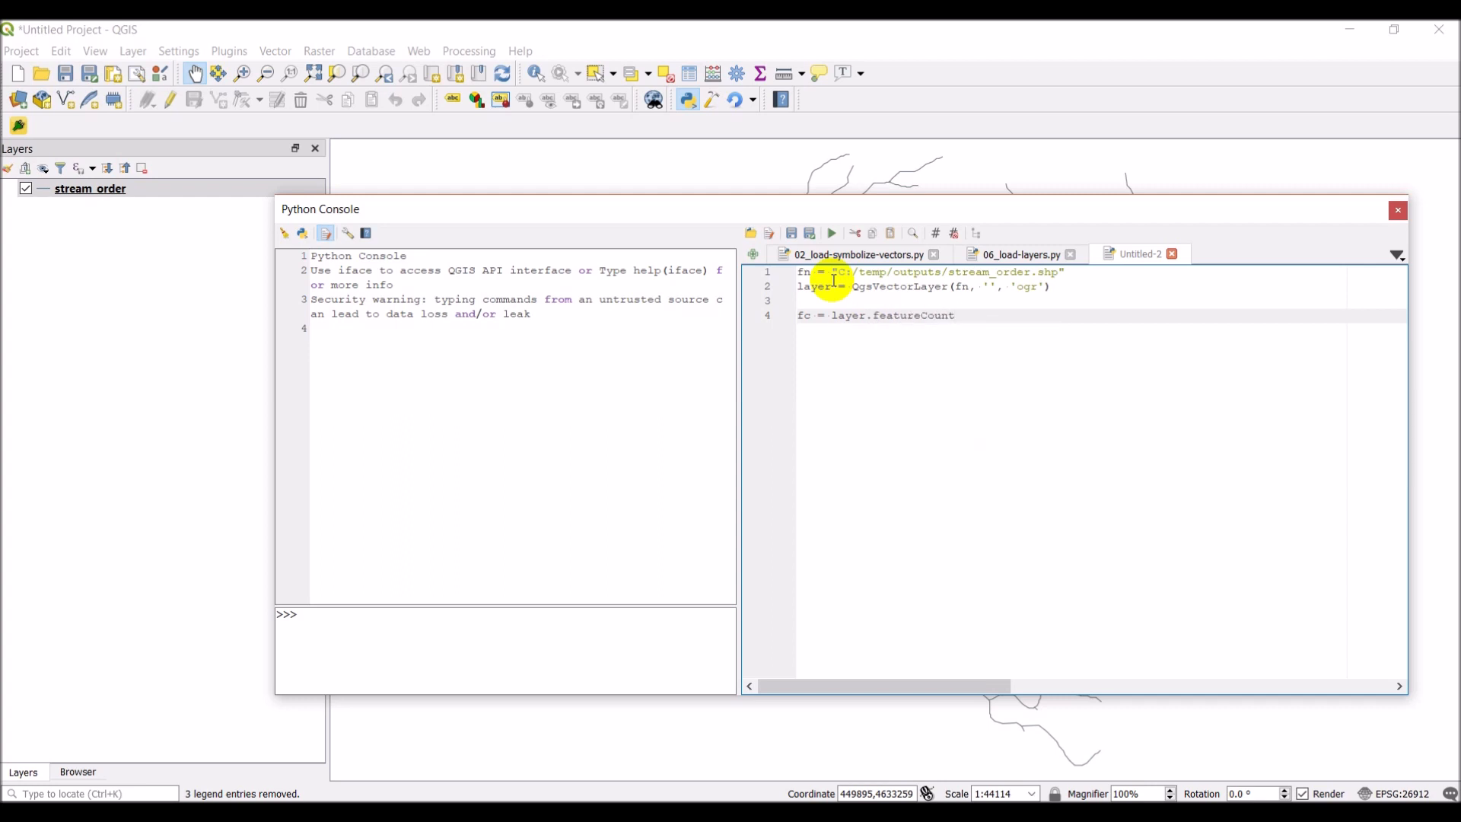
pyautogui.write('()')
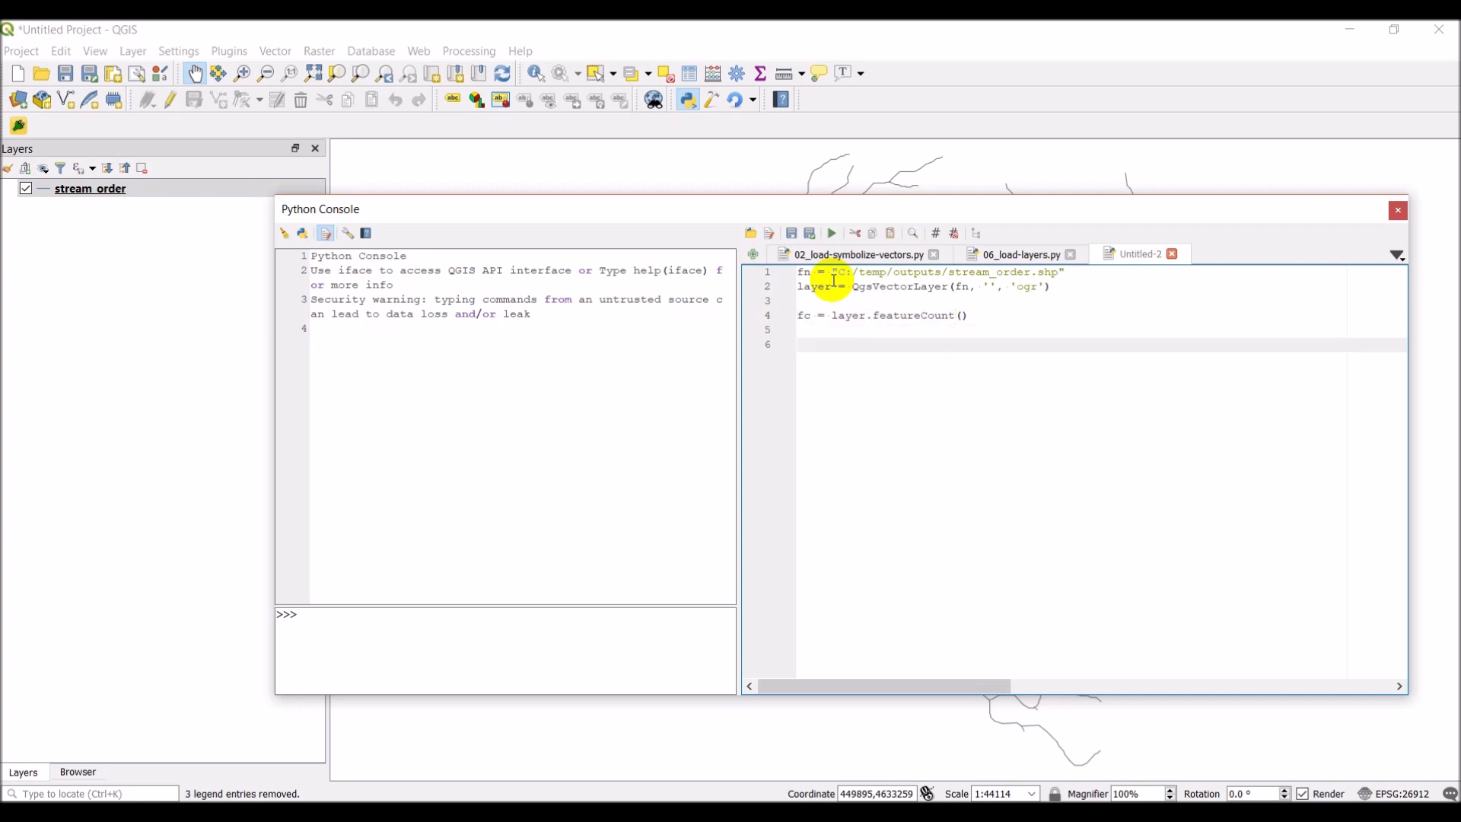
pyautogui.click(799, 345)
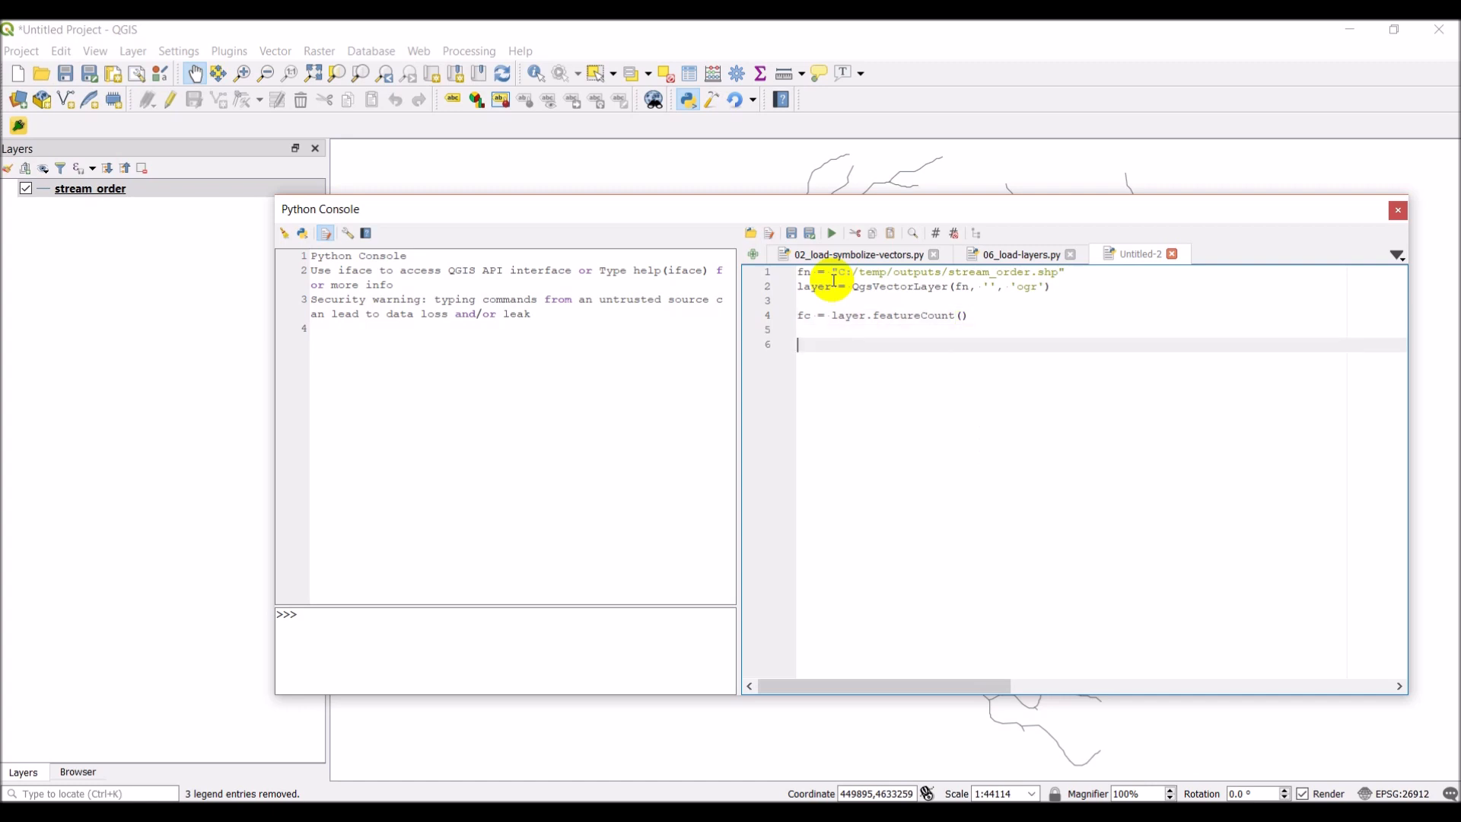
pyautogui.write('for')
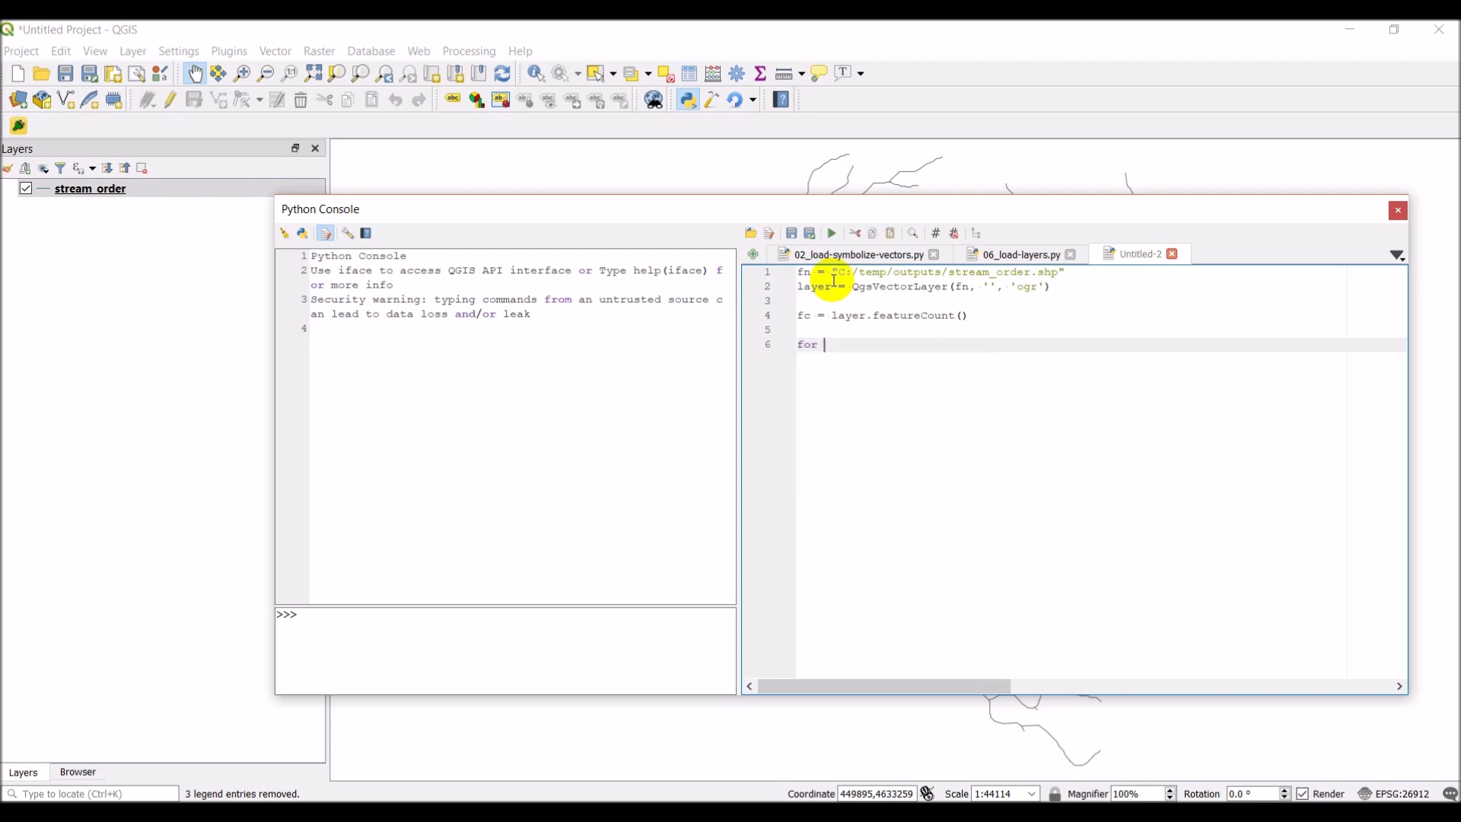
# Write 'for i in range(0, fc):' with the body line feat = layer.getFeature(i)
pyautogui.write('i')
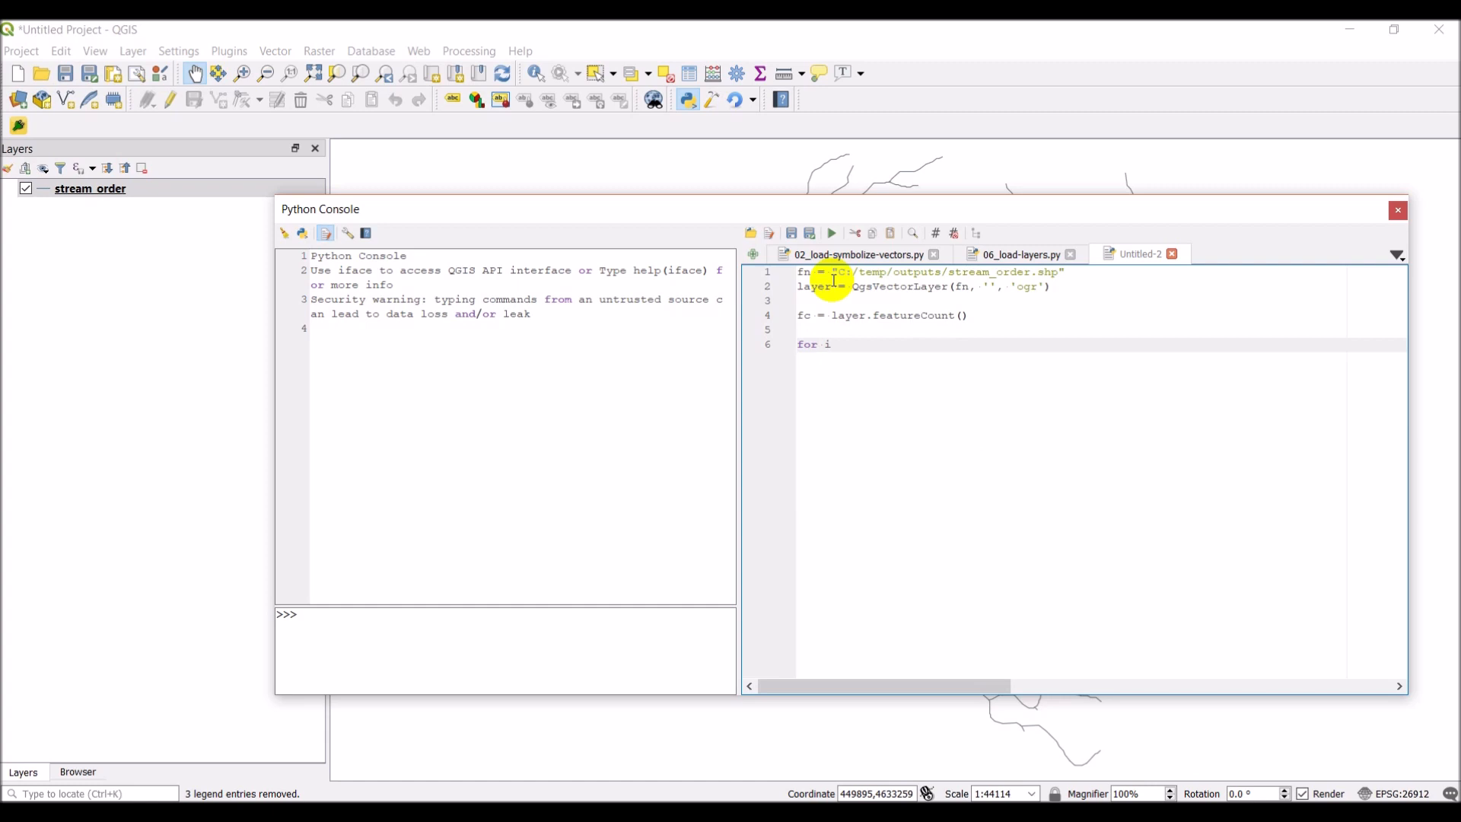
pyautogui.write('in')
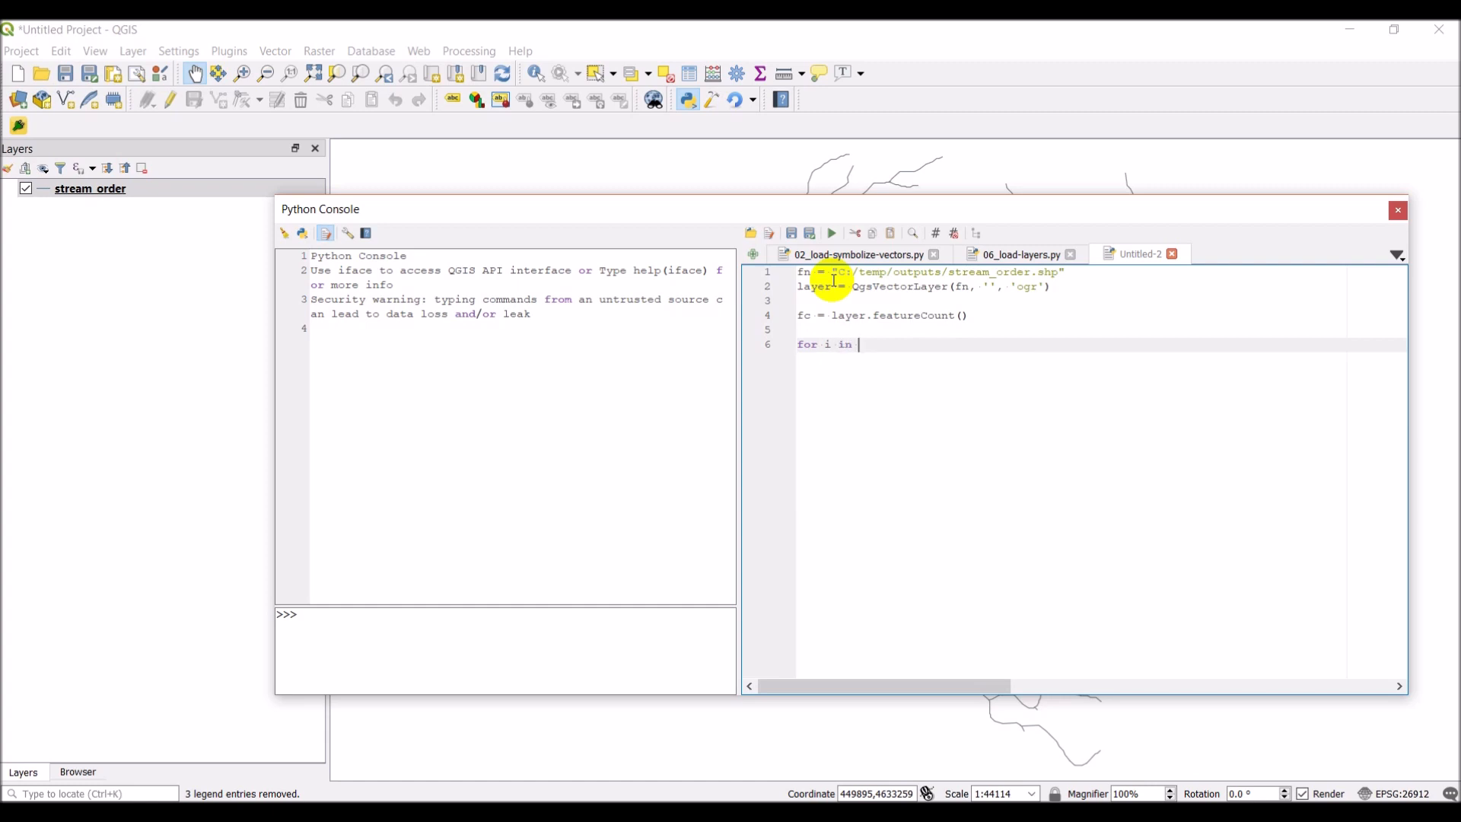
pyautogui.write('range(')
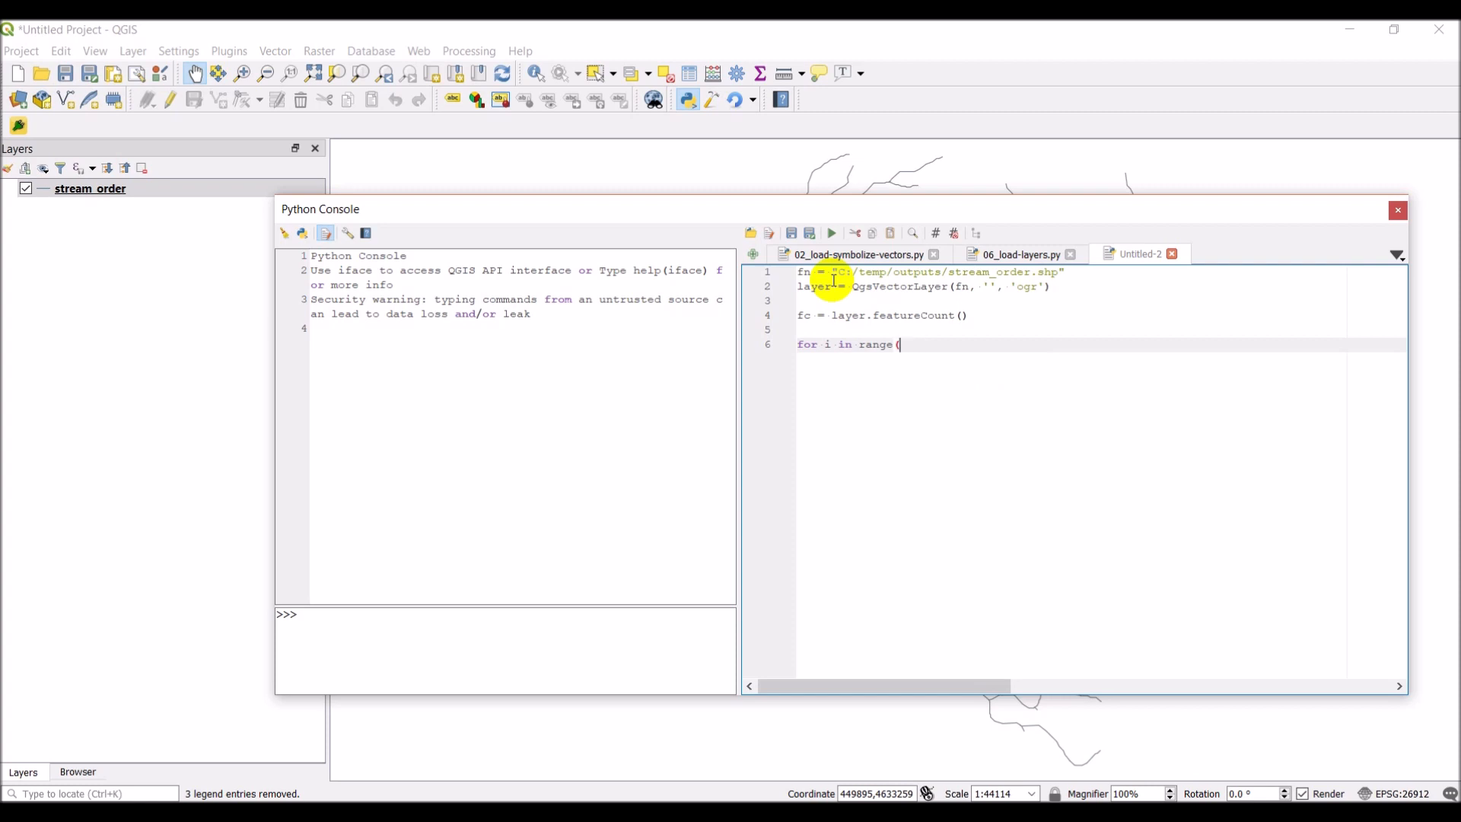
pyautogui.write('0, fc)')
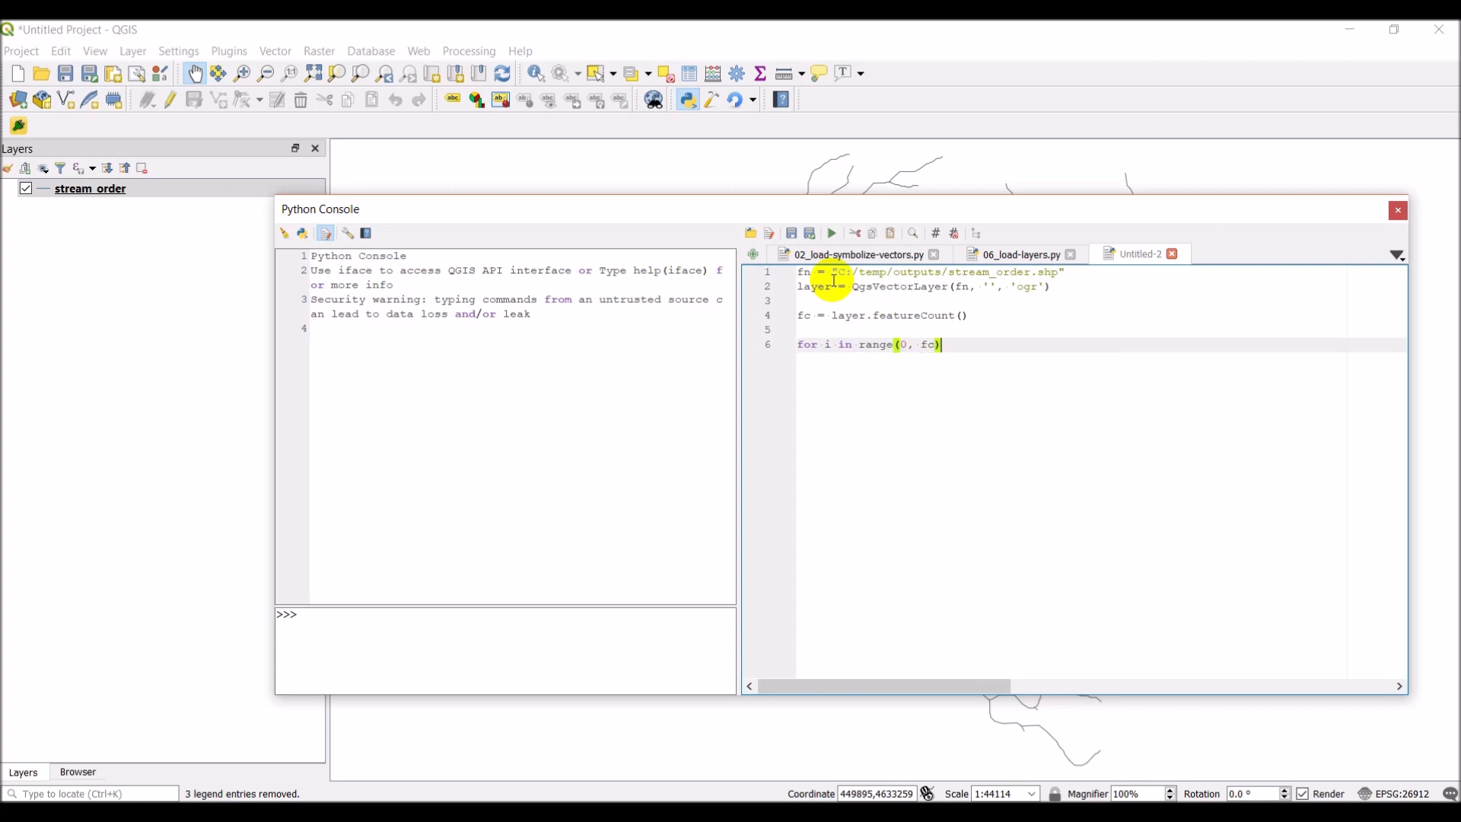
pyautogui.press('Return')
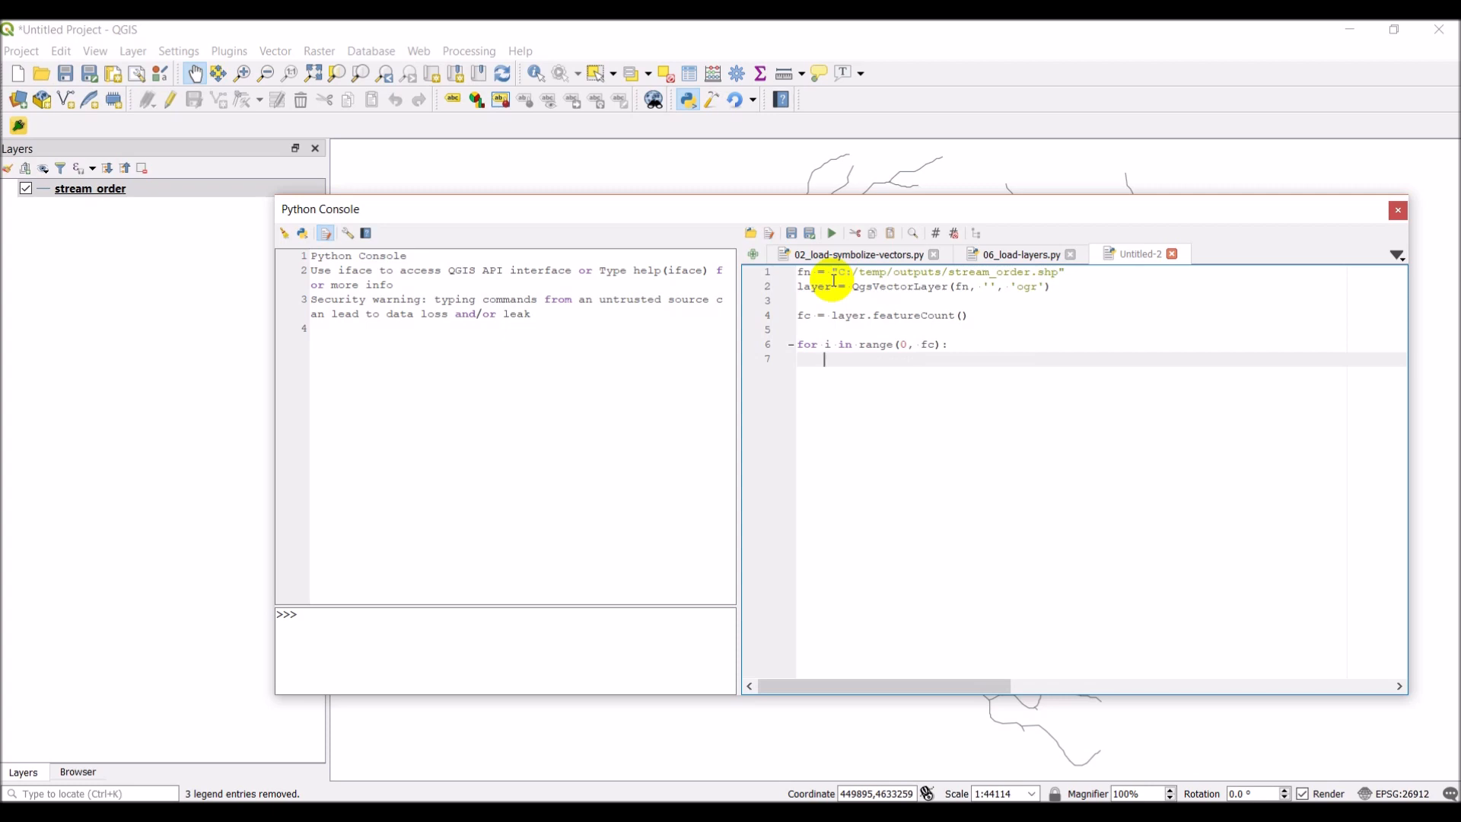
pyautogui.write('ge')
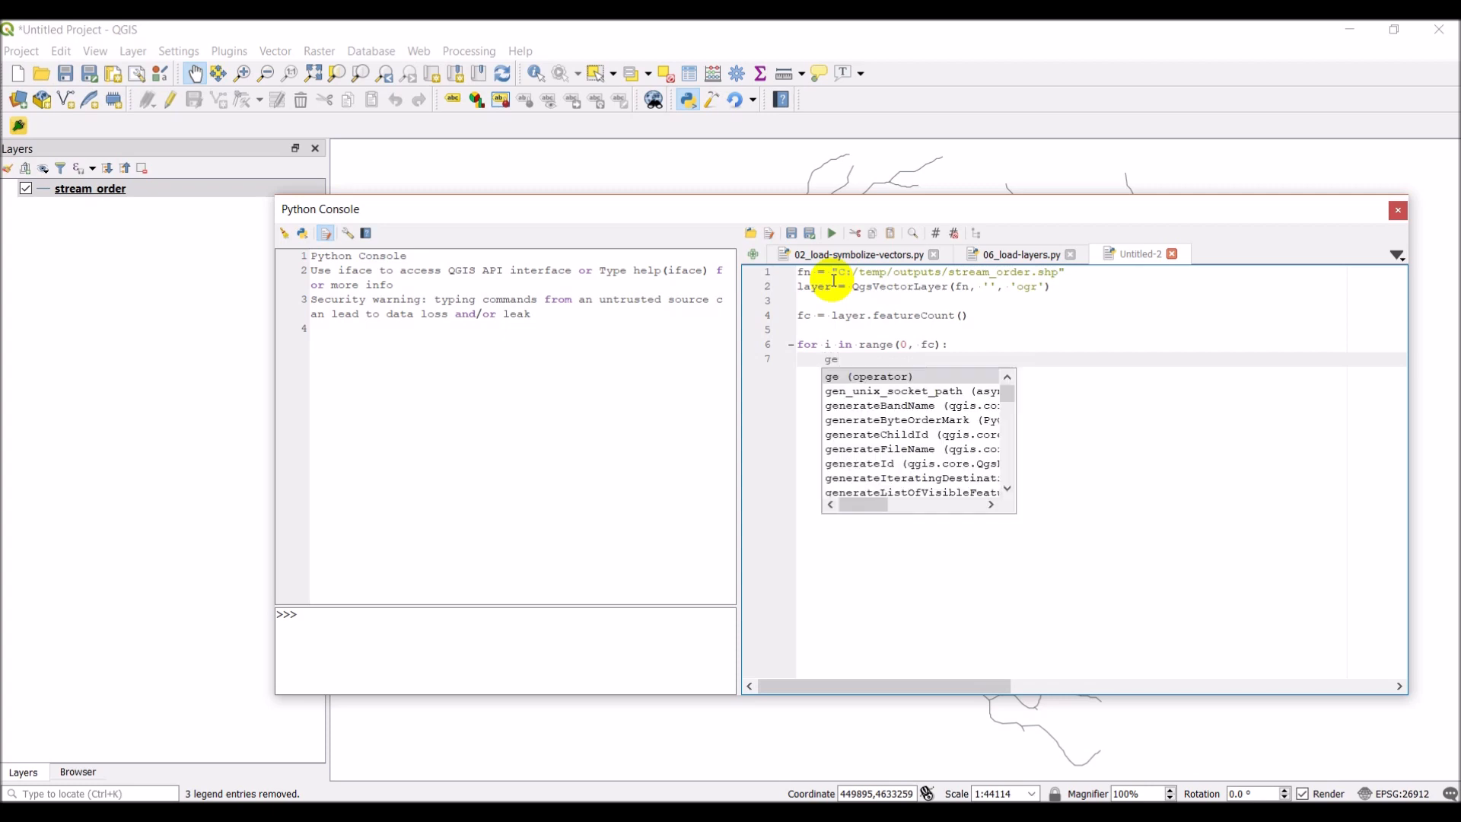
pyautogui.write('feat')
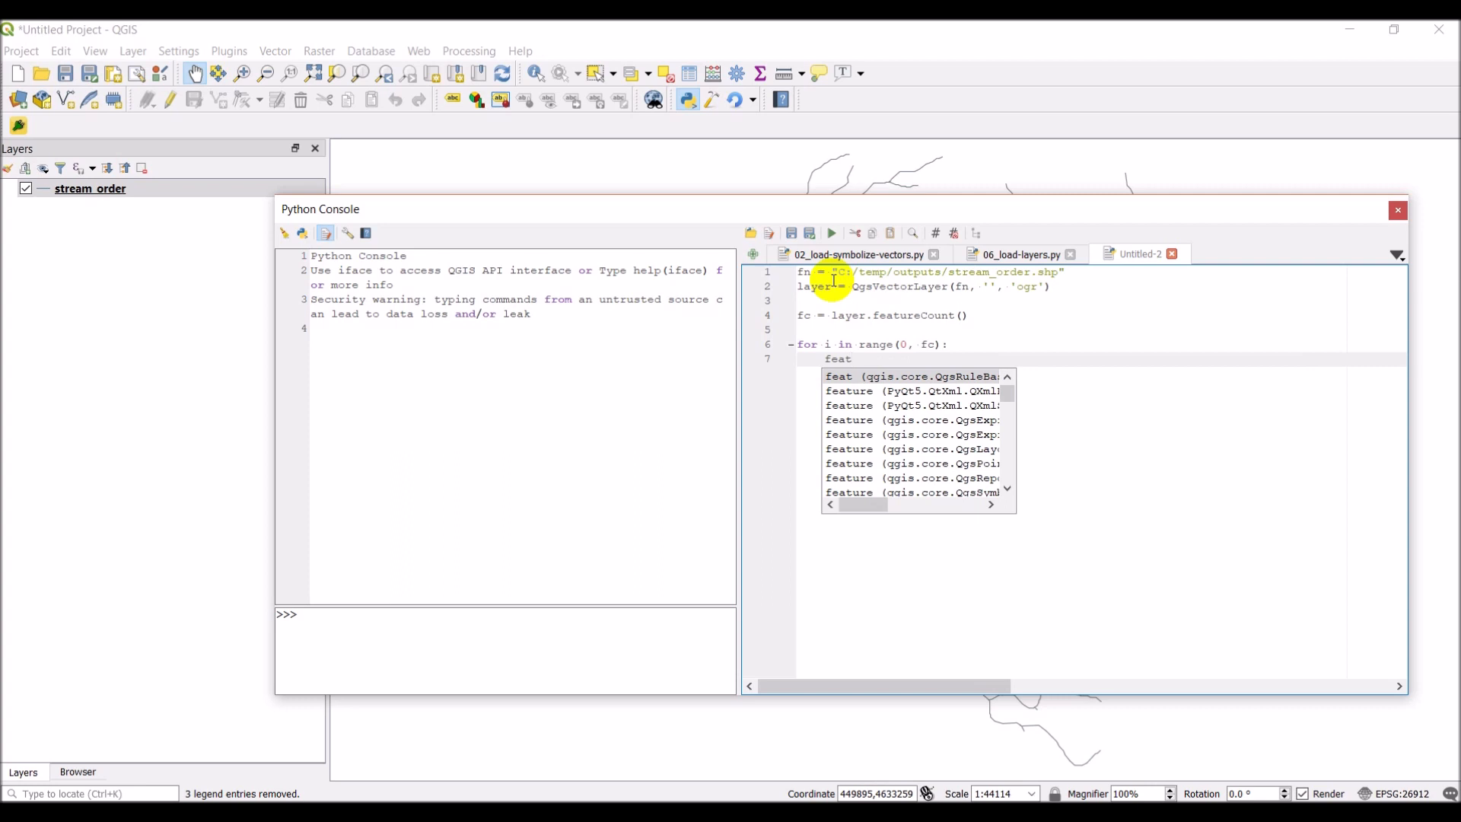
pyautogui.write('= 1')
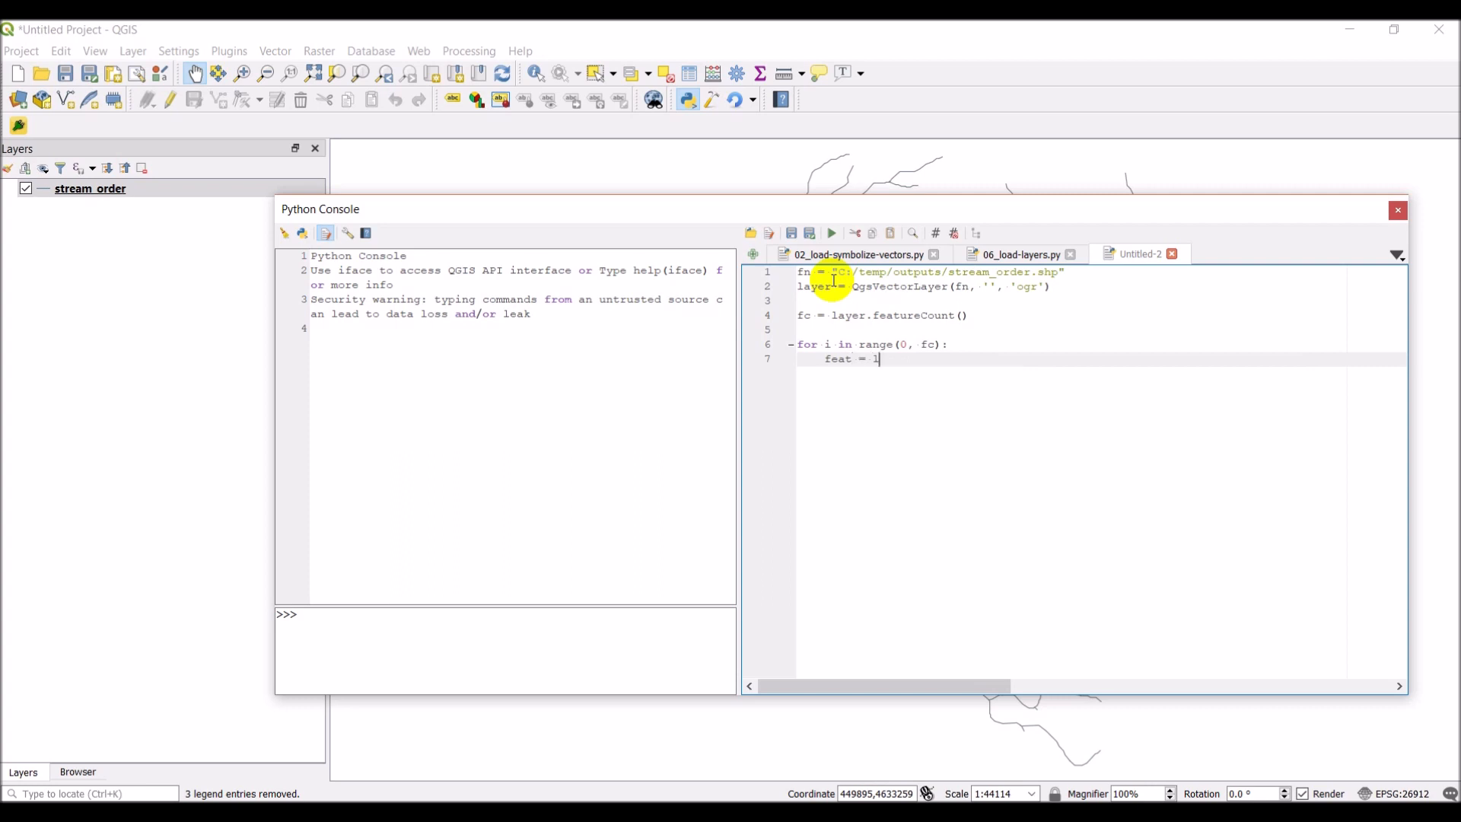
pyautogui.write('layer.getFeature(')
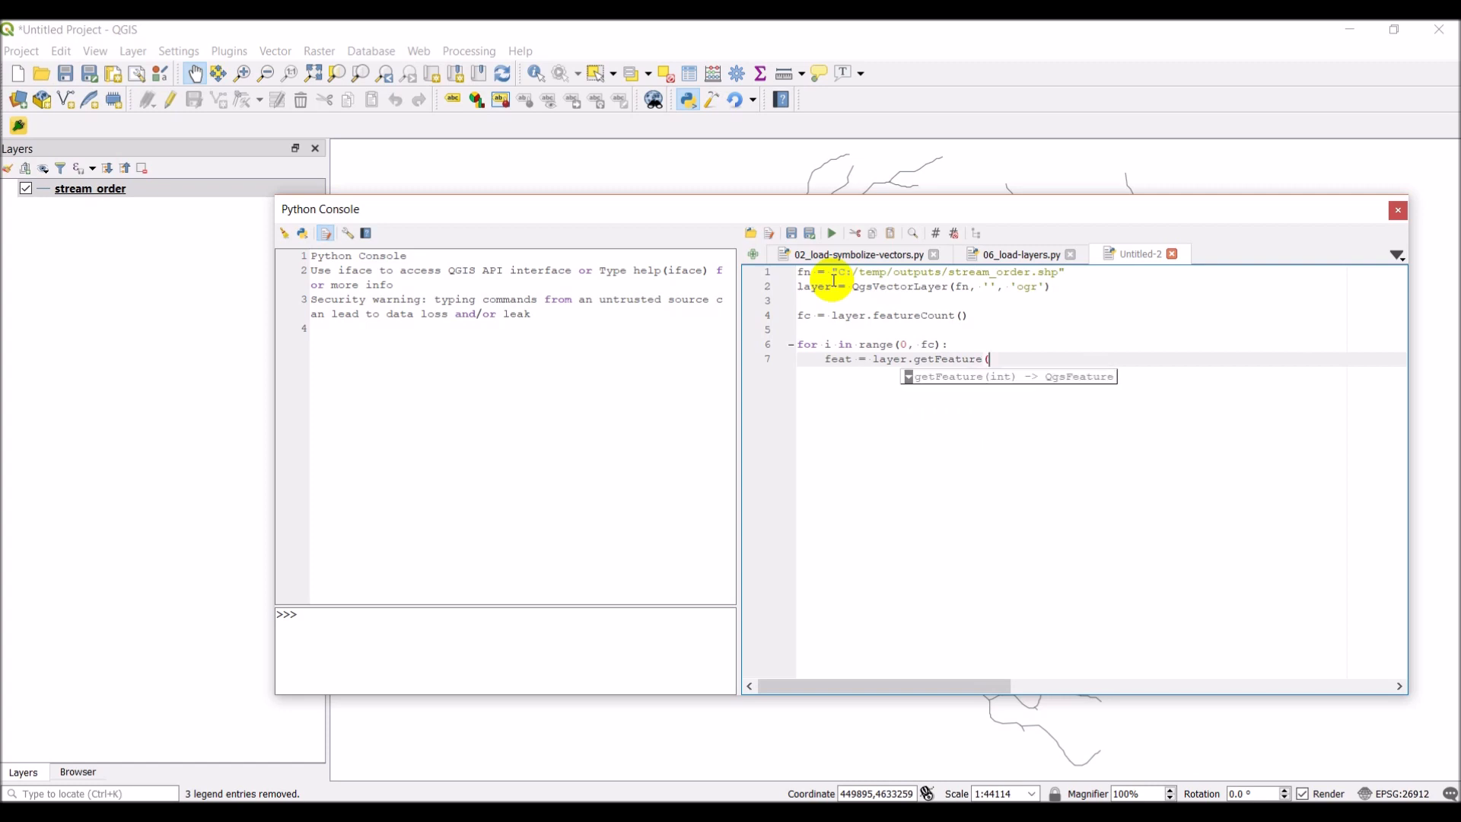
pyautogui.write('i)')
pyautogui.write('feat')
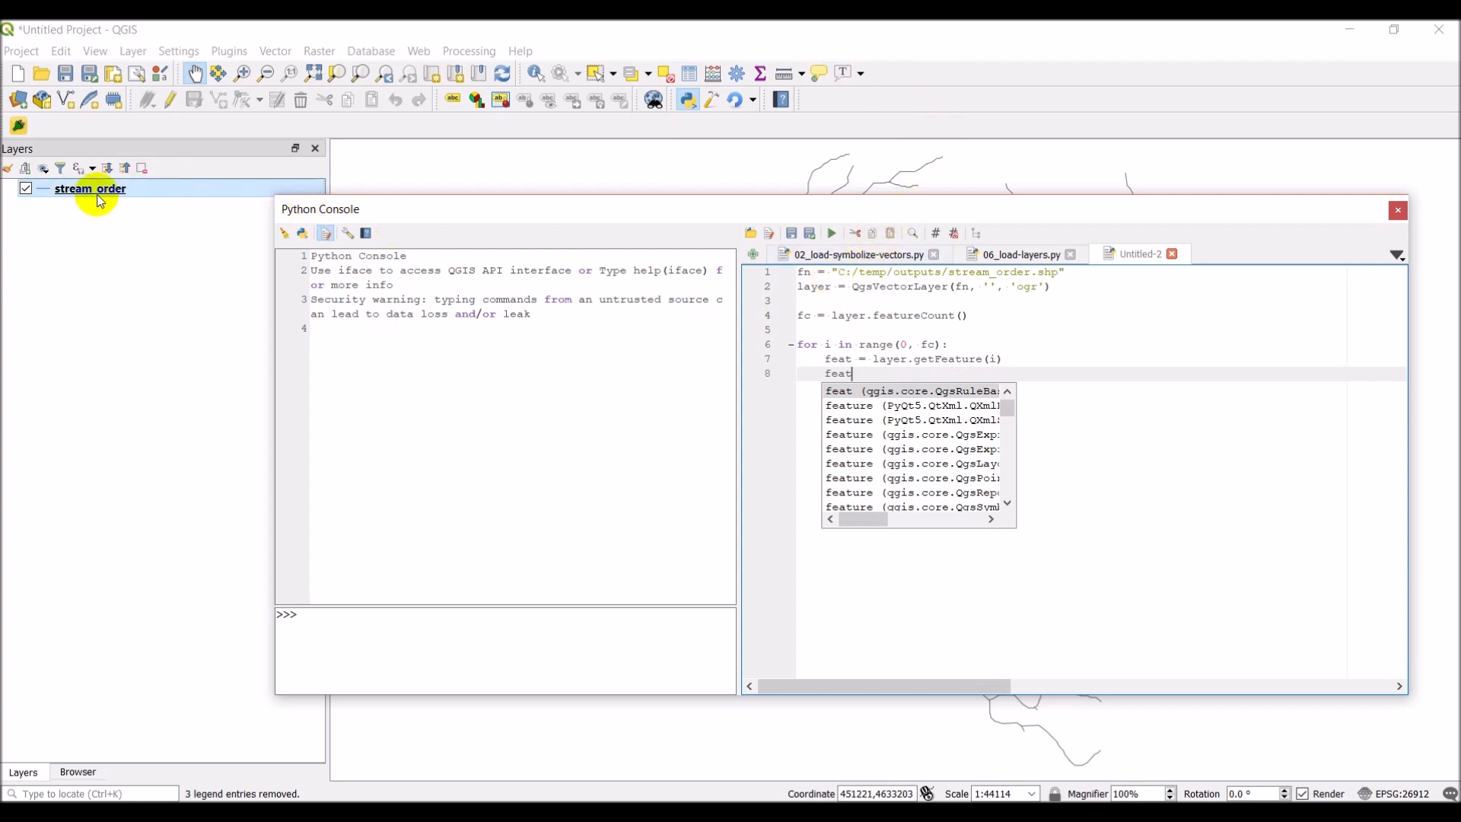
# Open the stream_order attribute table from the layer's context menu
pyautogui.rightClick(90, 188)
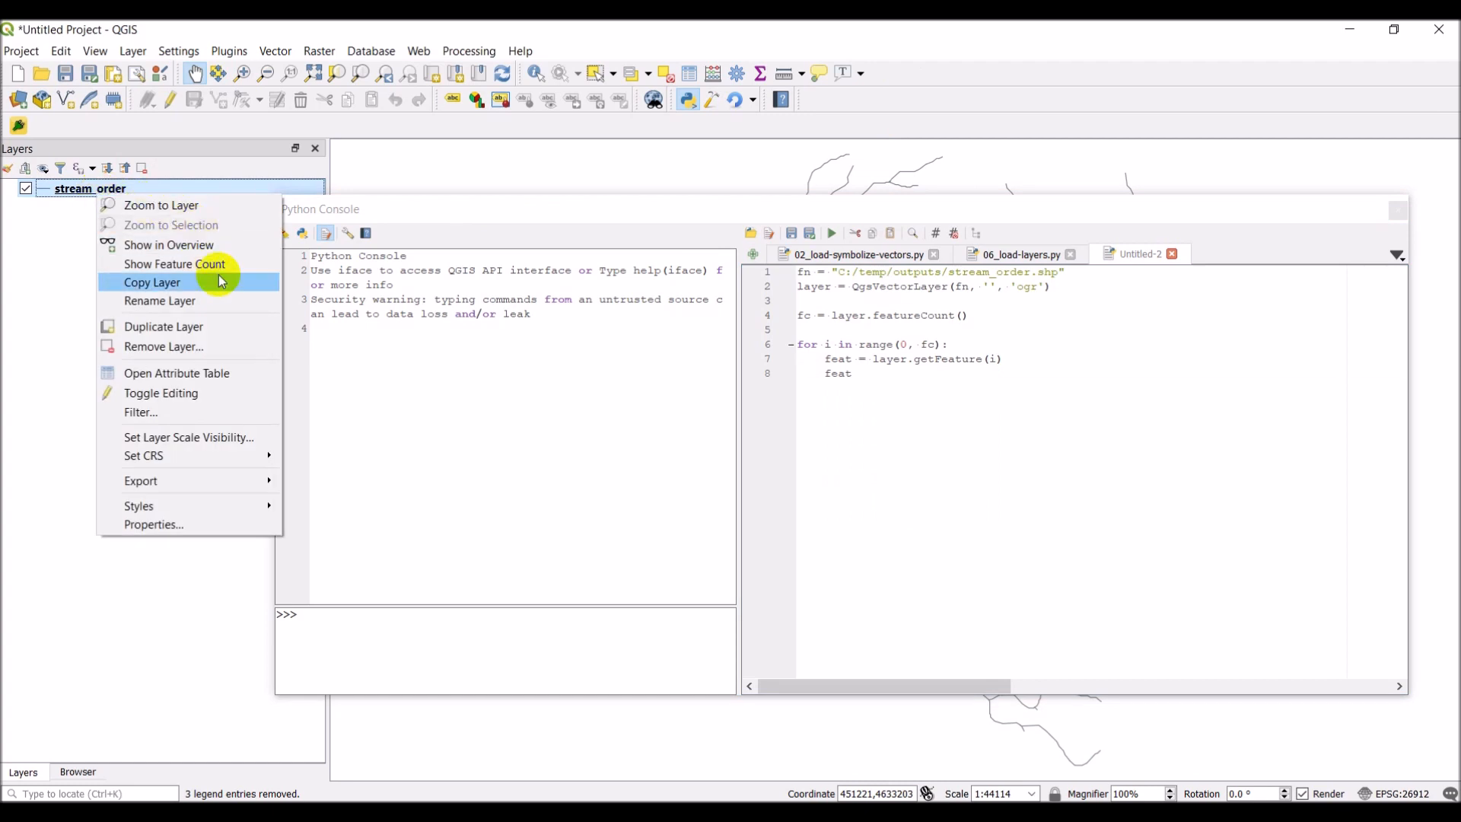
pyautogui.click(176, 373)
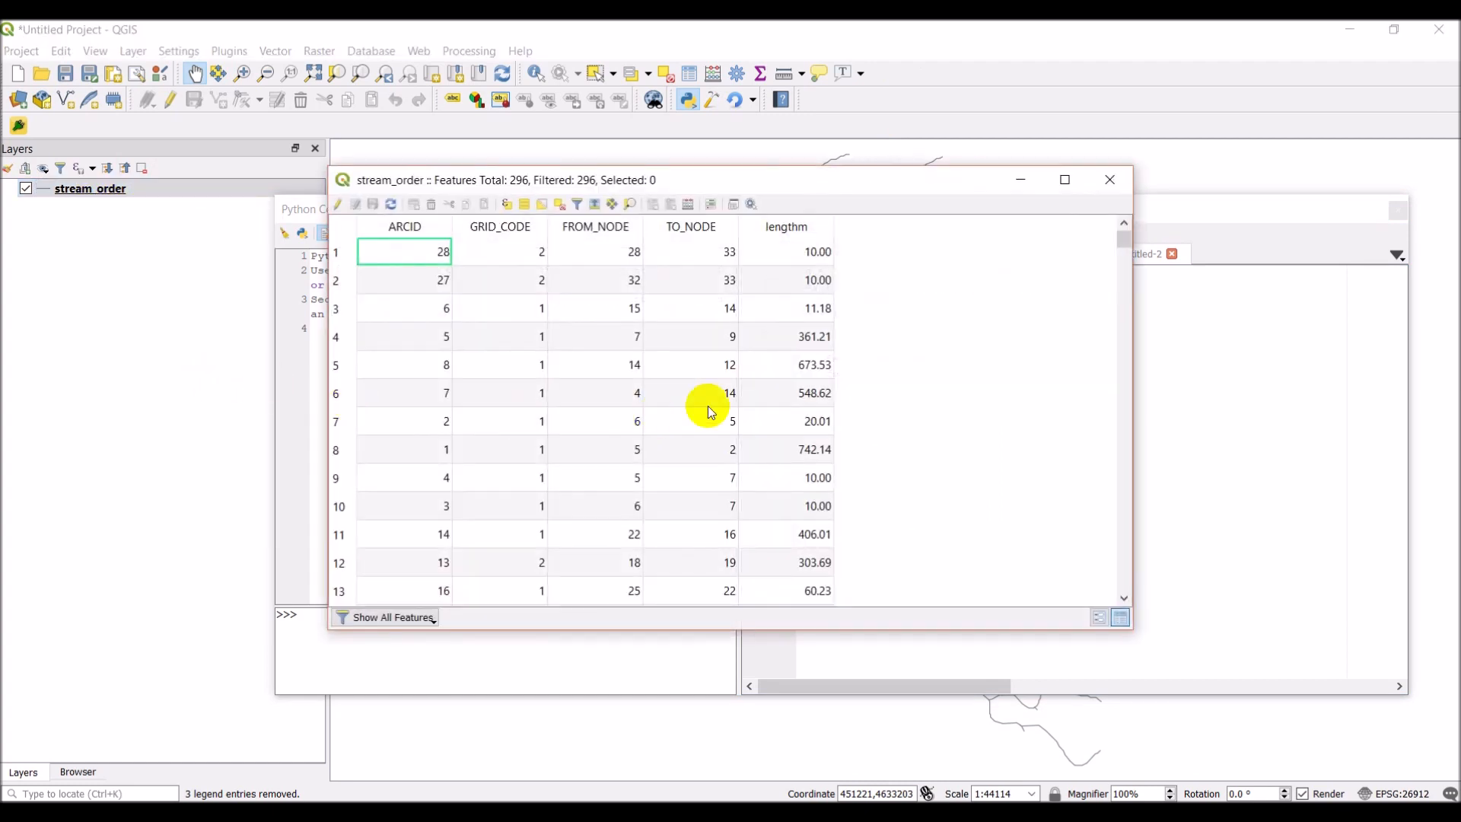
pyautogui.moveTo(340, 261)
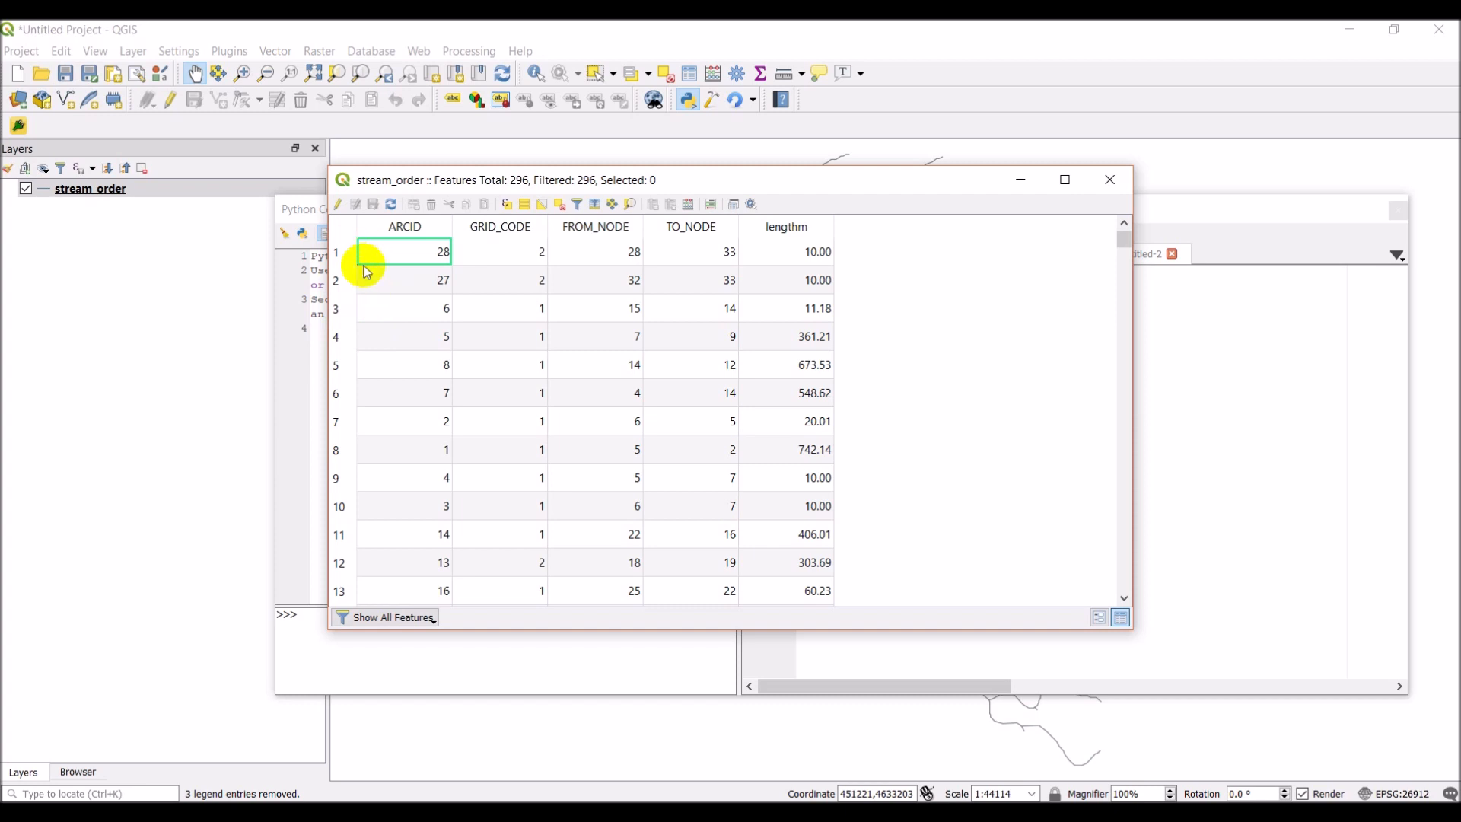
pyautogui.moveTo(336, 282)
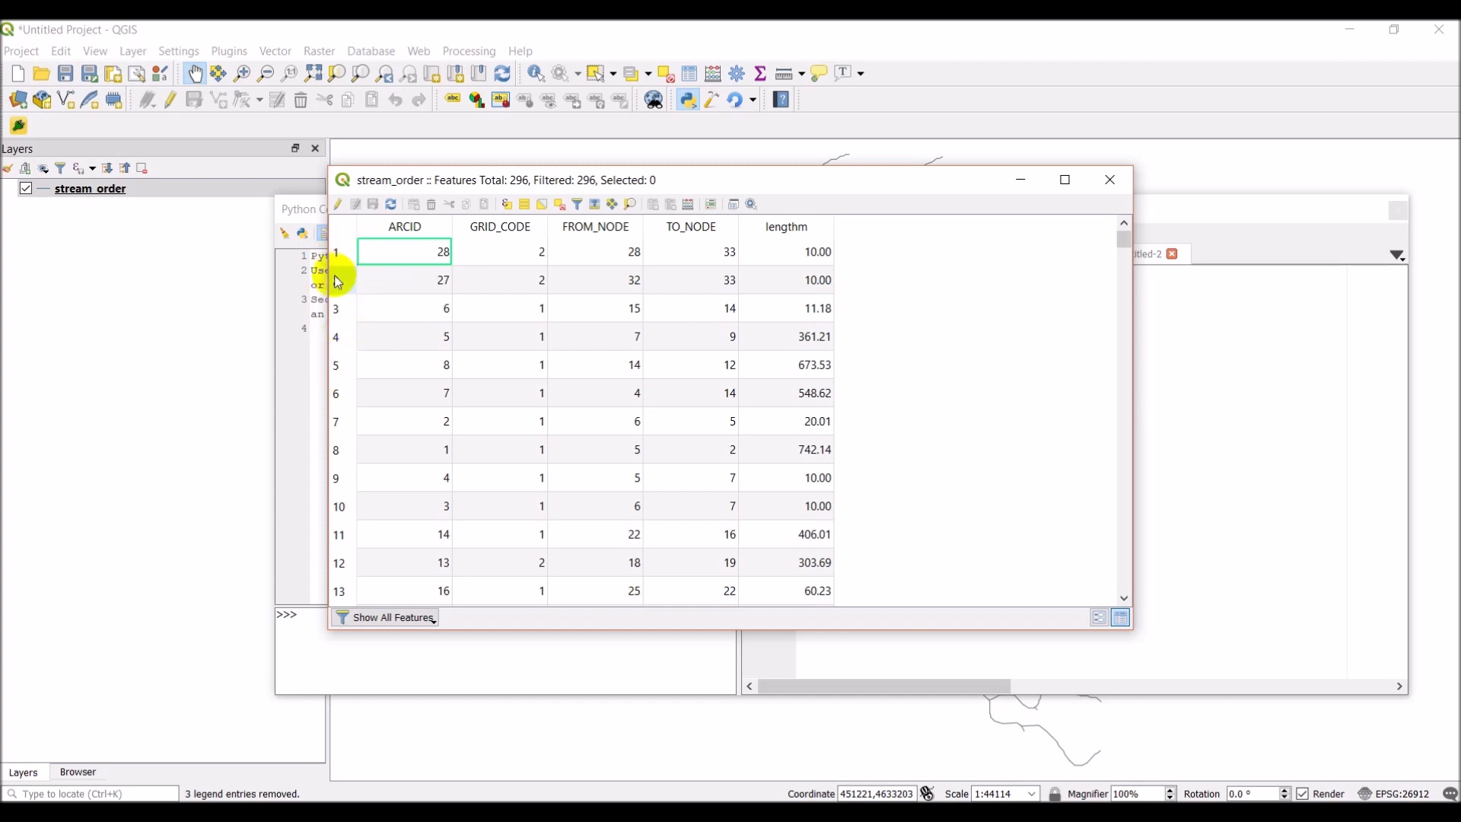
pyautogui.moveTo(341, 401)
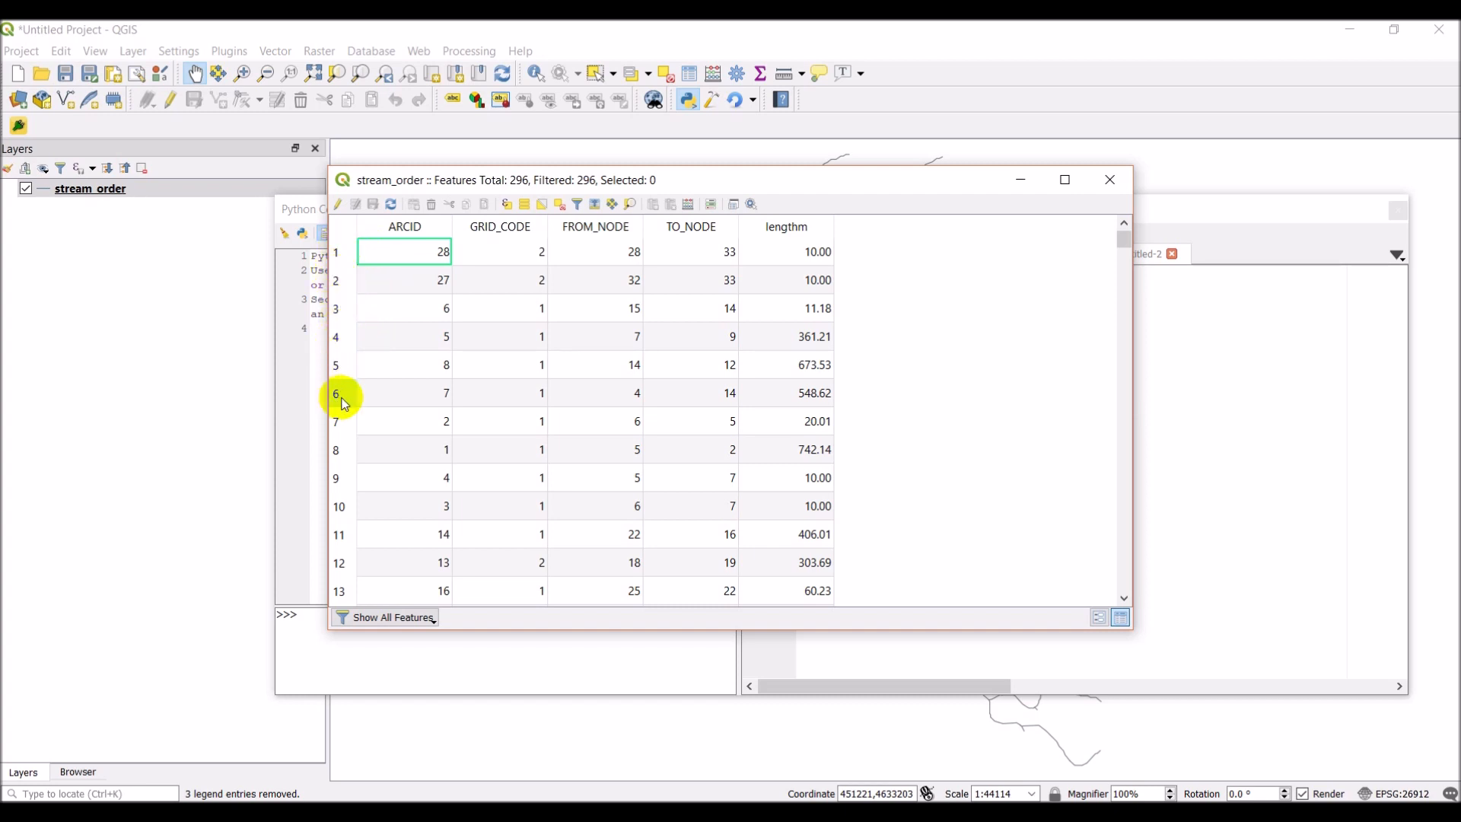
pyautogui.moveTo(399, 375)
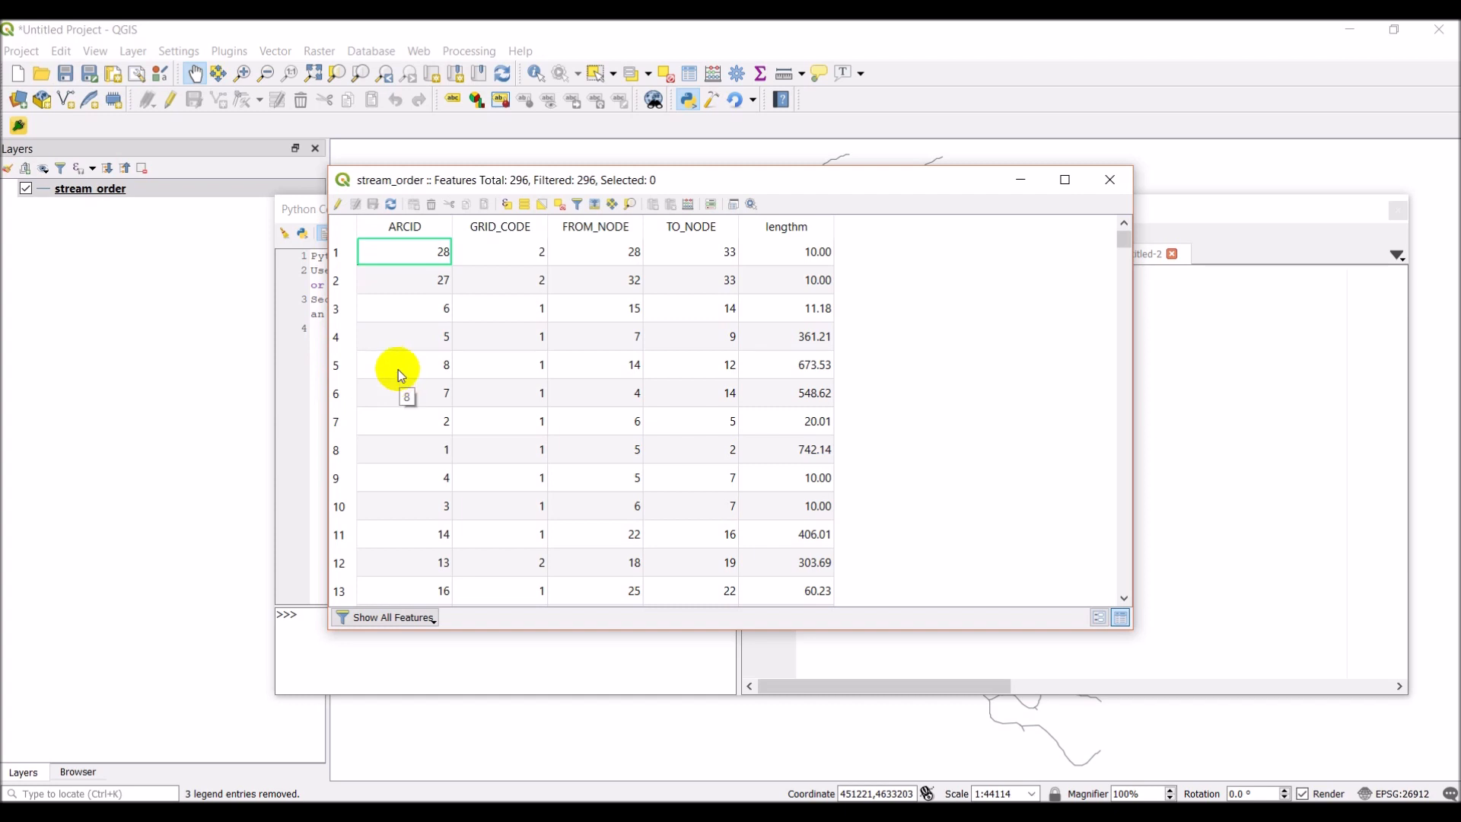
pyautogui.moveTo(338, 256)
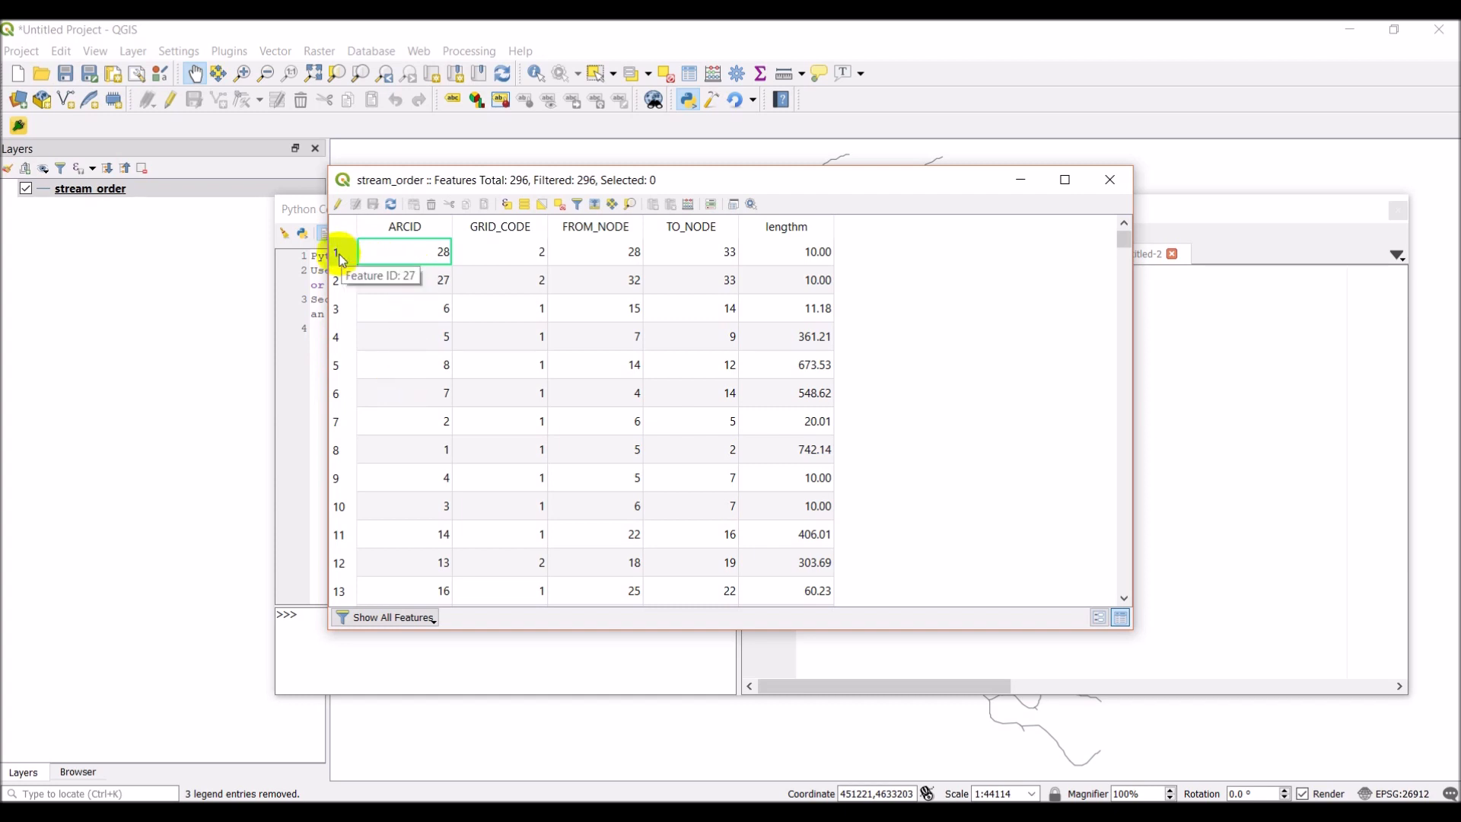
pyautogui.moveTo(826, 290)
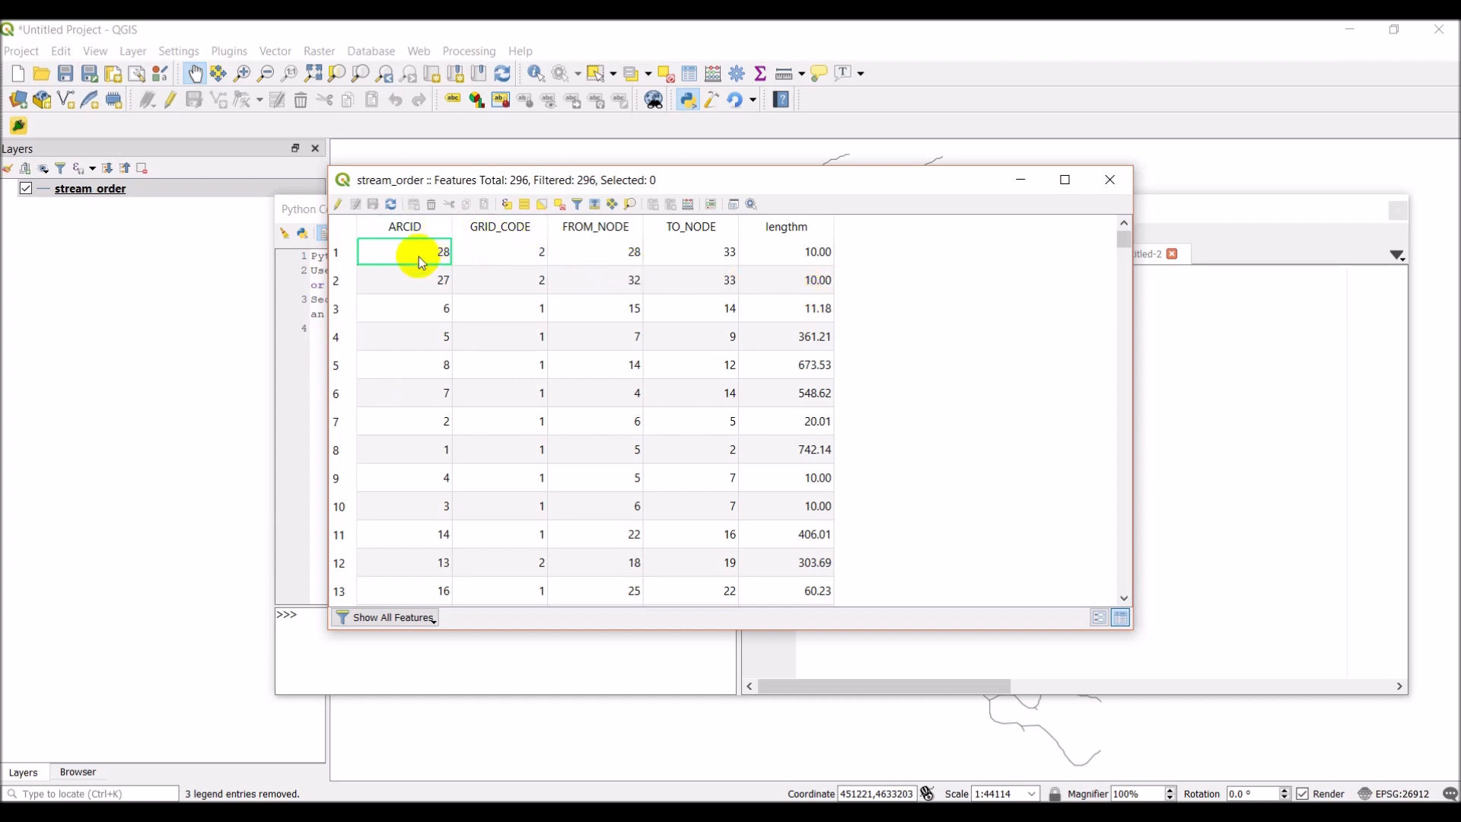
pyautogui.moveTo(497, 246)
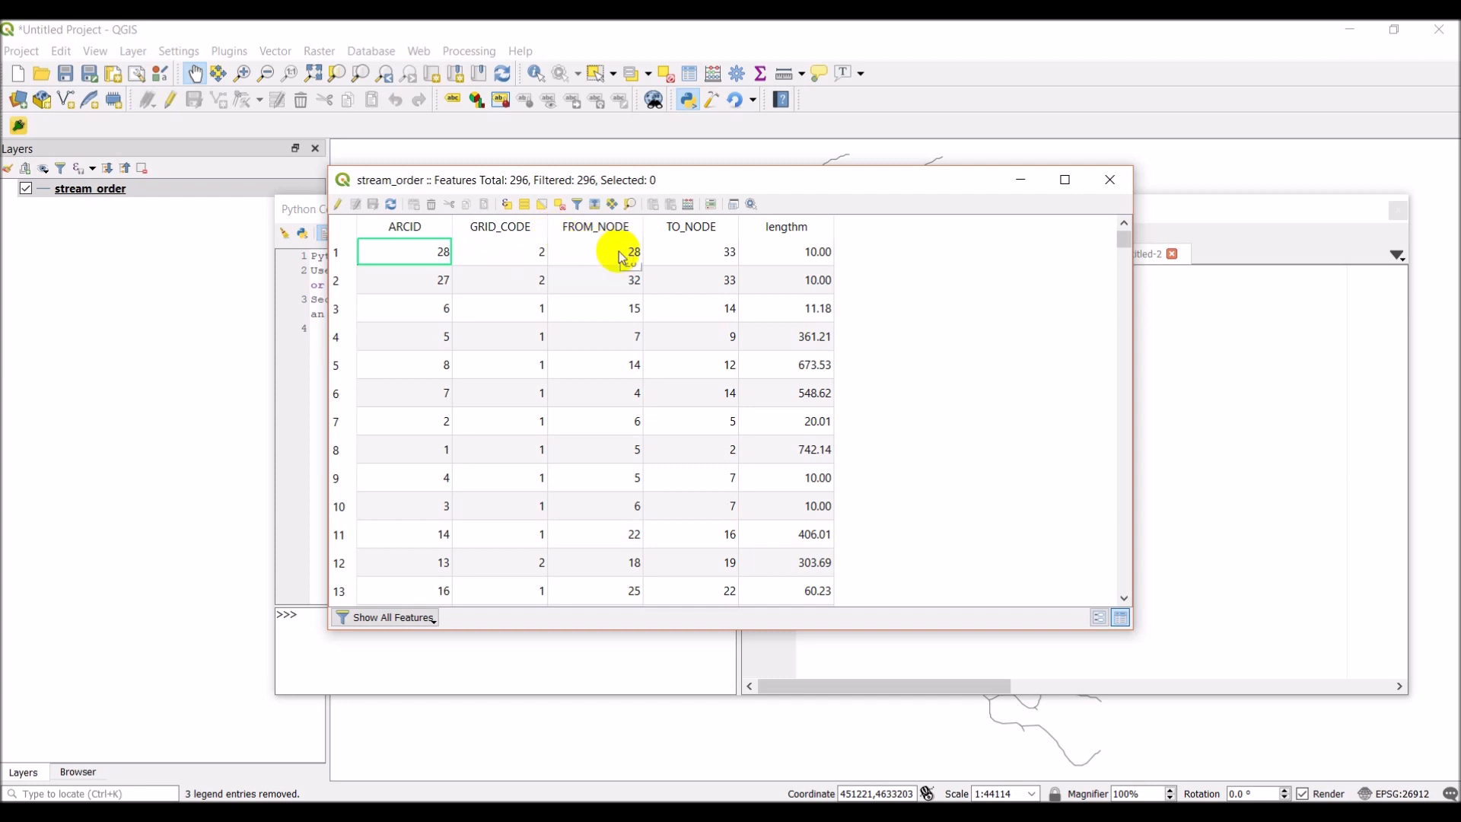
pyautogui.moveTo(757, 327)
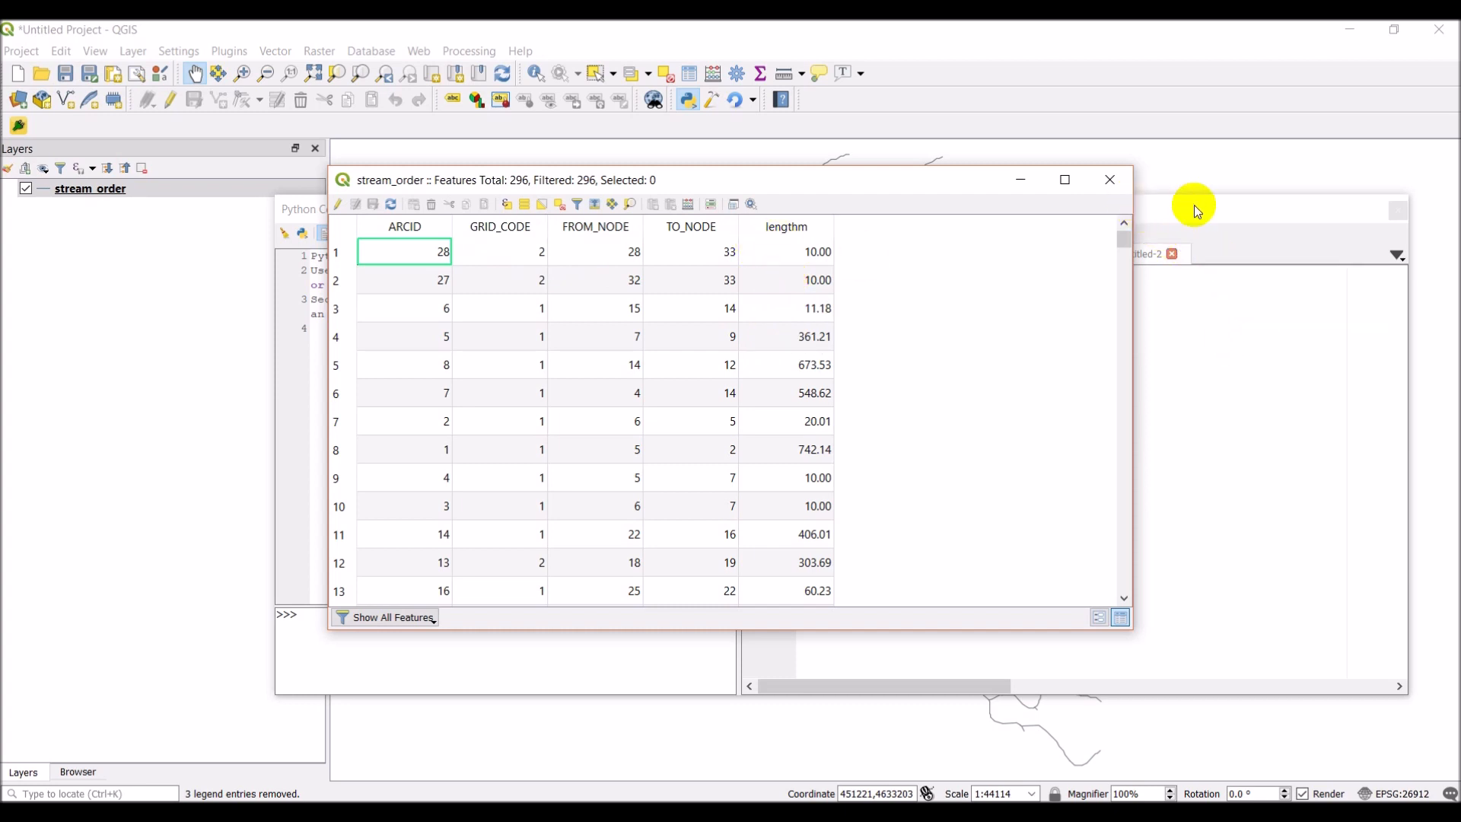
pyautogui.moveTo(1058, 284)
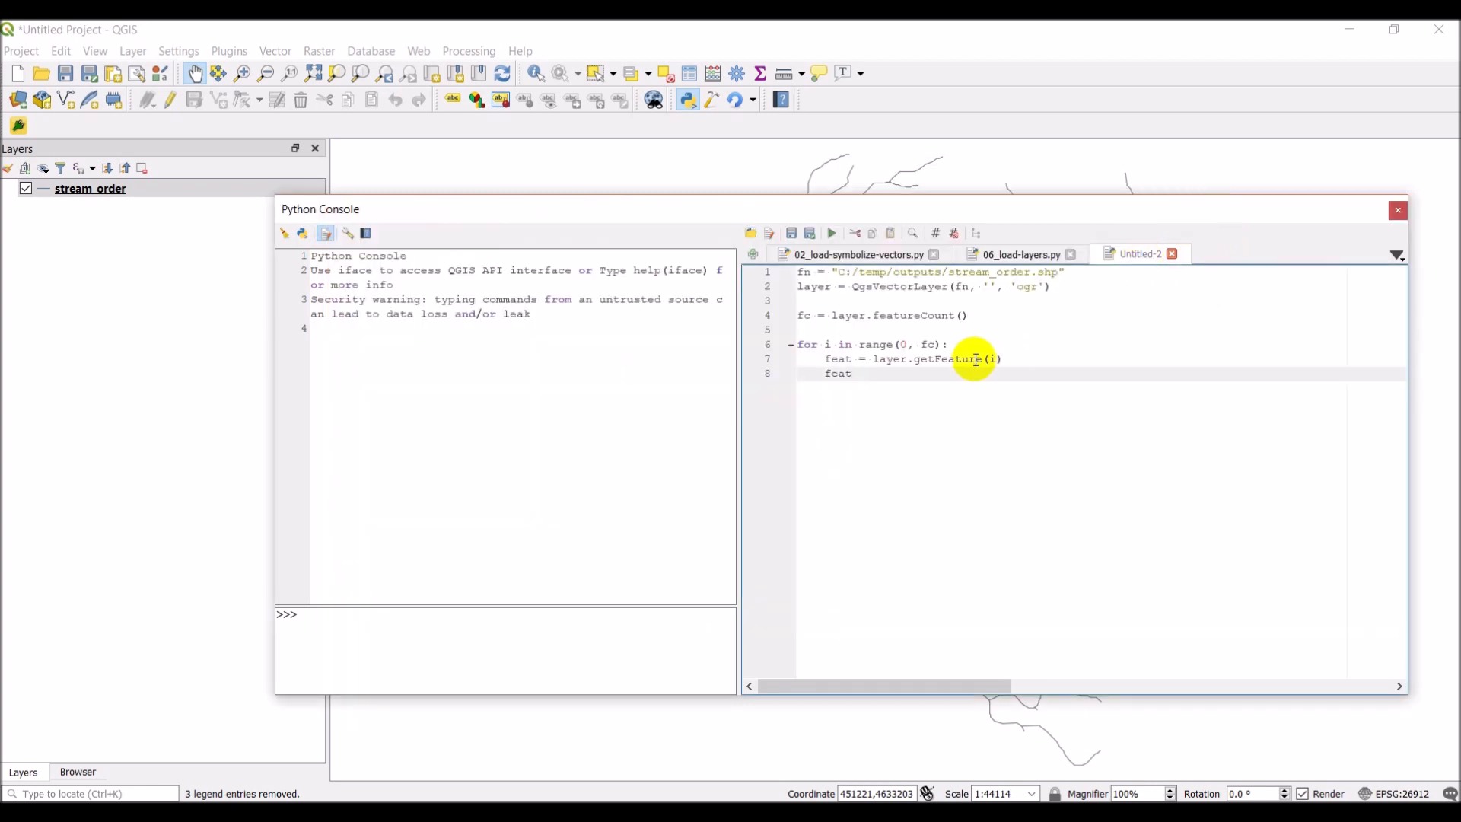
# Make the loop body print(feat[1]) and narrow the loop to range(0, 1)
pyautogui.write('[')
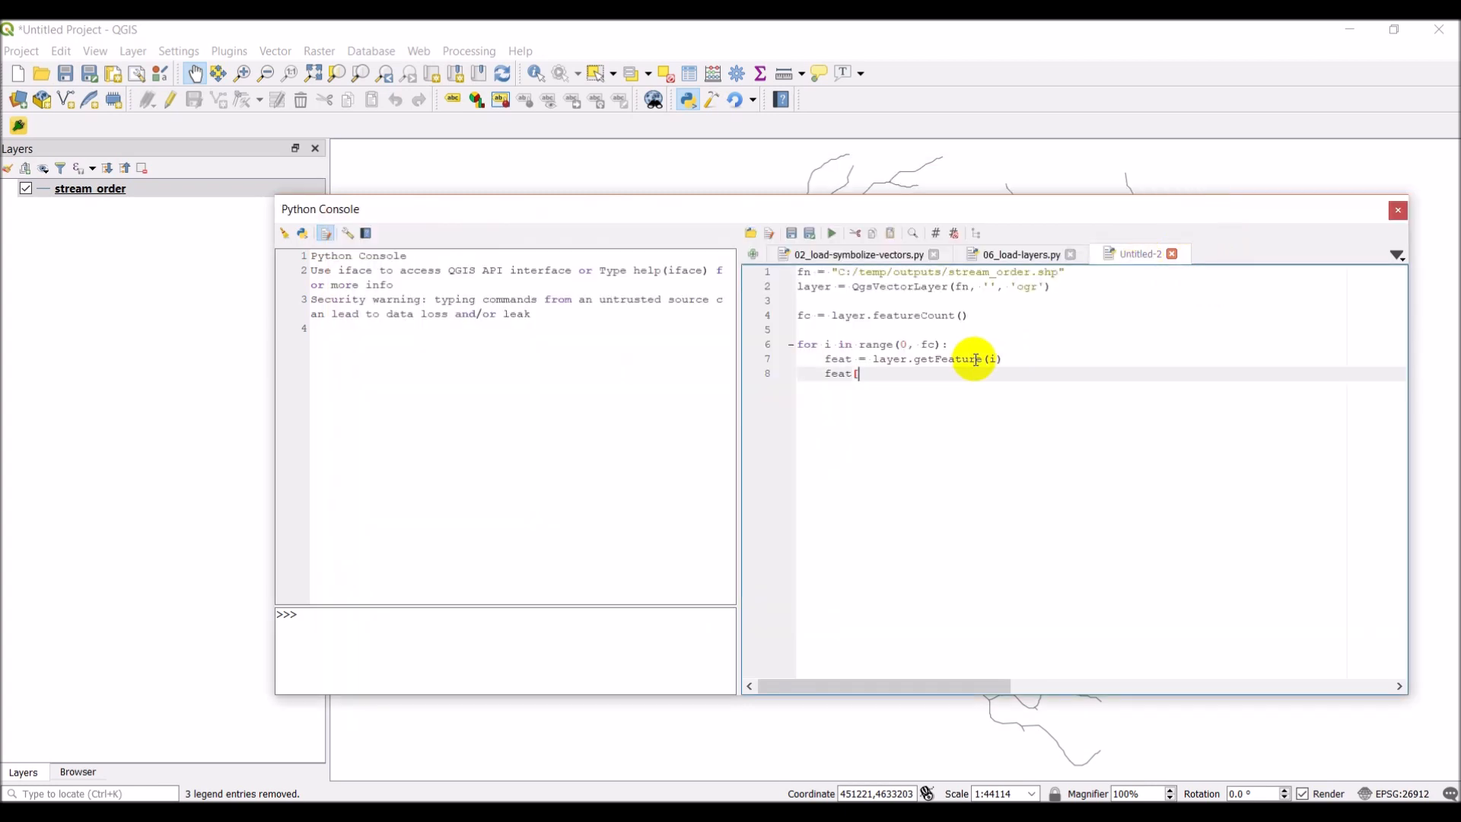
pyautogui.write('[0]')
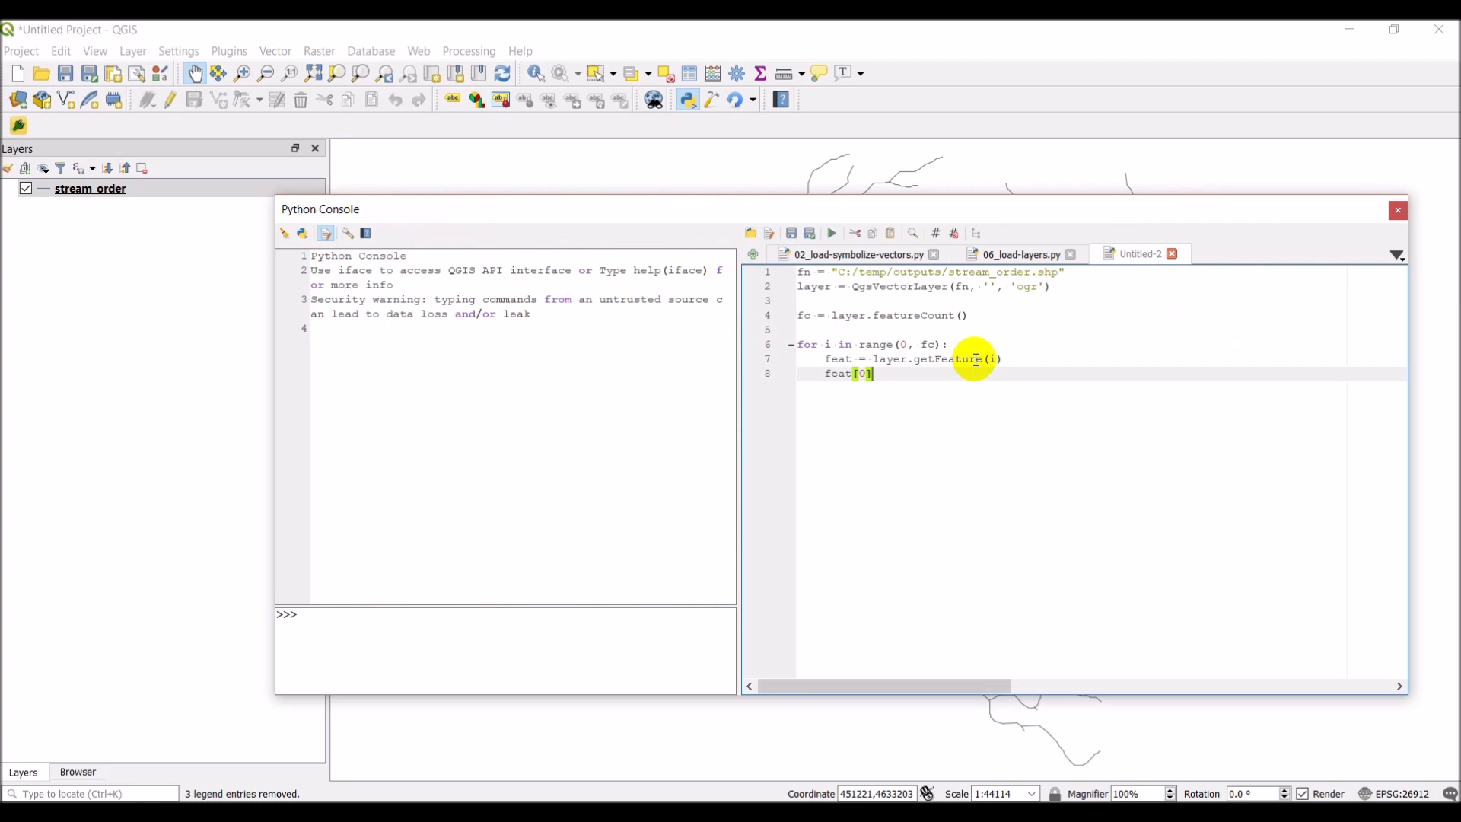
pyautogui.moveTo(850, 767)
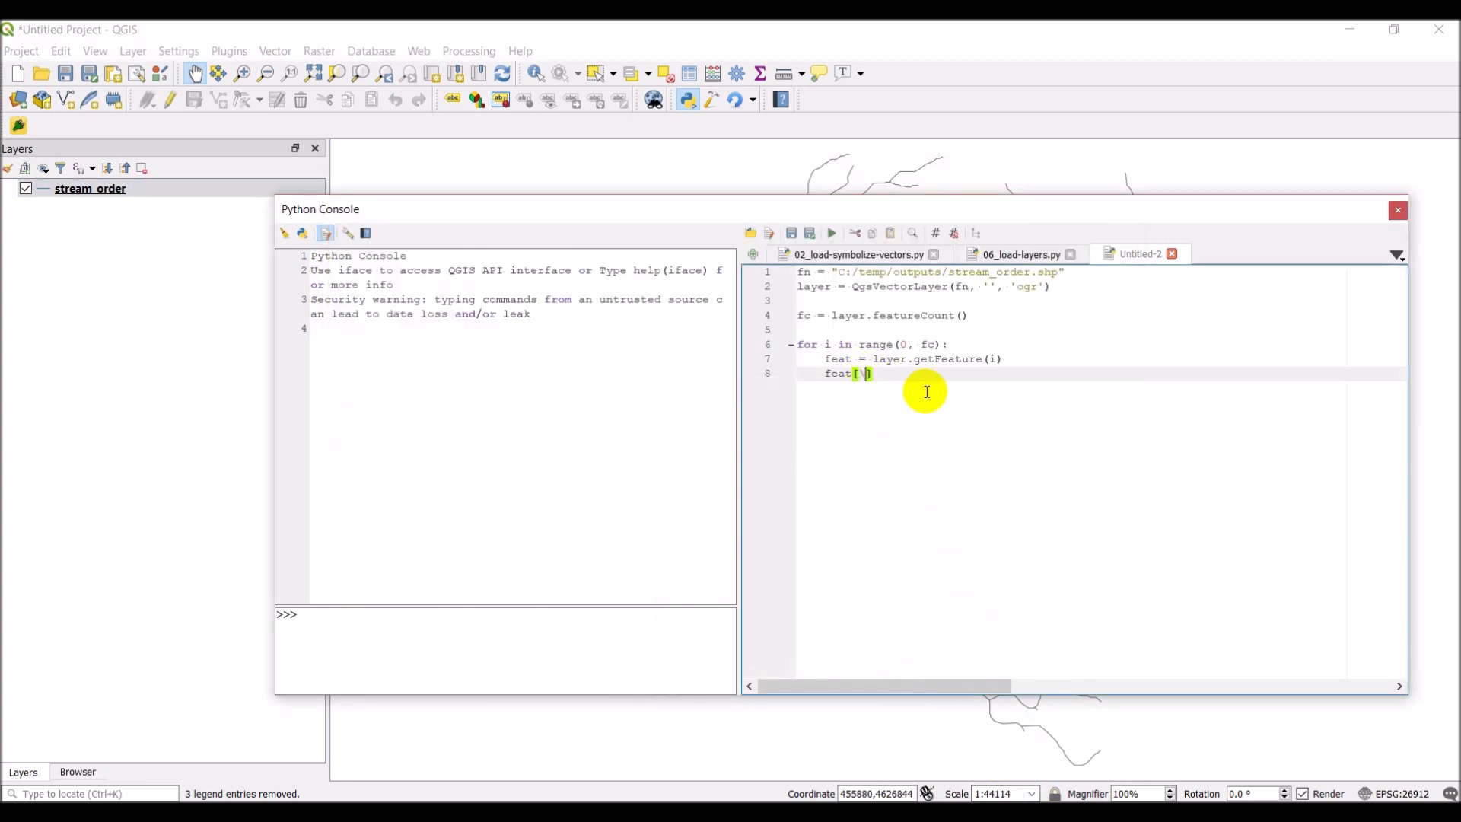
pyautogui.write('1')
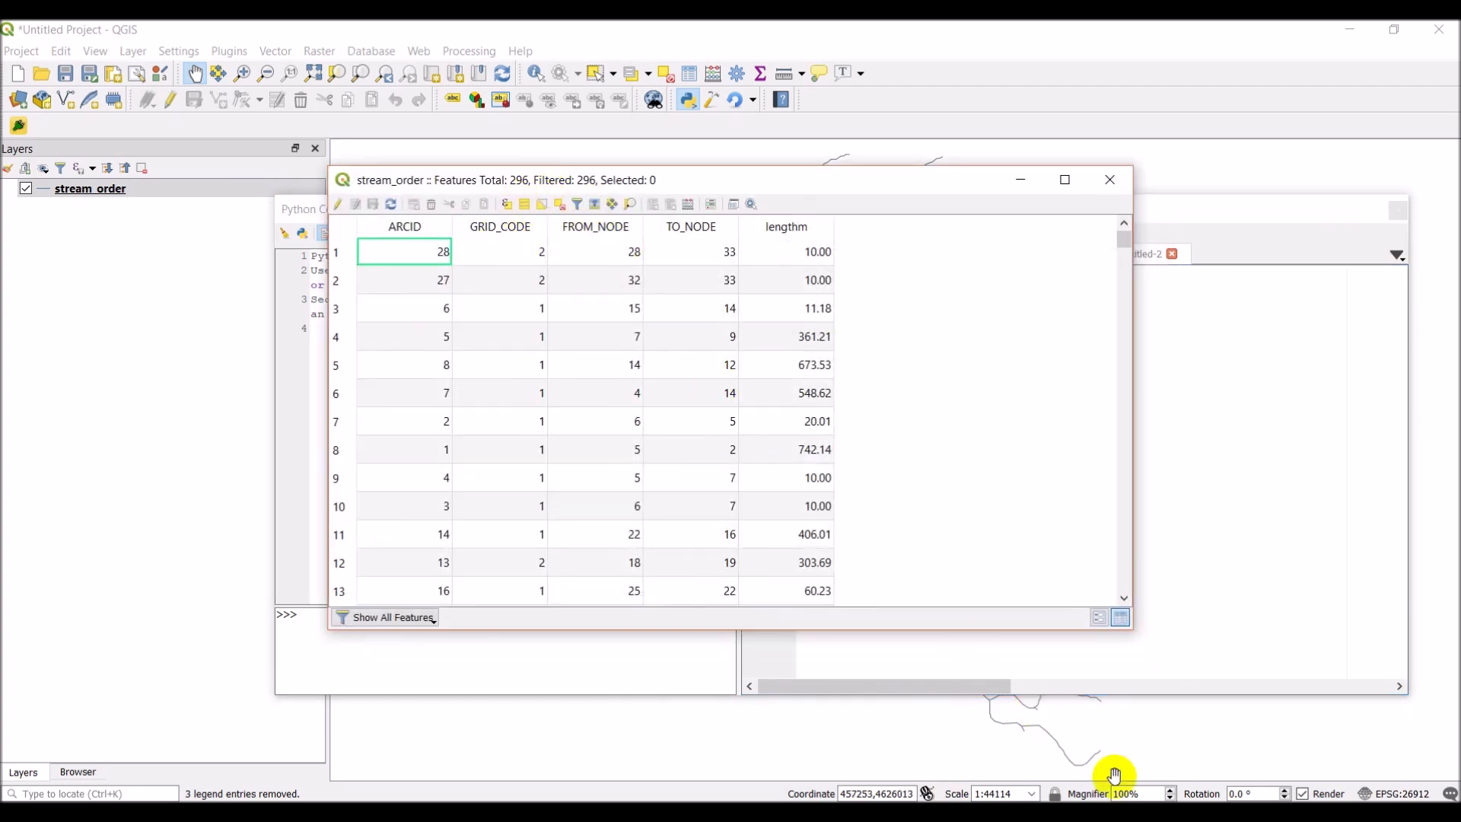
pyautogui.click(1109, 180)
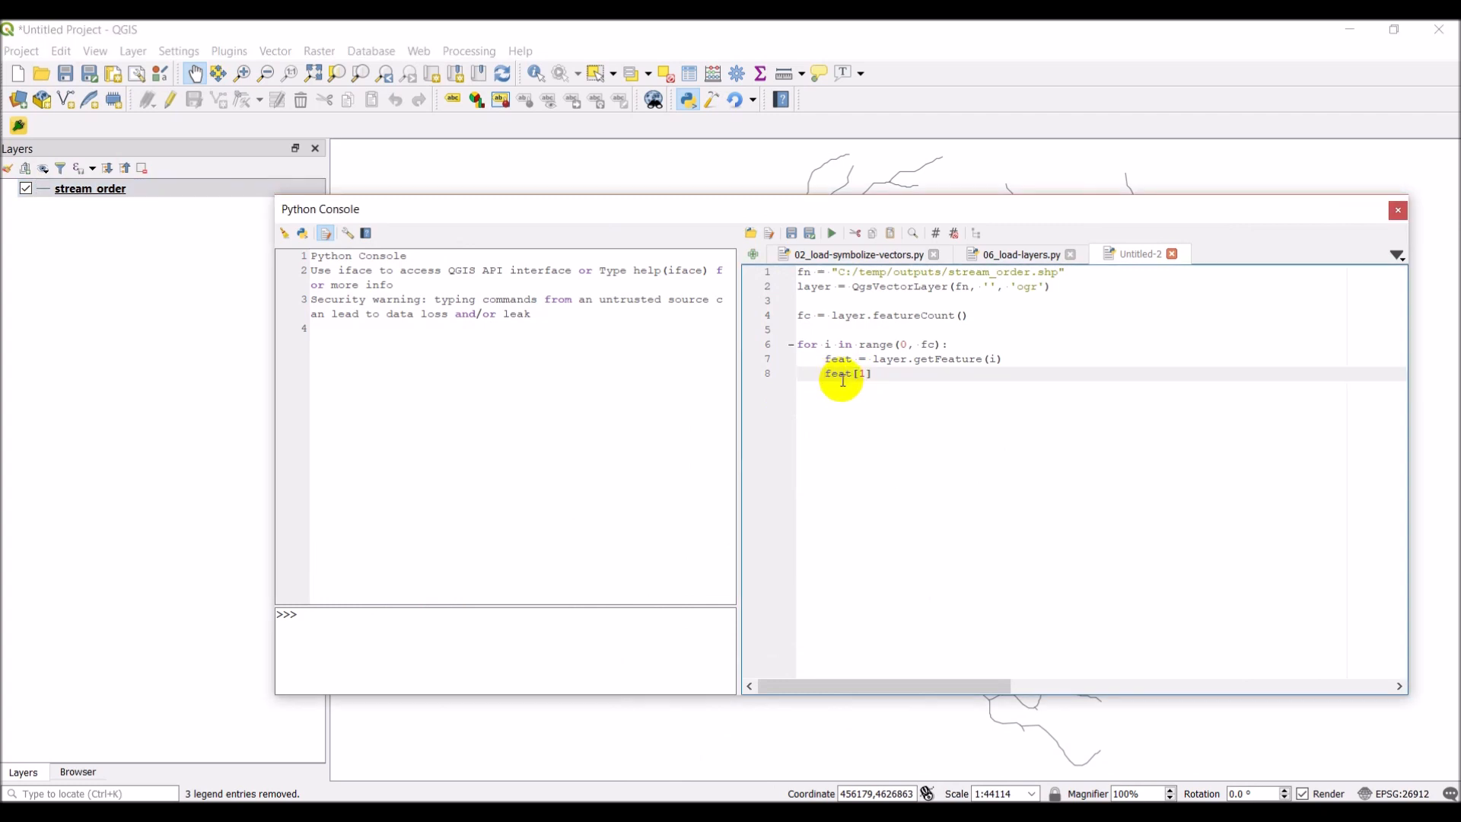
pyautogui.write('print(')
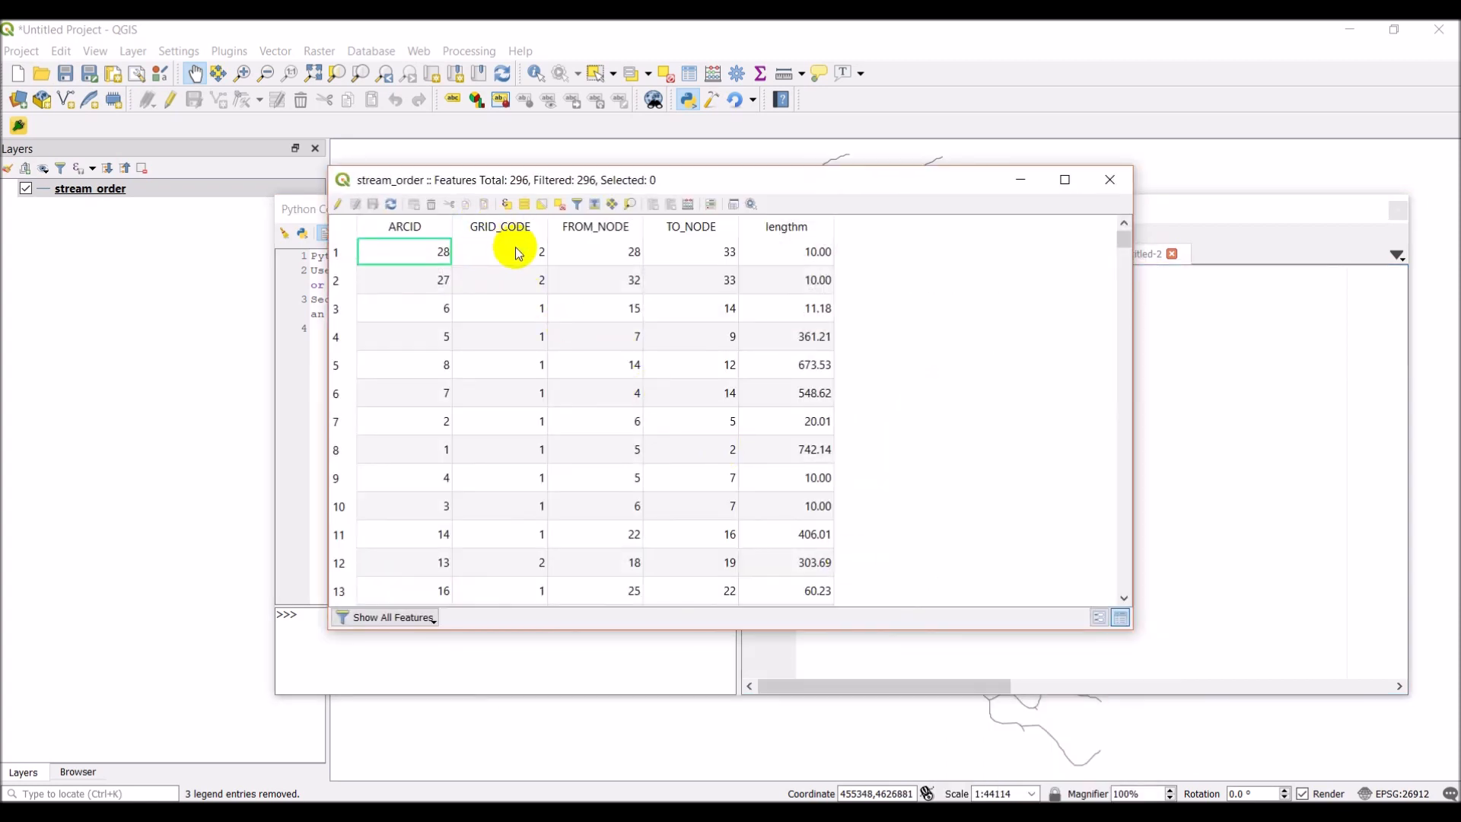
pyautogui.click(1108, 179)
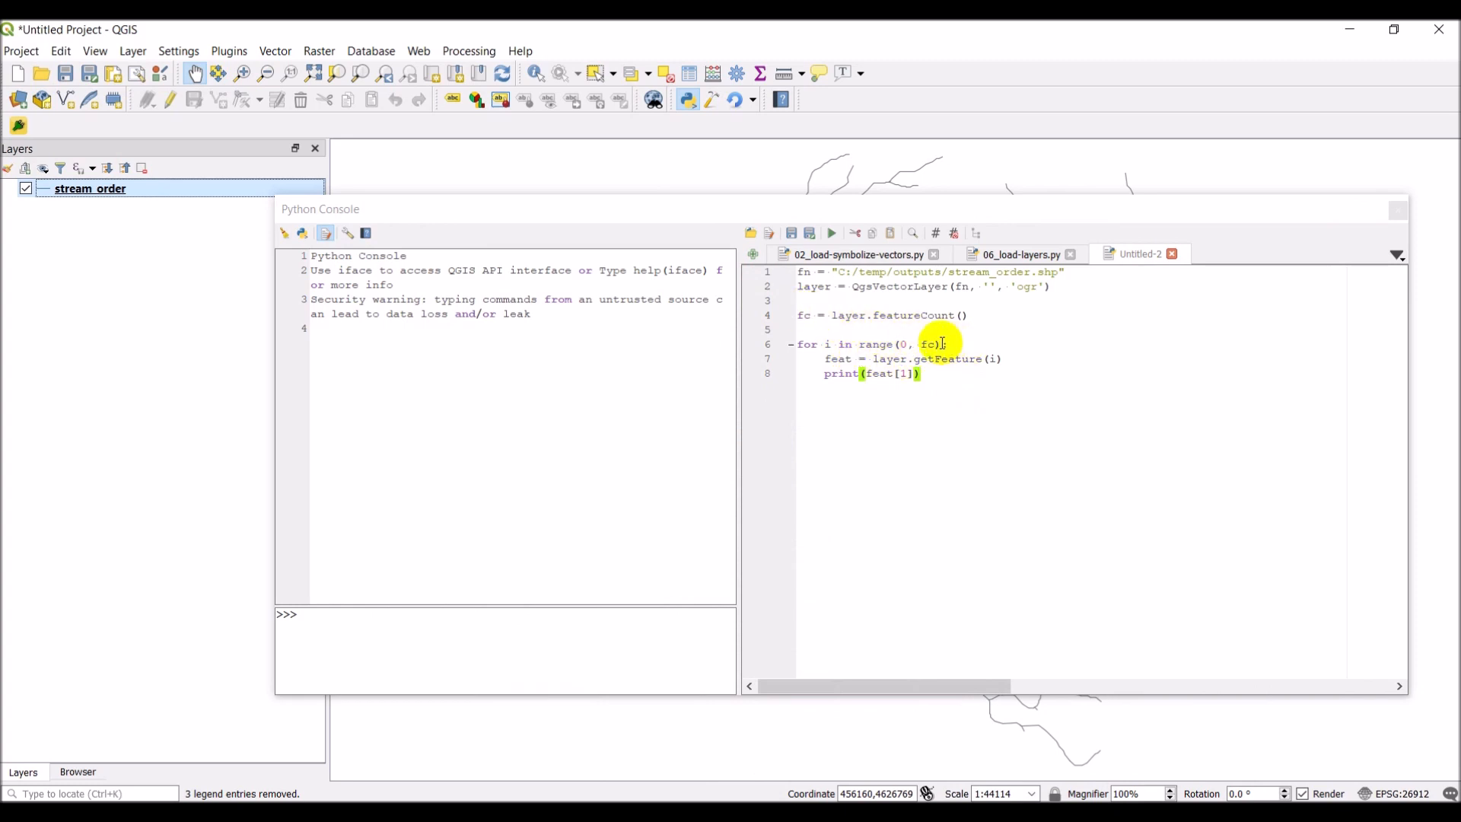
pyautogui.write('1')
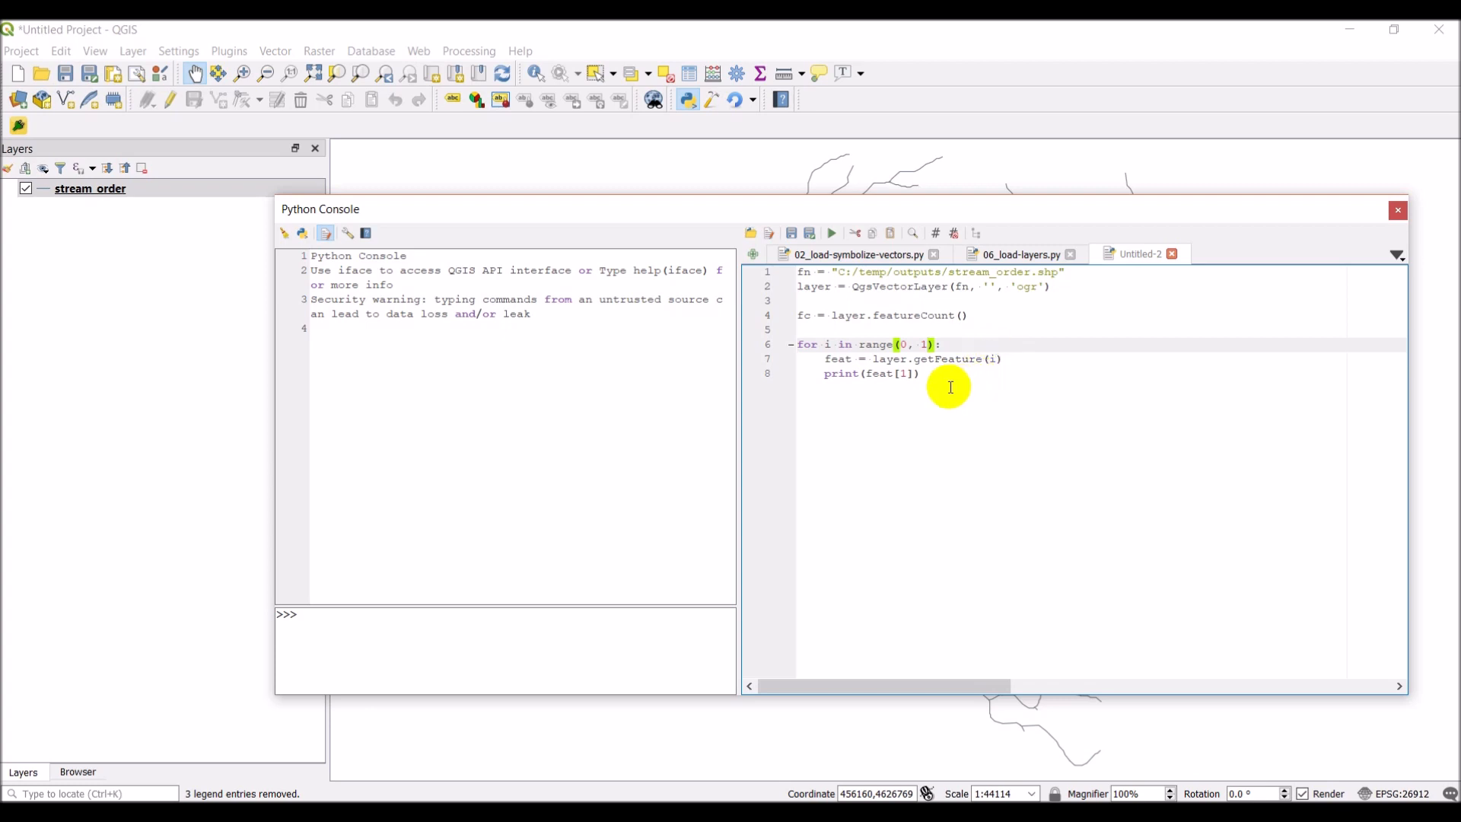
pyautogui.moveTo(903, 373)
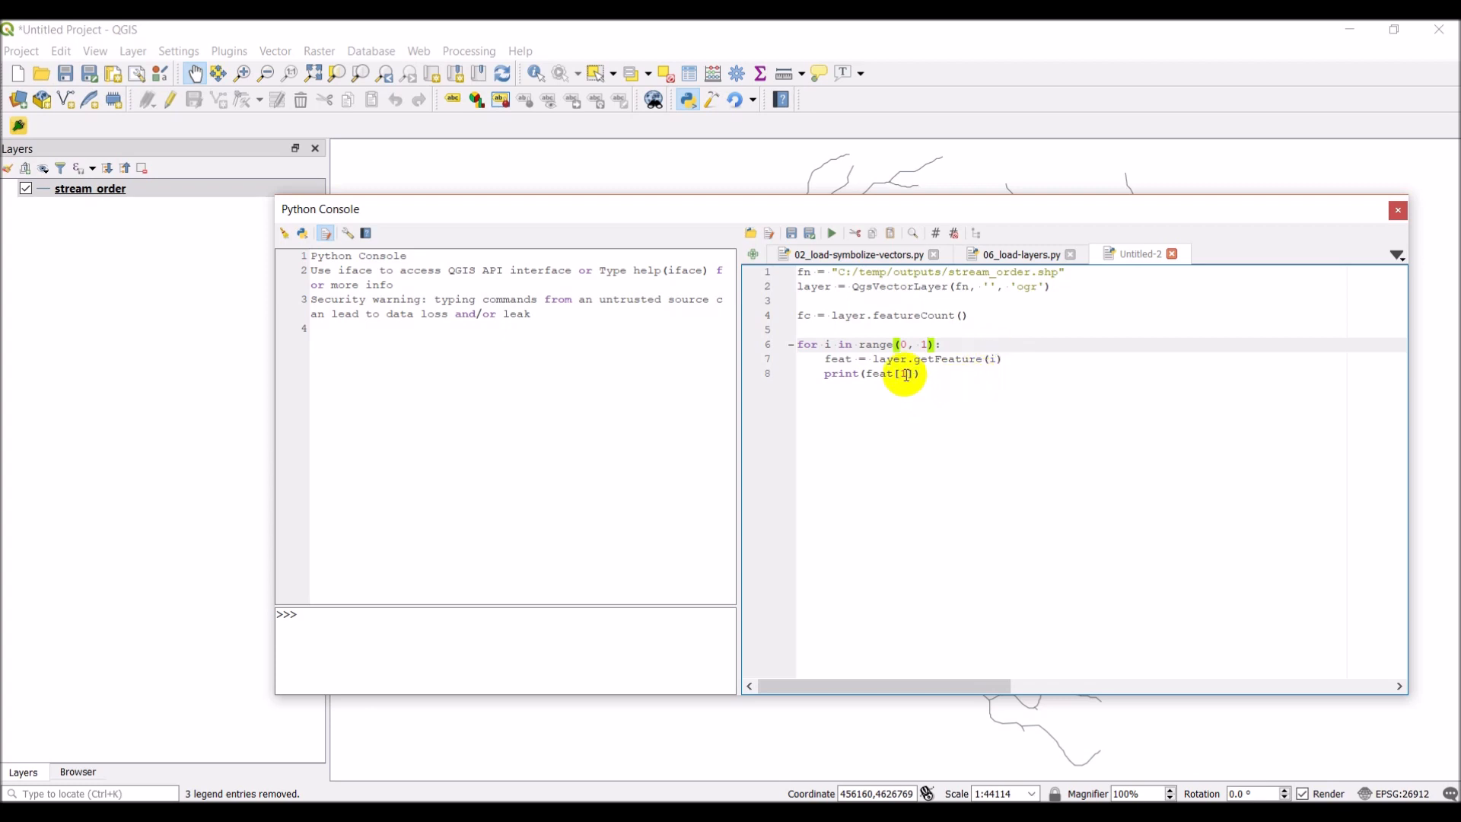
pyautogui.moveTo(827, 232)
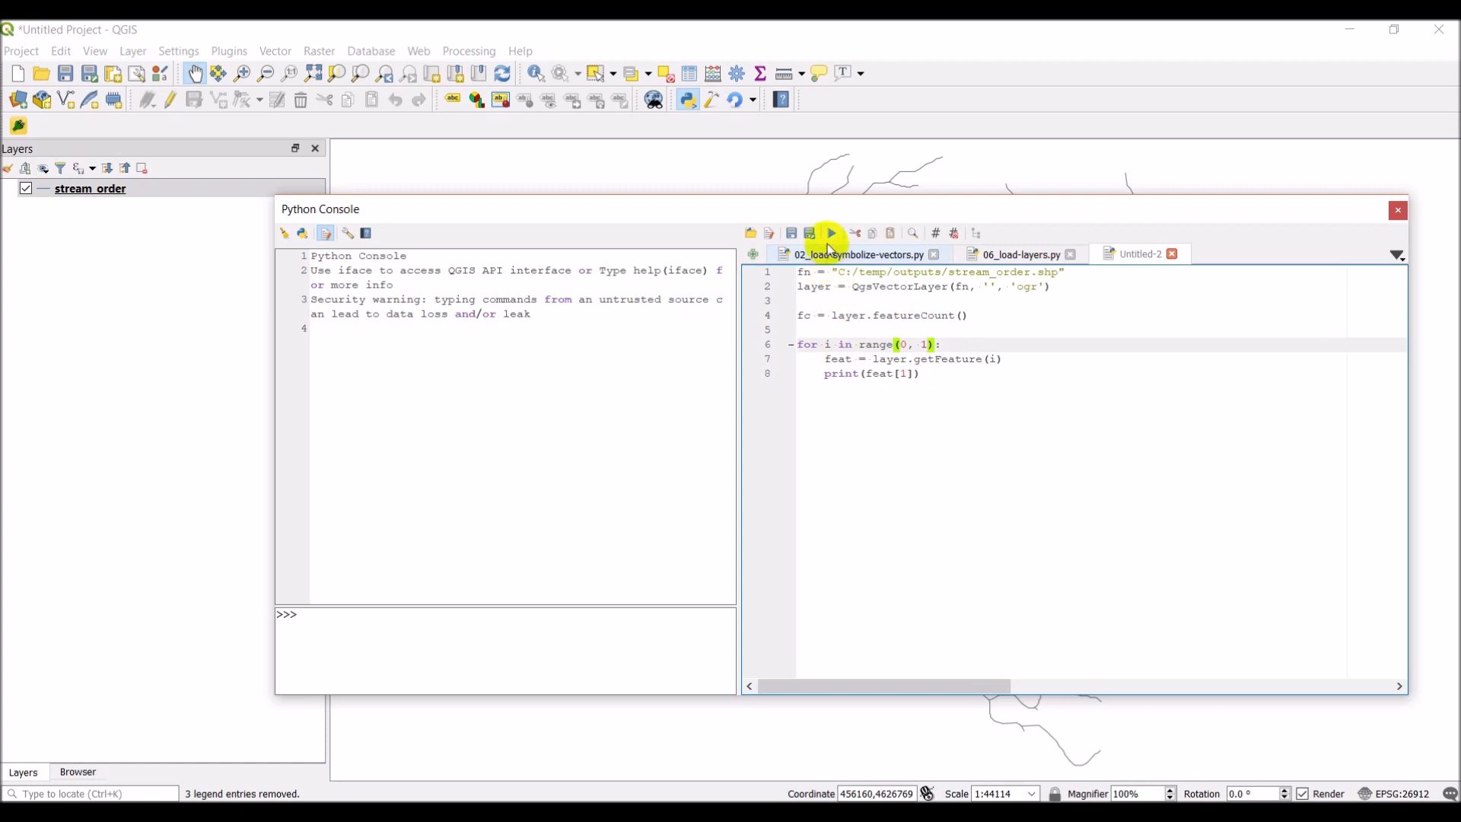
pyautogui.moveTo(506, 387)
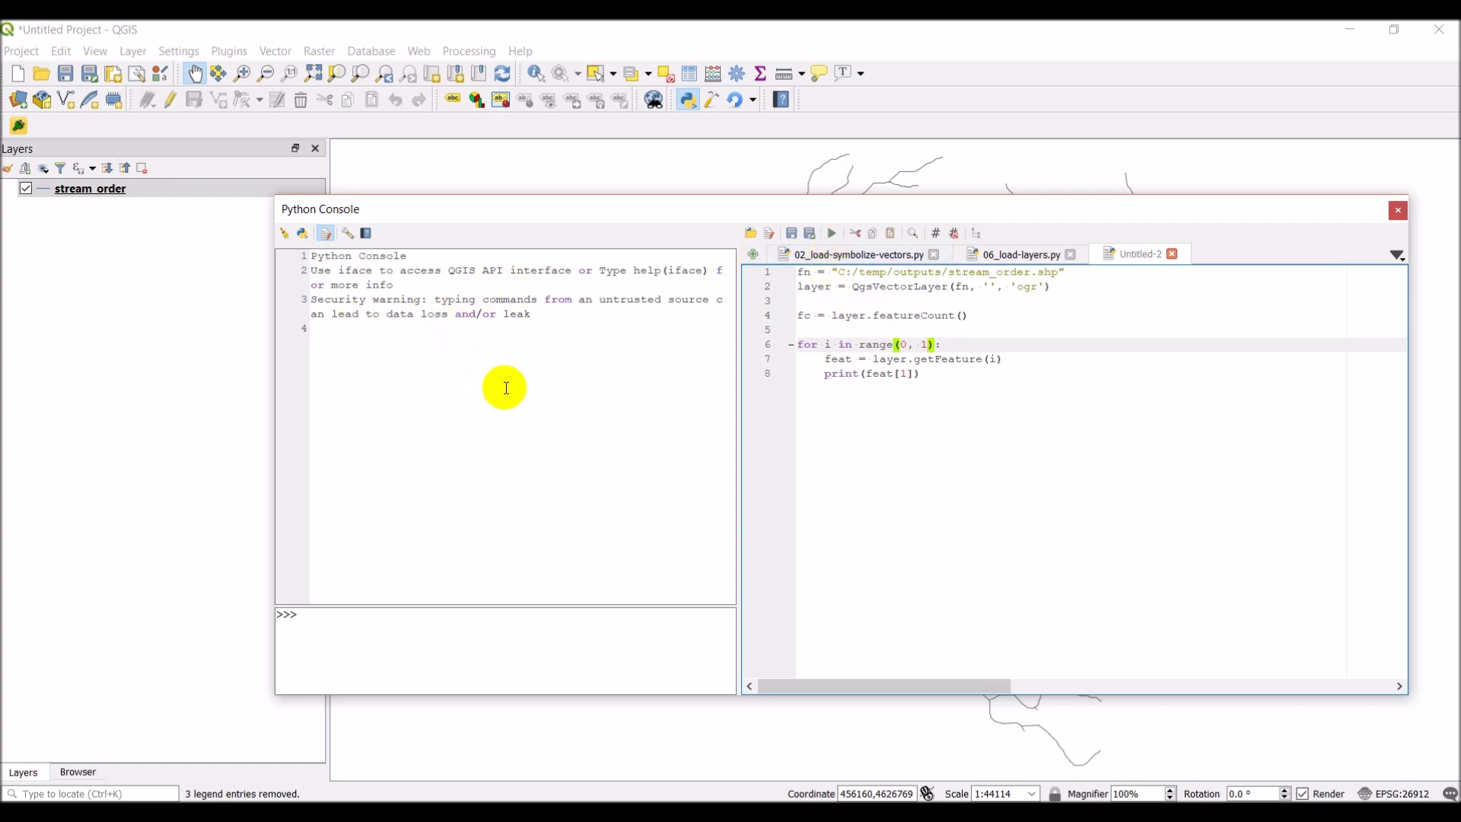
# Run the one-feature test, add feat[0] to the print line, and compare against the attribute table
pyautogui.click(829, 232)
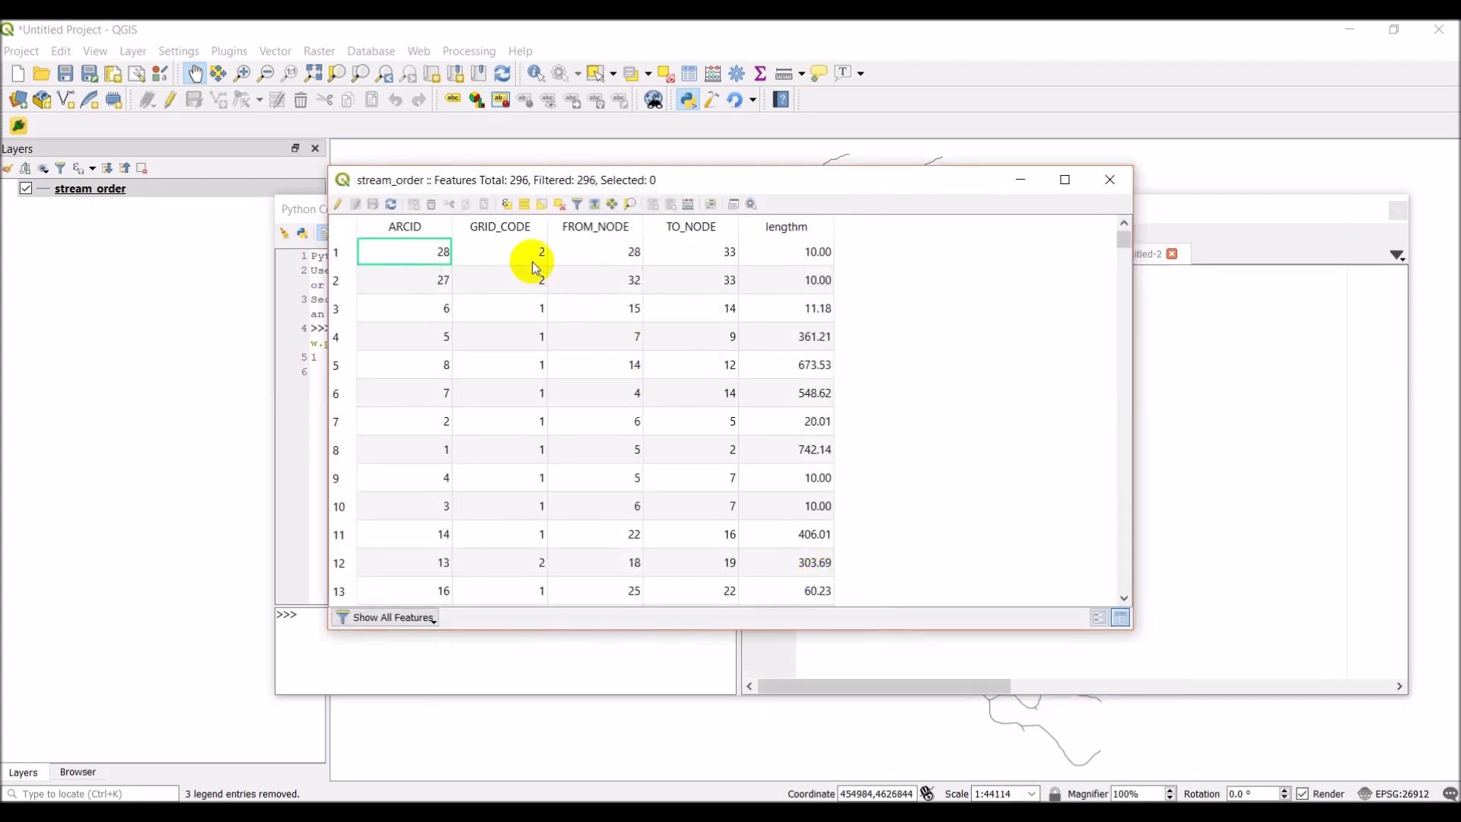
pyautogui.click(1109, 179)
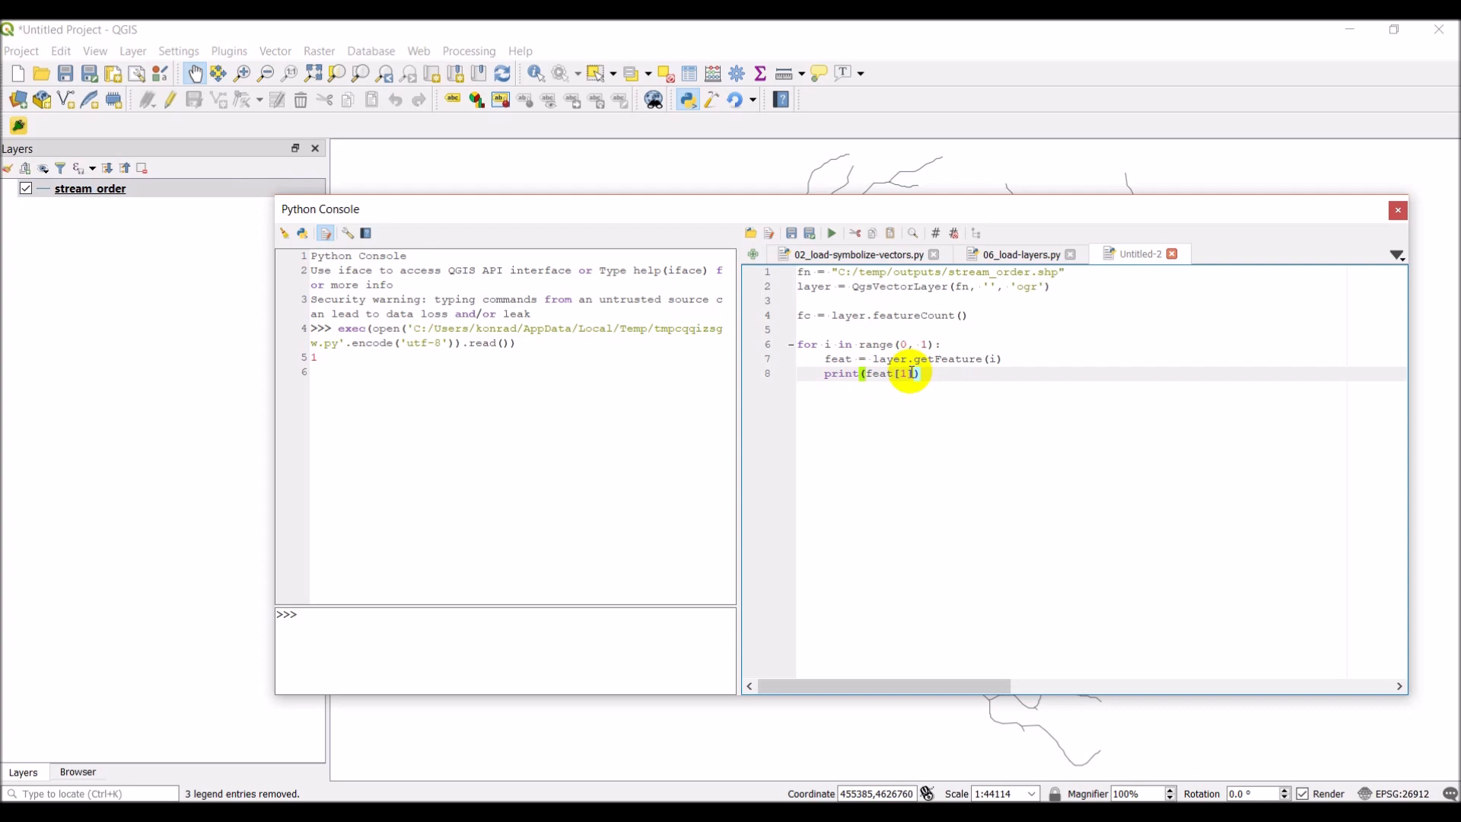
pyautogui.write('feat[0], feat[')
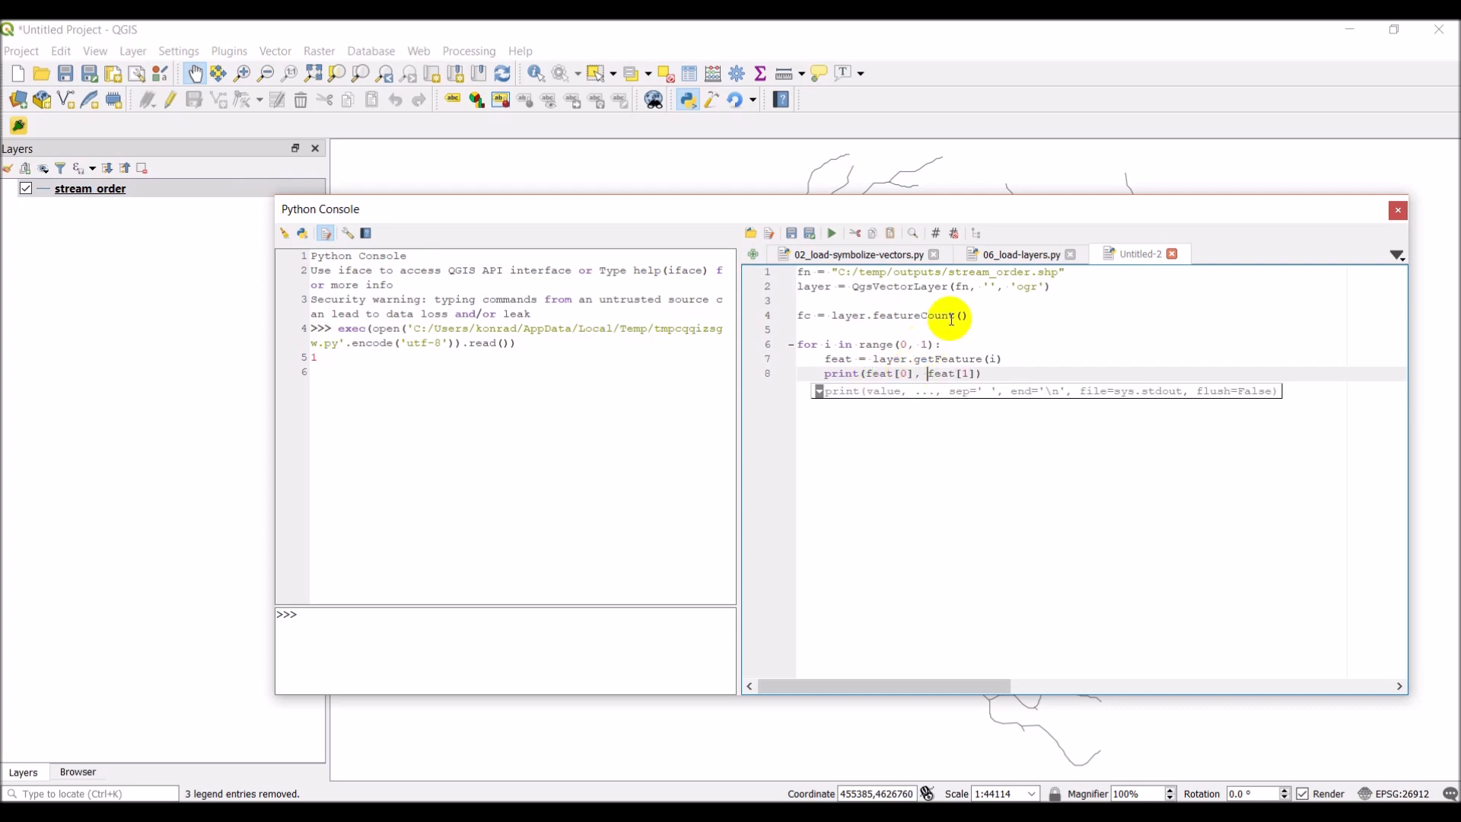
pyautogui.click(830, 233)
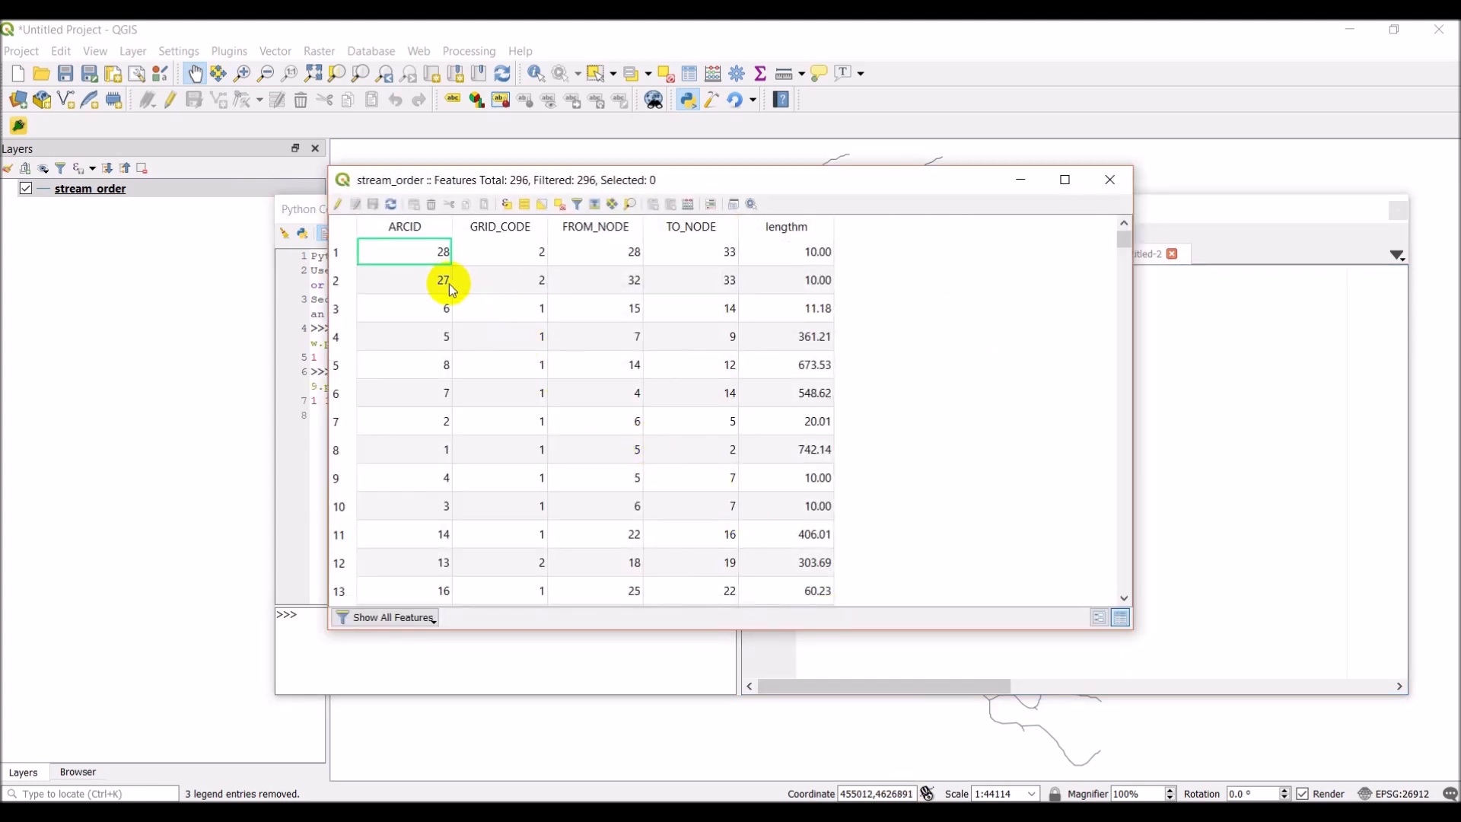
pyautogui.moveTo(445, 457)
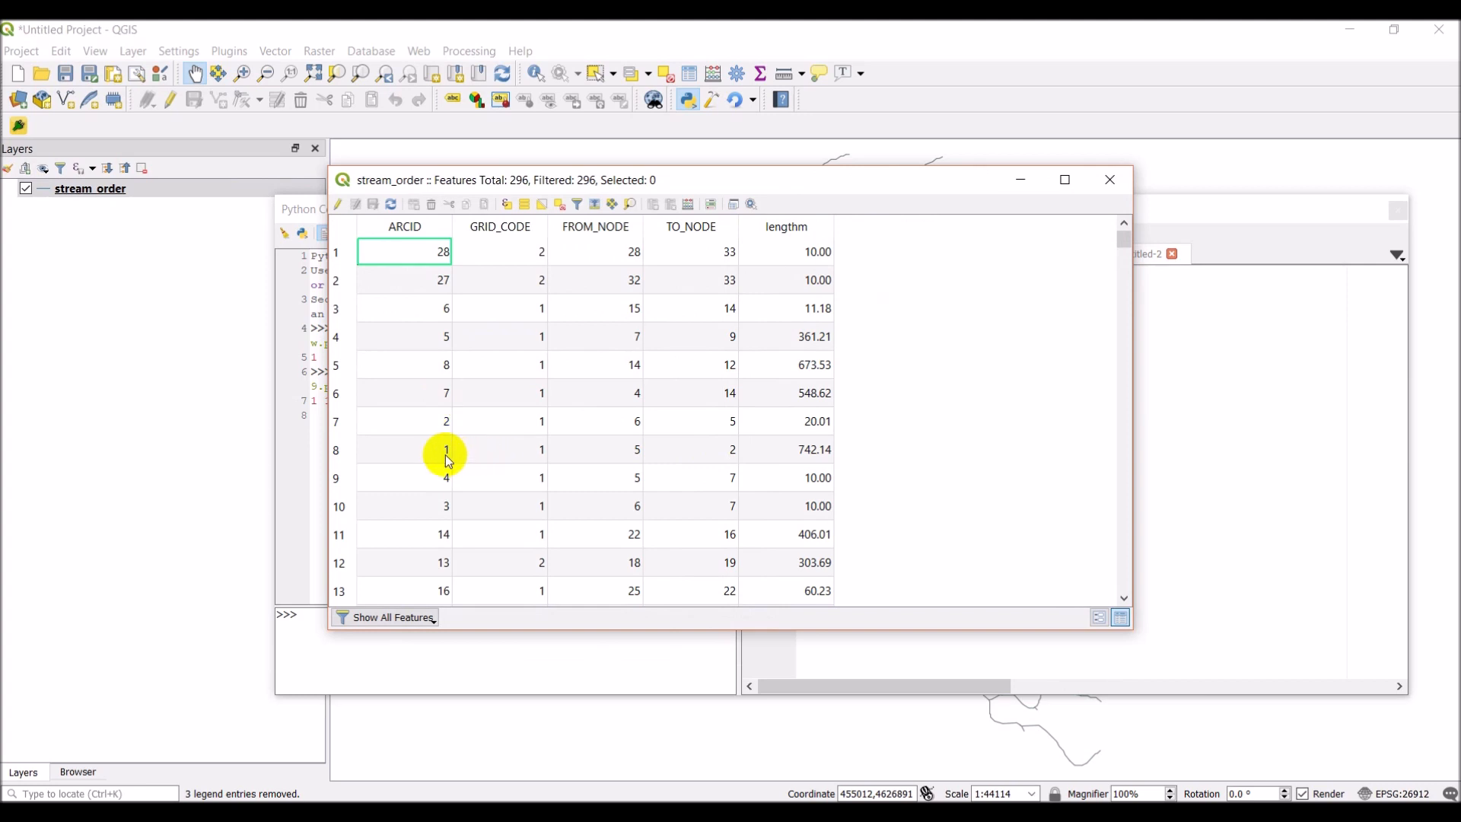
pyautogui.moveTo(448, 433)
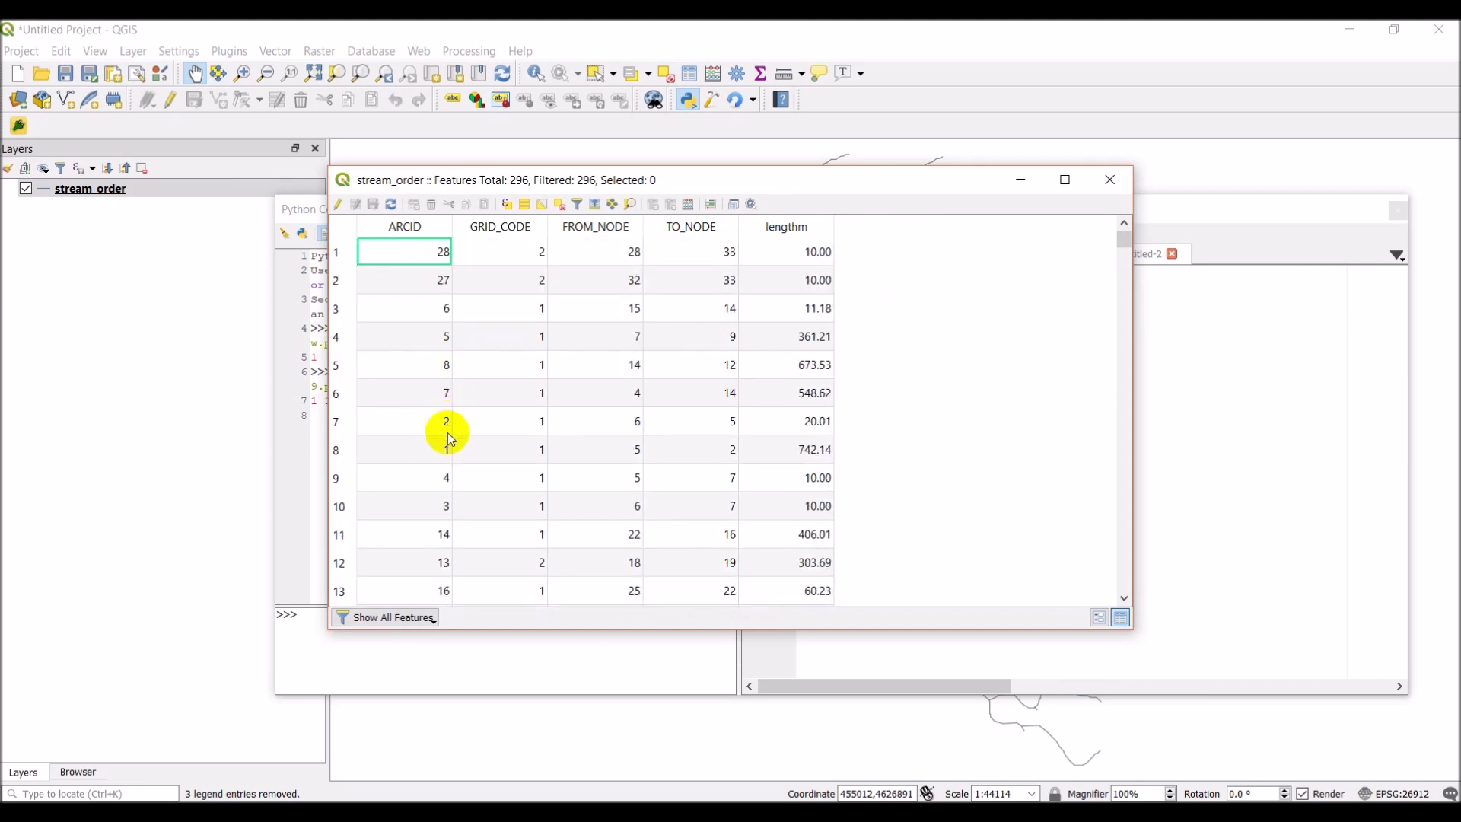
pyautogui.moveTo(493, 457)
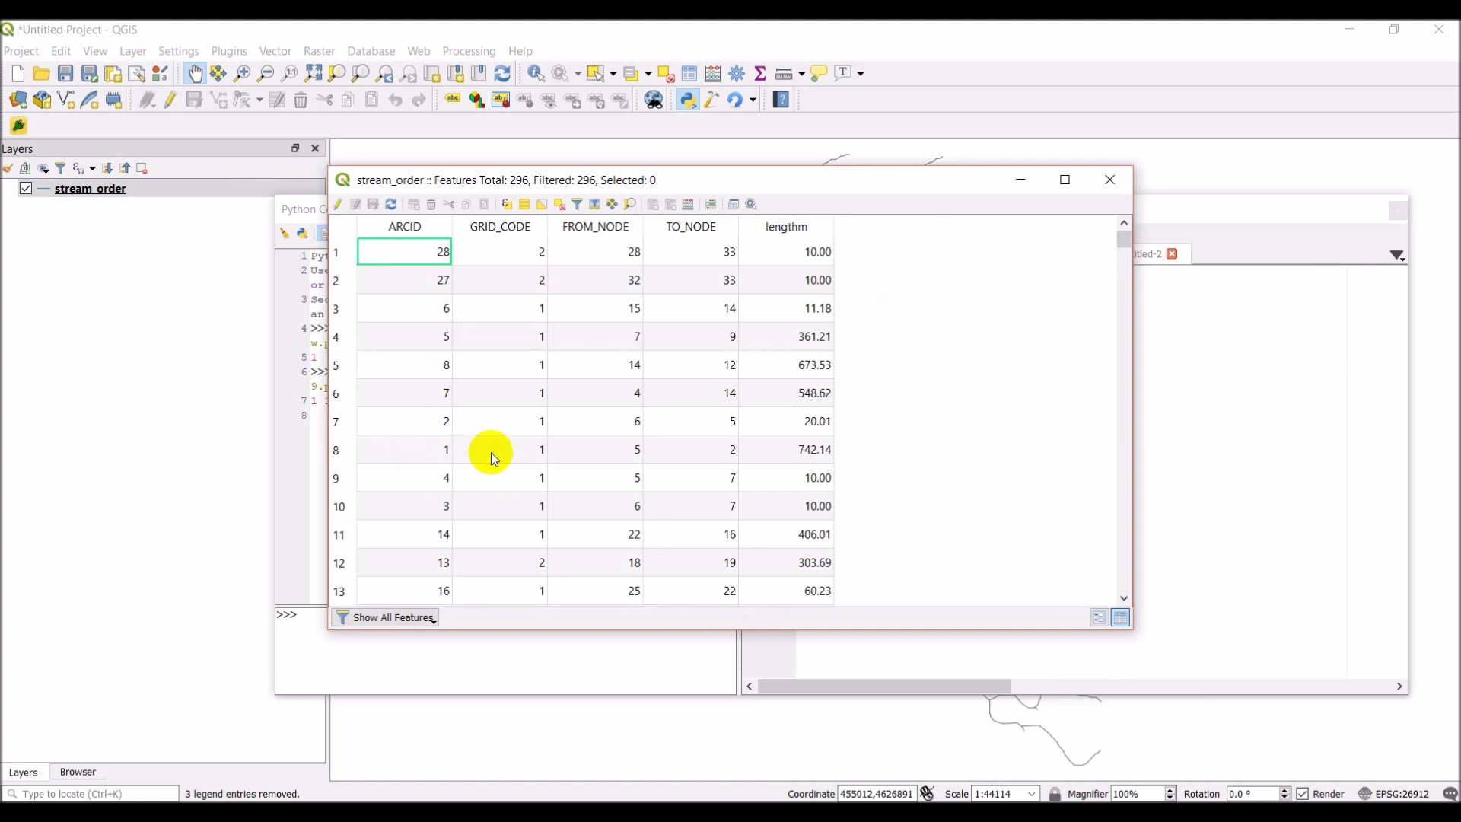
pyautogui.moveTo(449, 454)
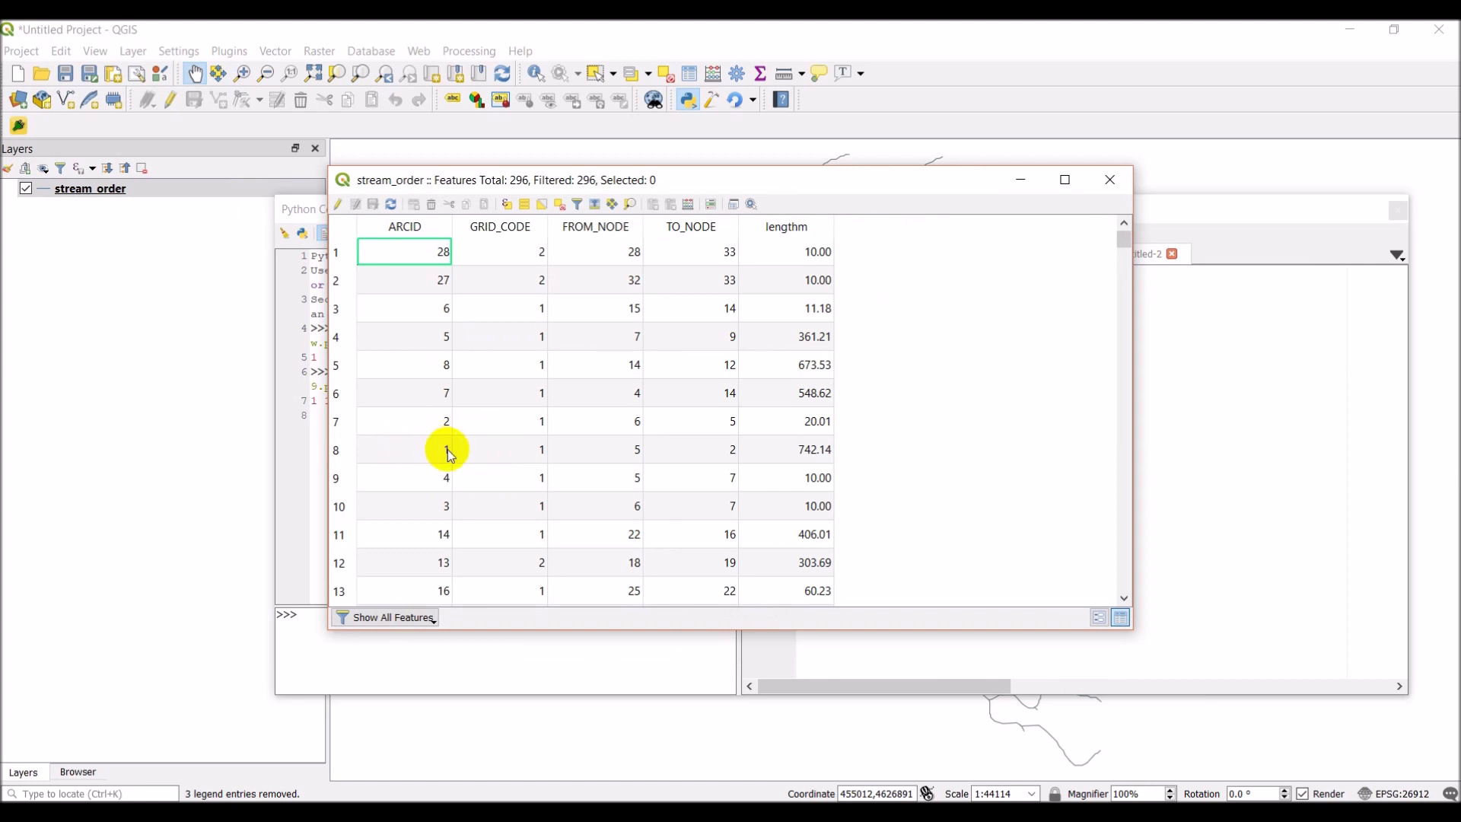
pyautogui.moveTo(399, 303)
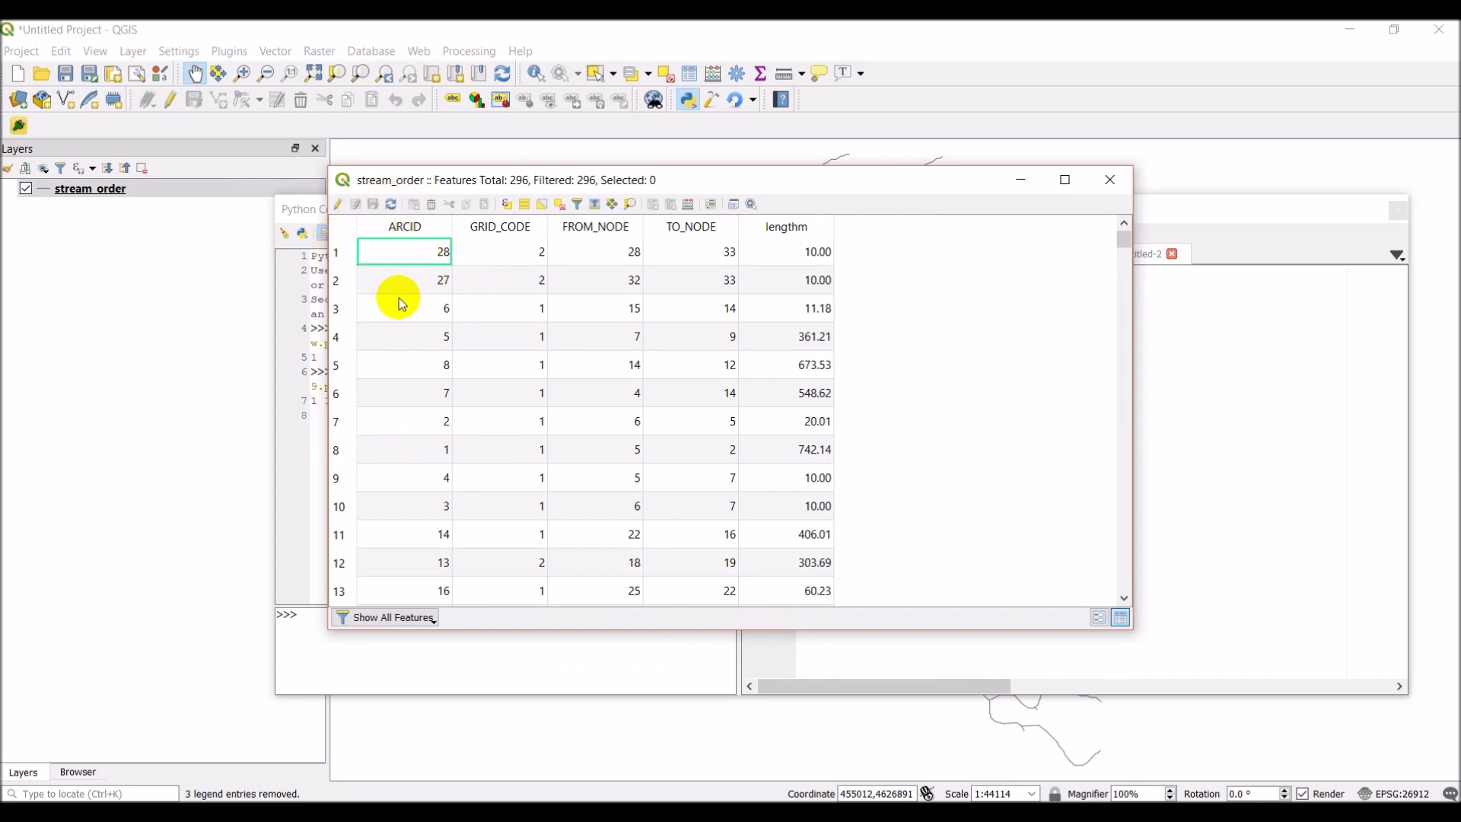
pyautogui.moveTo(307, 253)
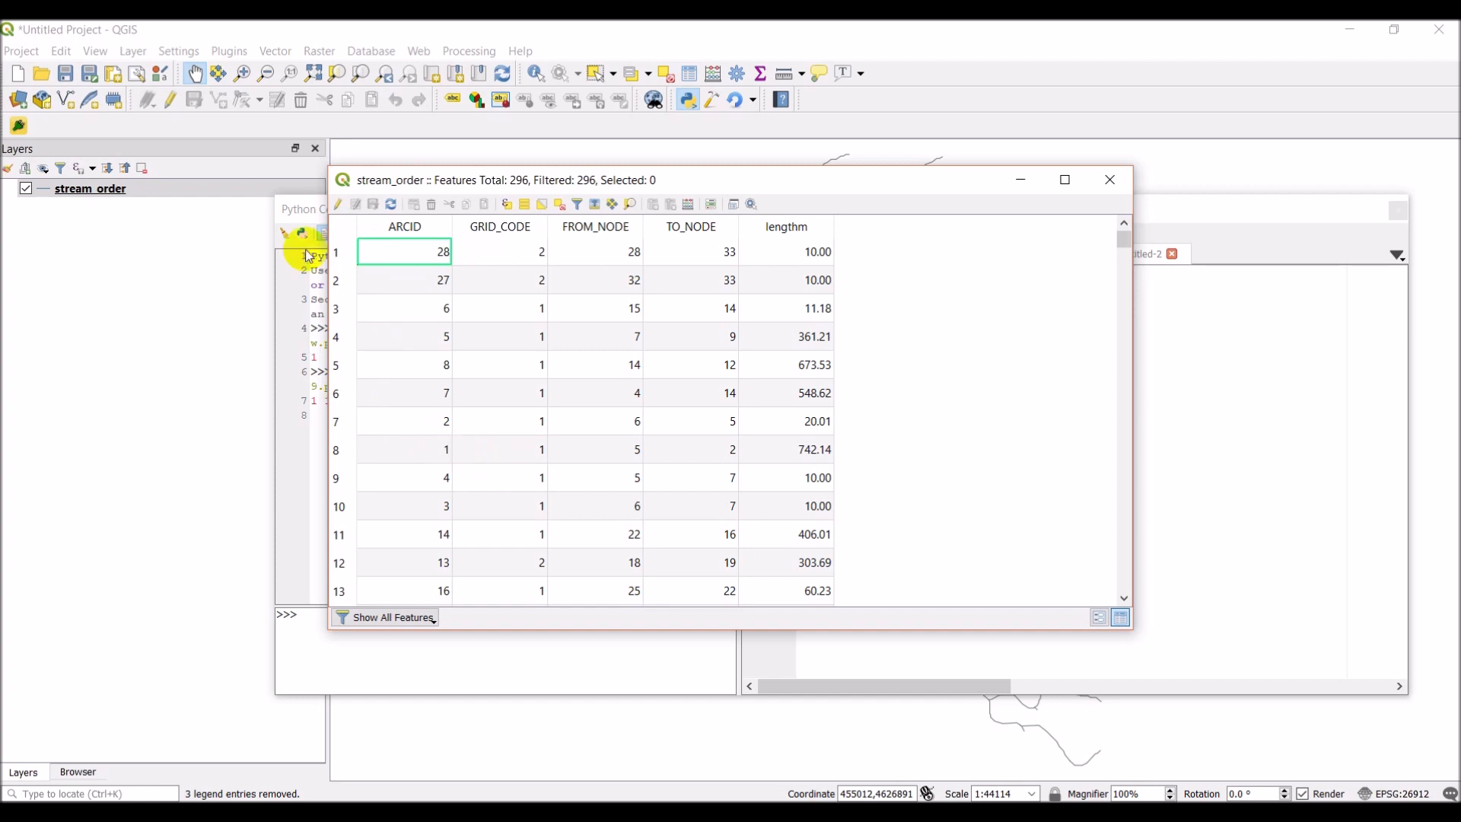
pyautogui.moveTo(515, 458)
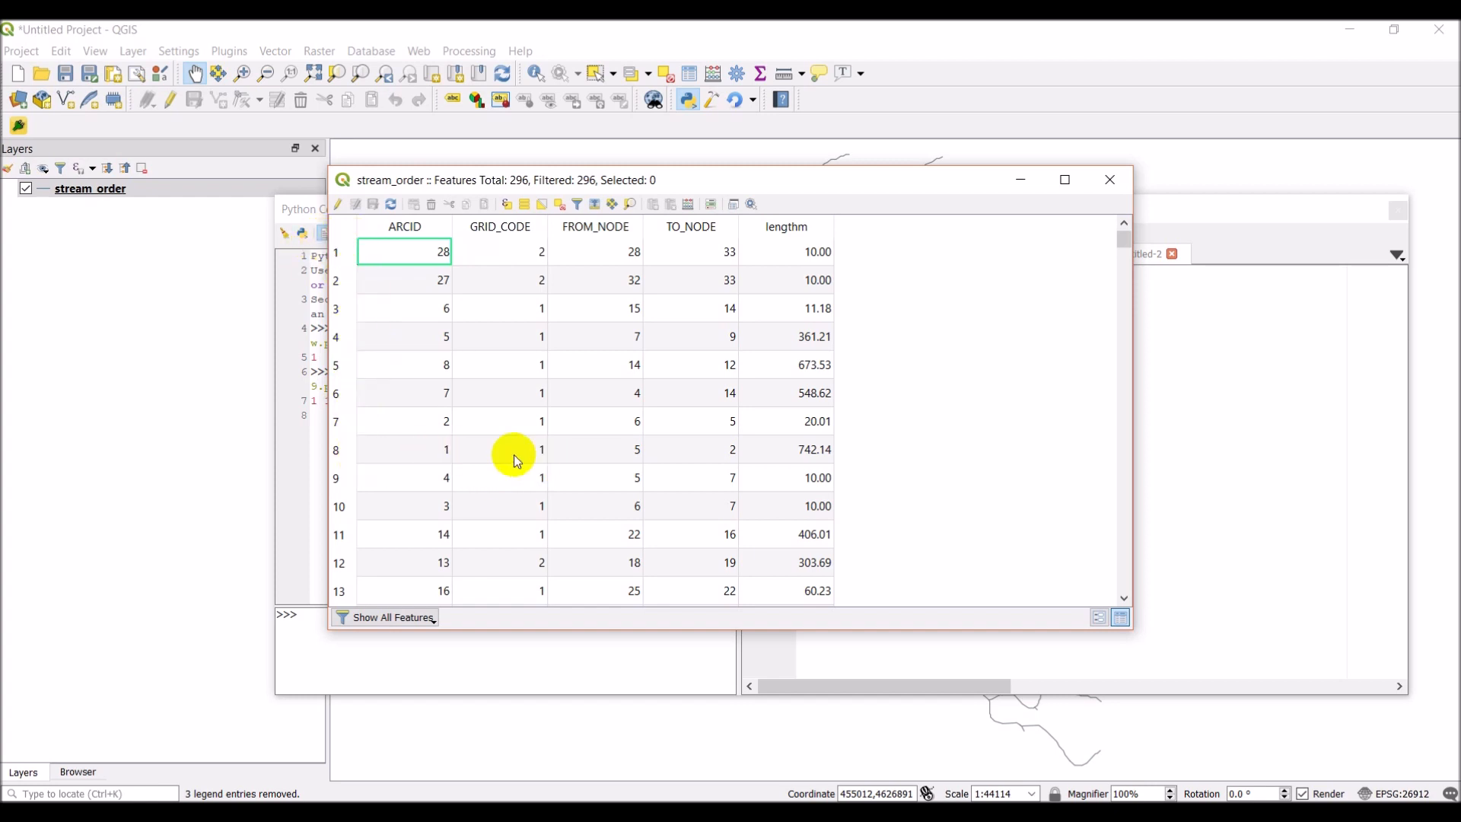
pyautogui.moveTo(529, 461)
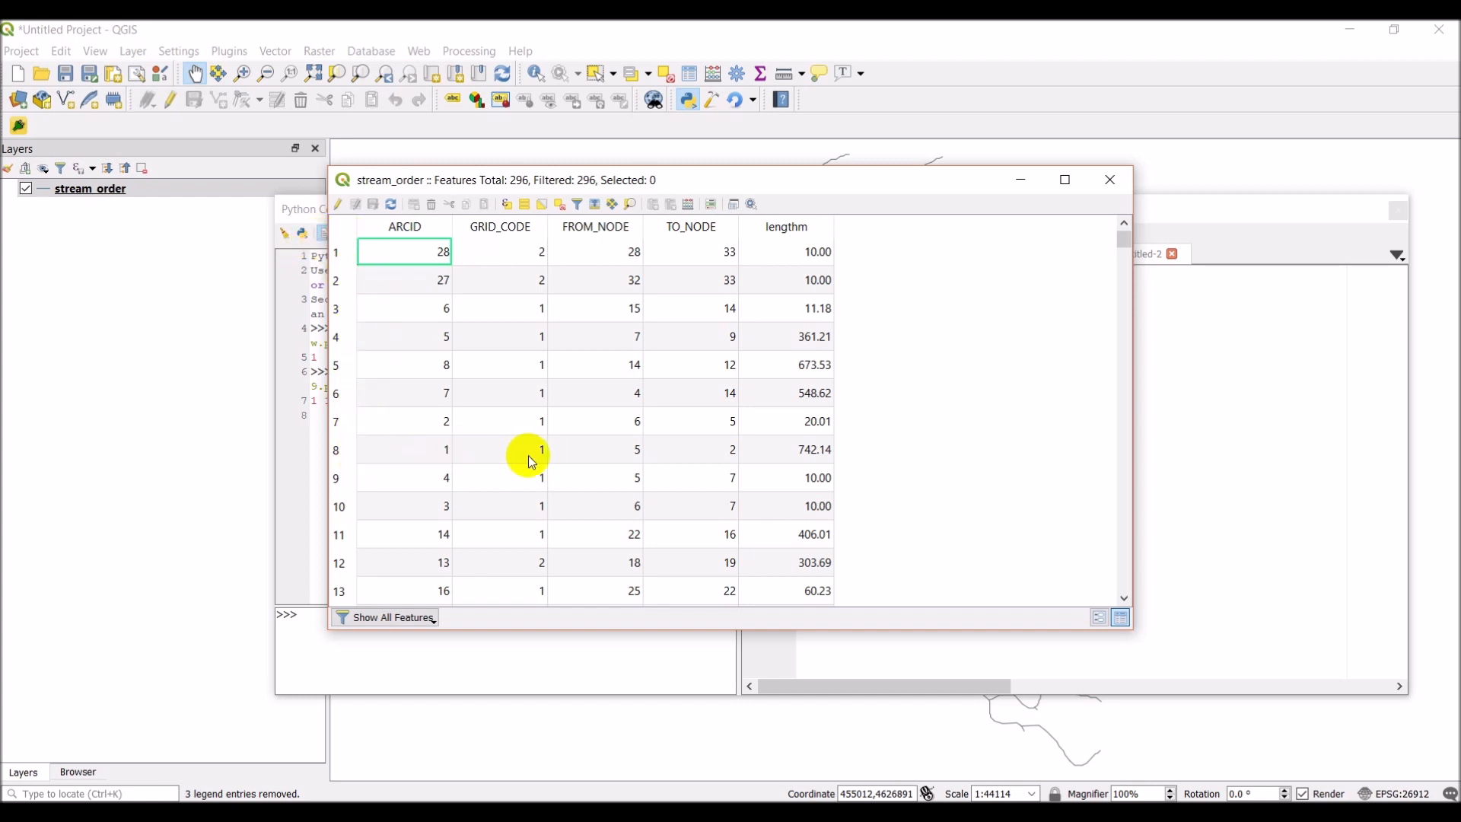
pyautogui.moveTo(1270, 233)
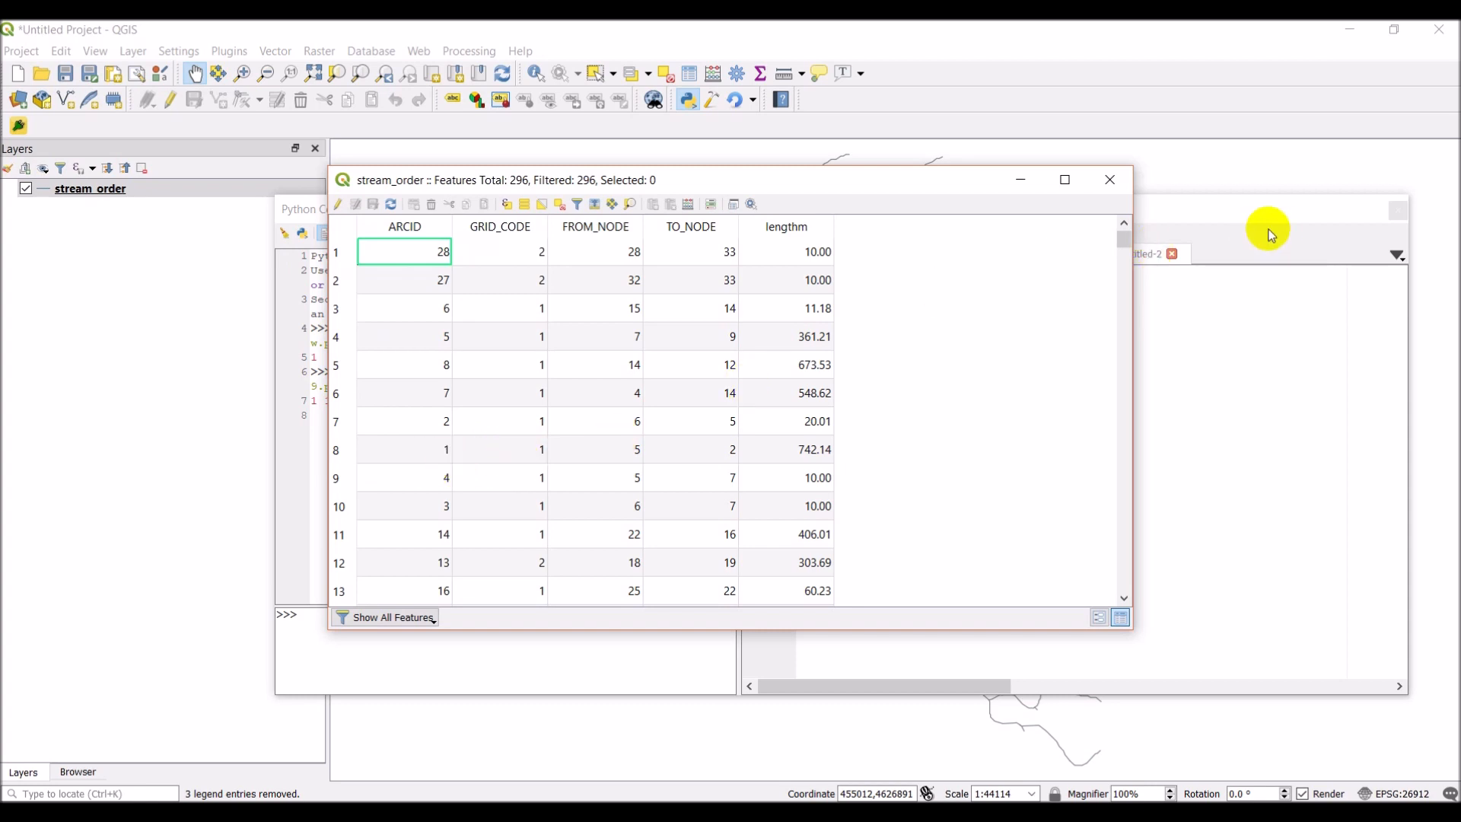
pyautogui.click(1108, 180)
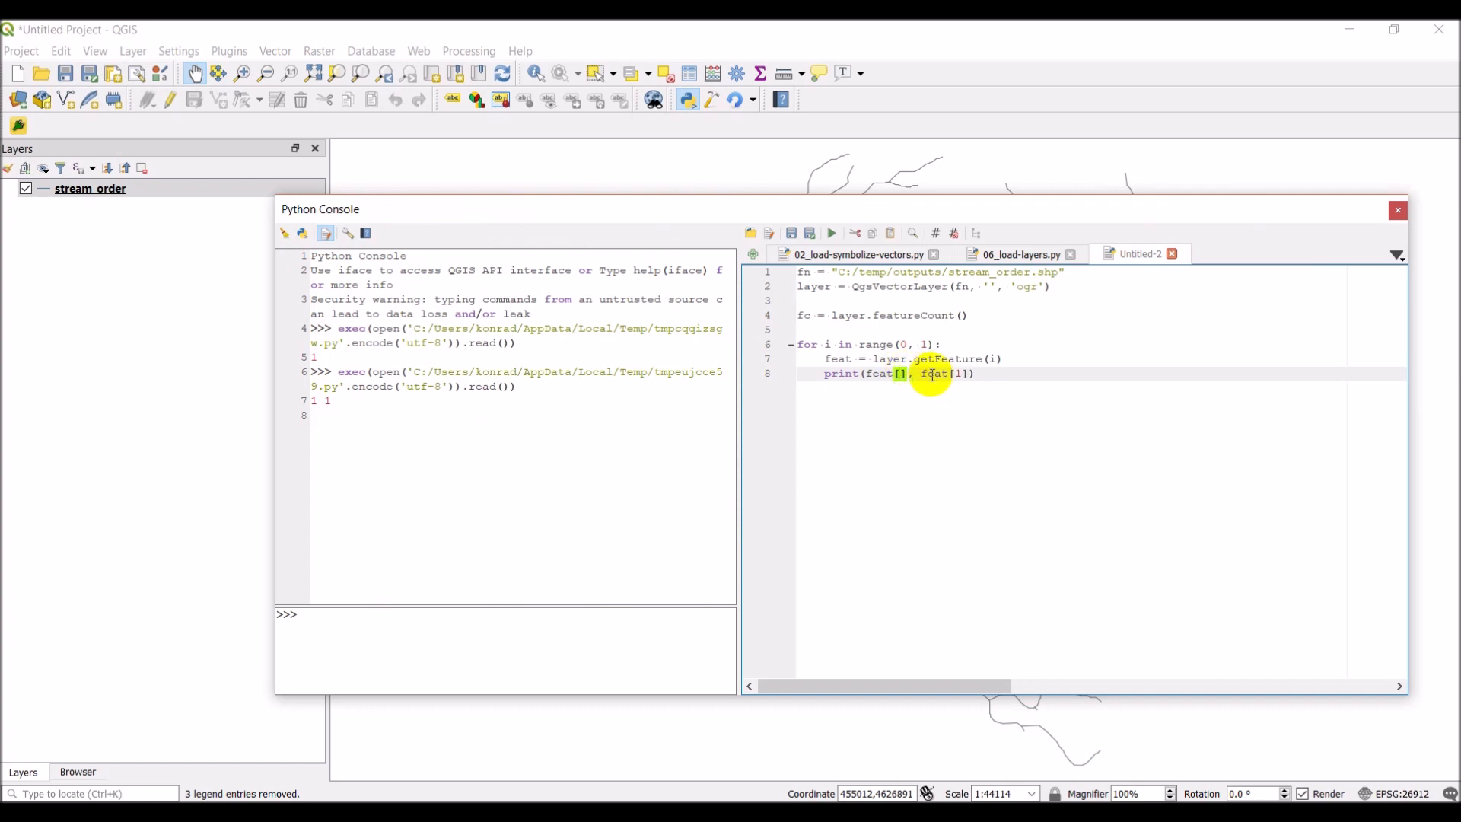
# Change the print to feat['ARCID'] and feat['GRID_CODE'] and rerun the script
pyautogui.write("ARCID'")
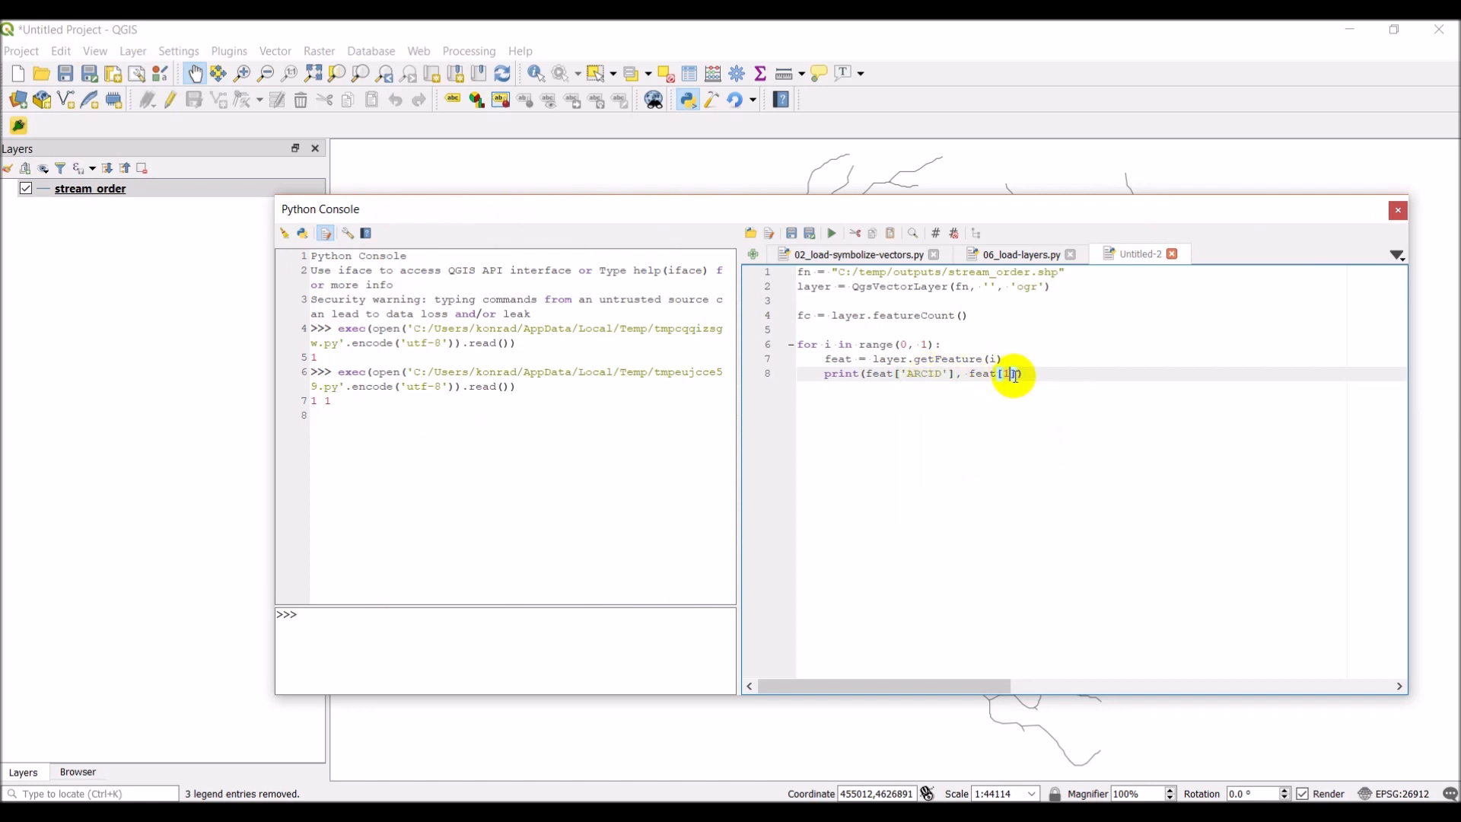
pyautogui.write('GRID_C')
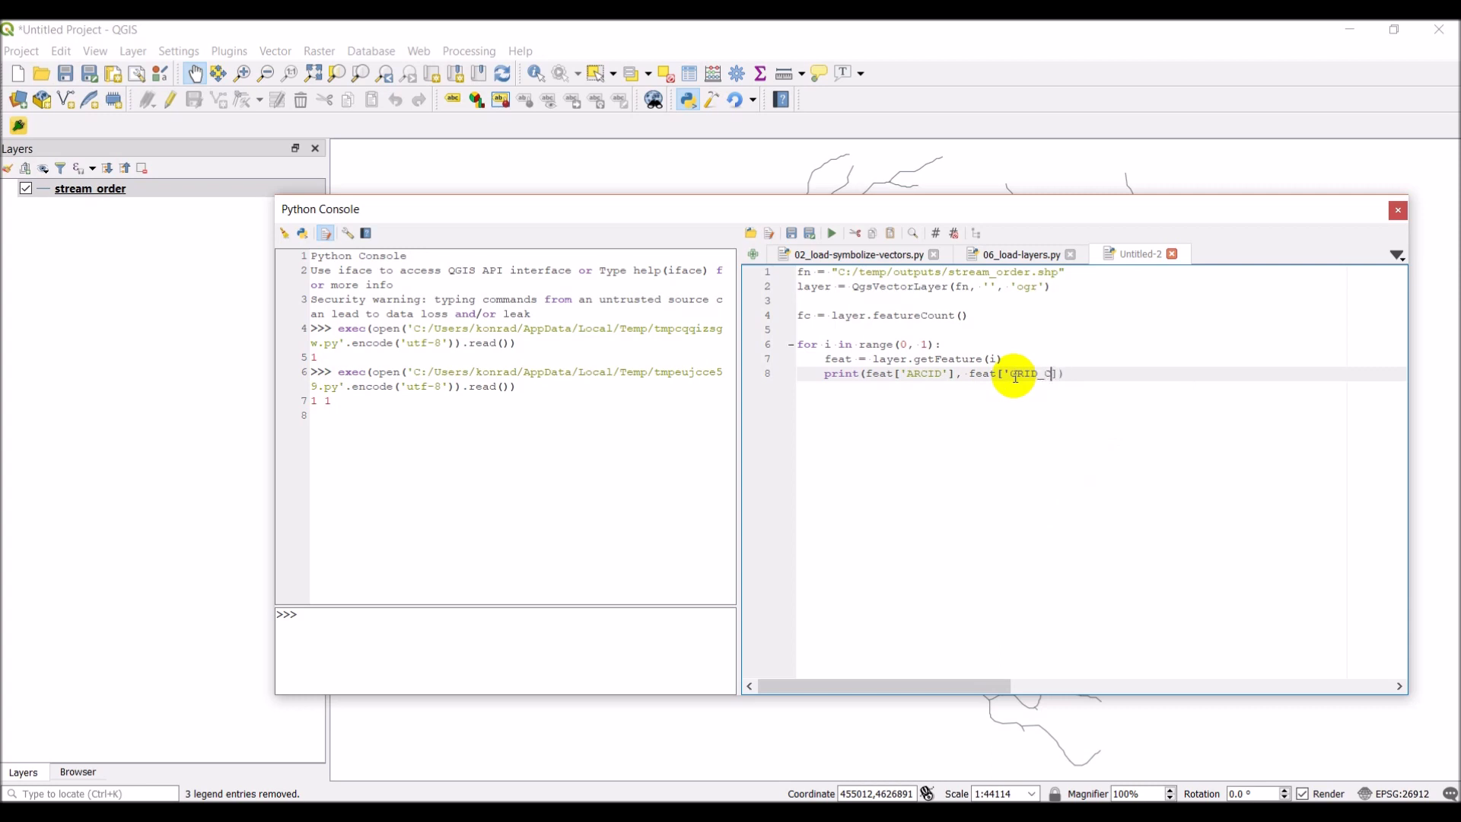
pyautogui.write('ODE')
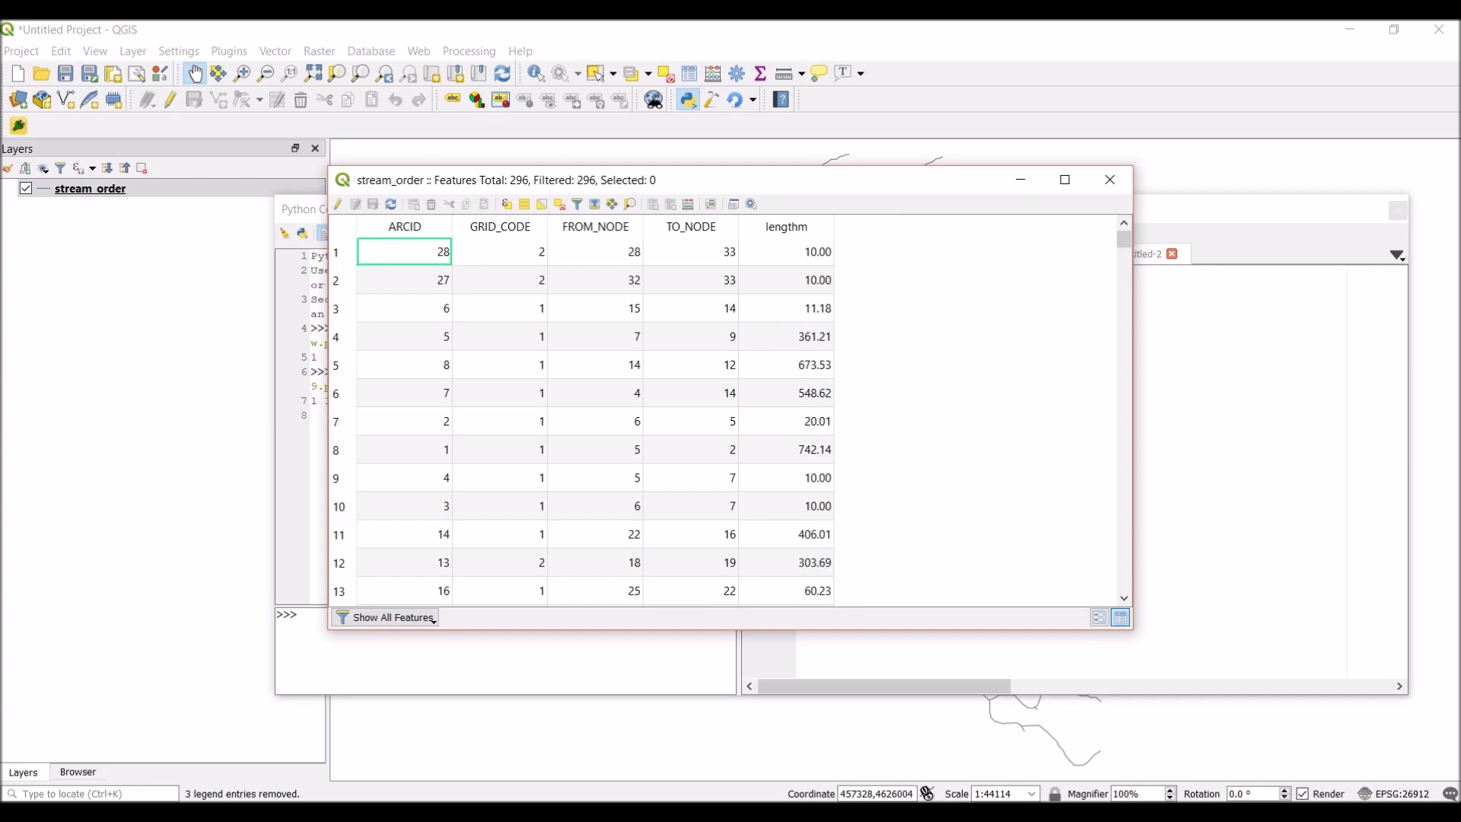
pyautogui.click(1108, 179)
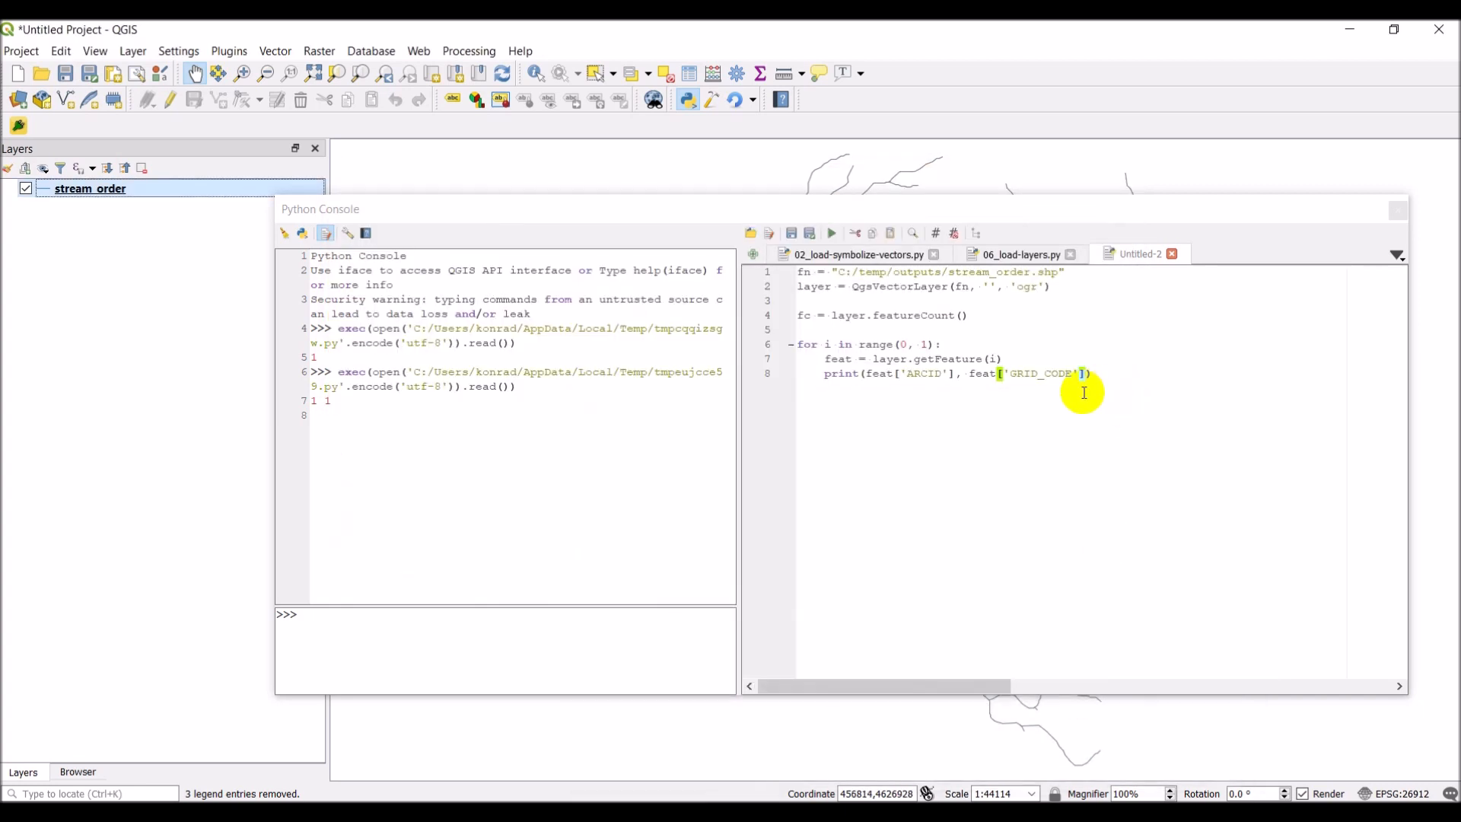
pyautogui.moveTo(927, 373)
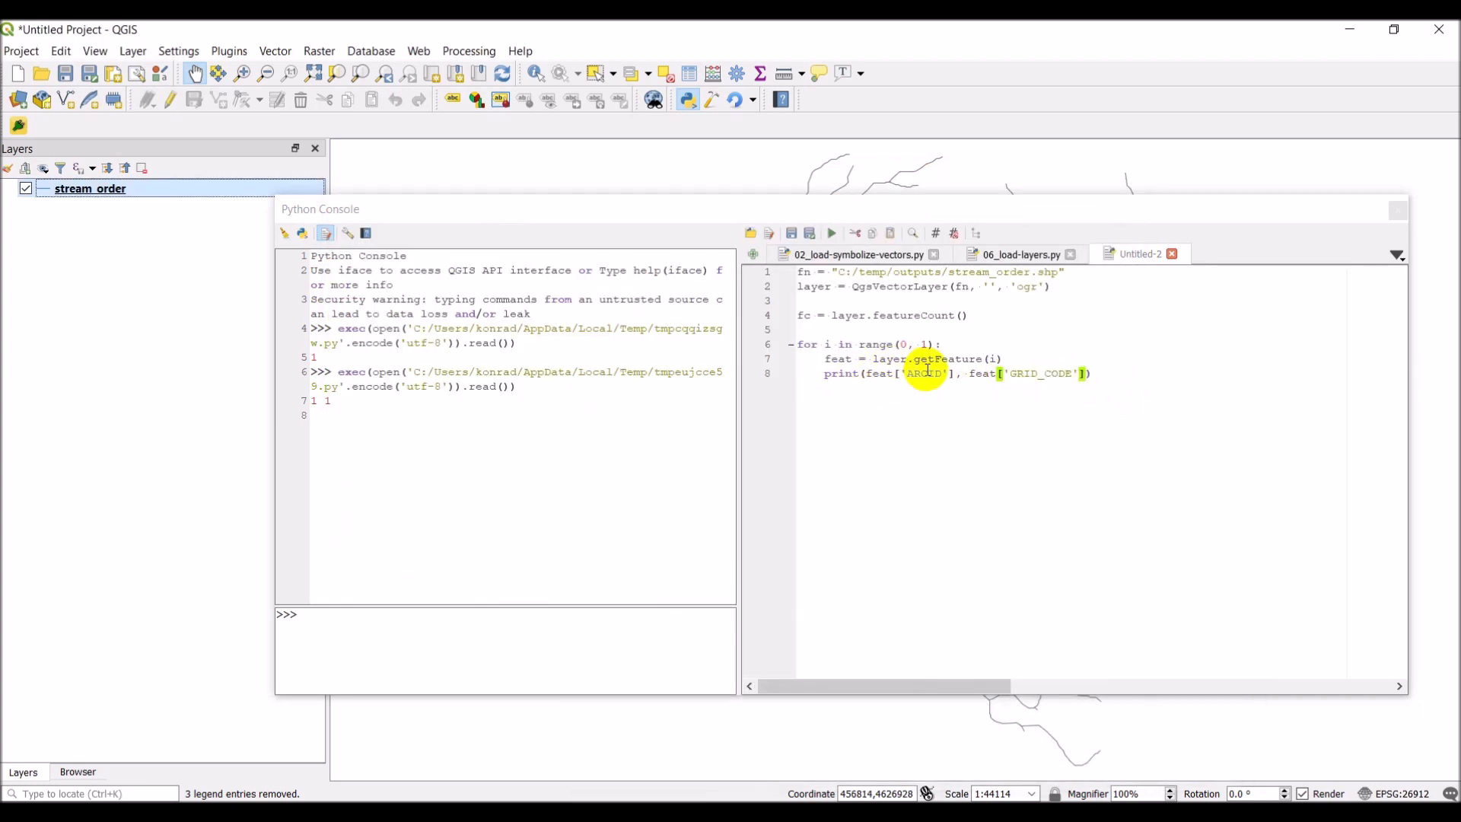
pyautogui.moveTo(1054, 364)
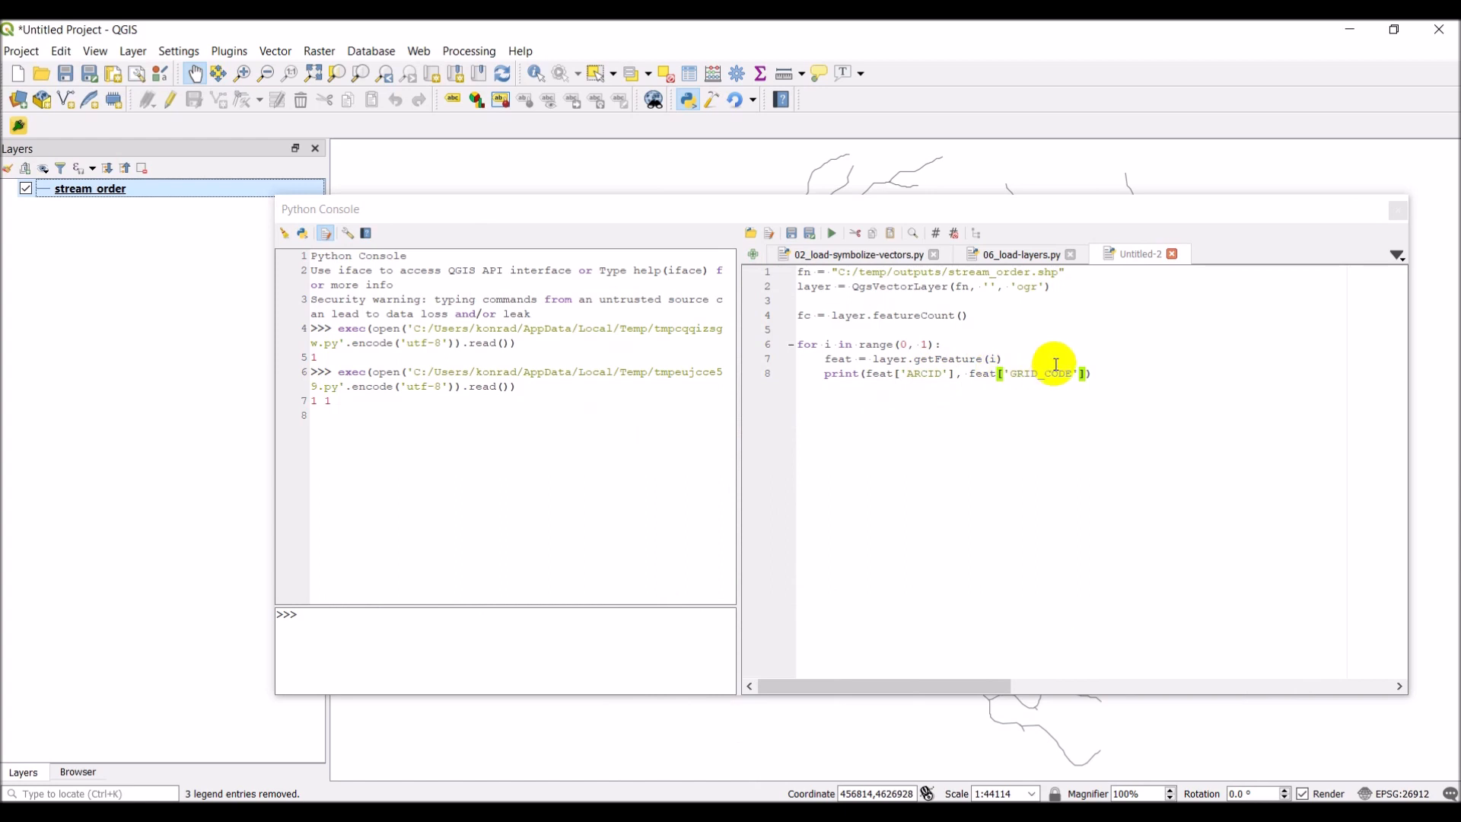
pyautogui.moveTo(921, 373)
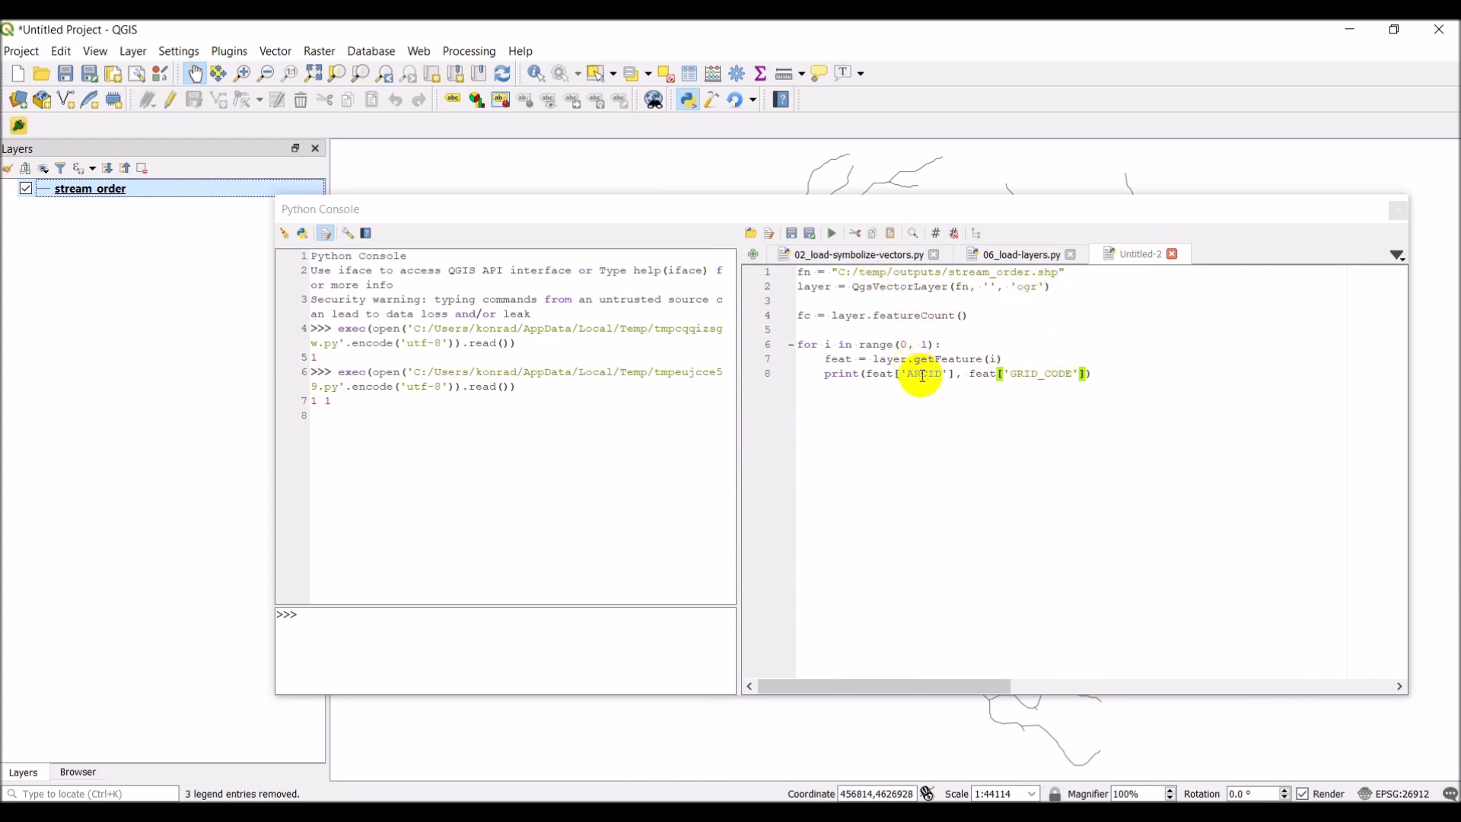
pyautogui.moveTo(831, 232)
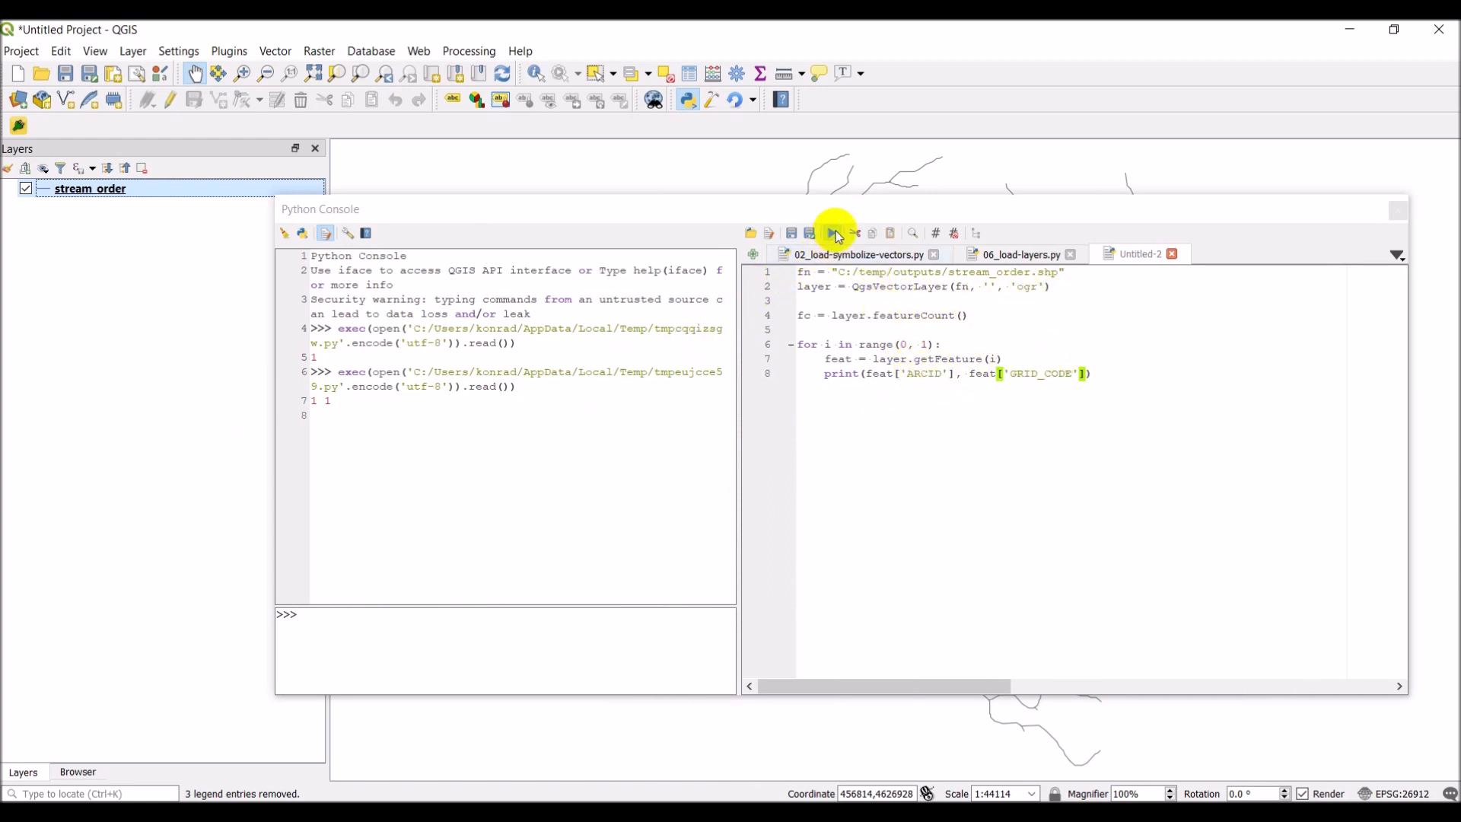
pyautogui.click(830, 233)
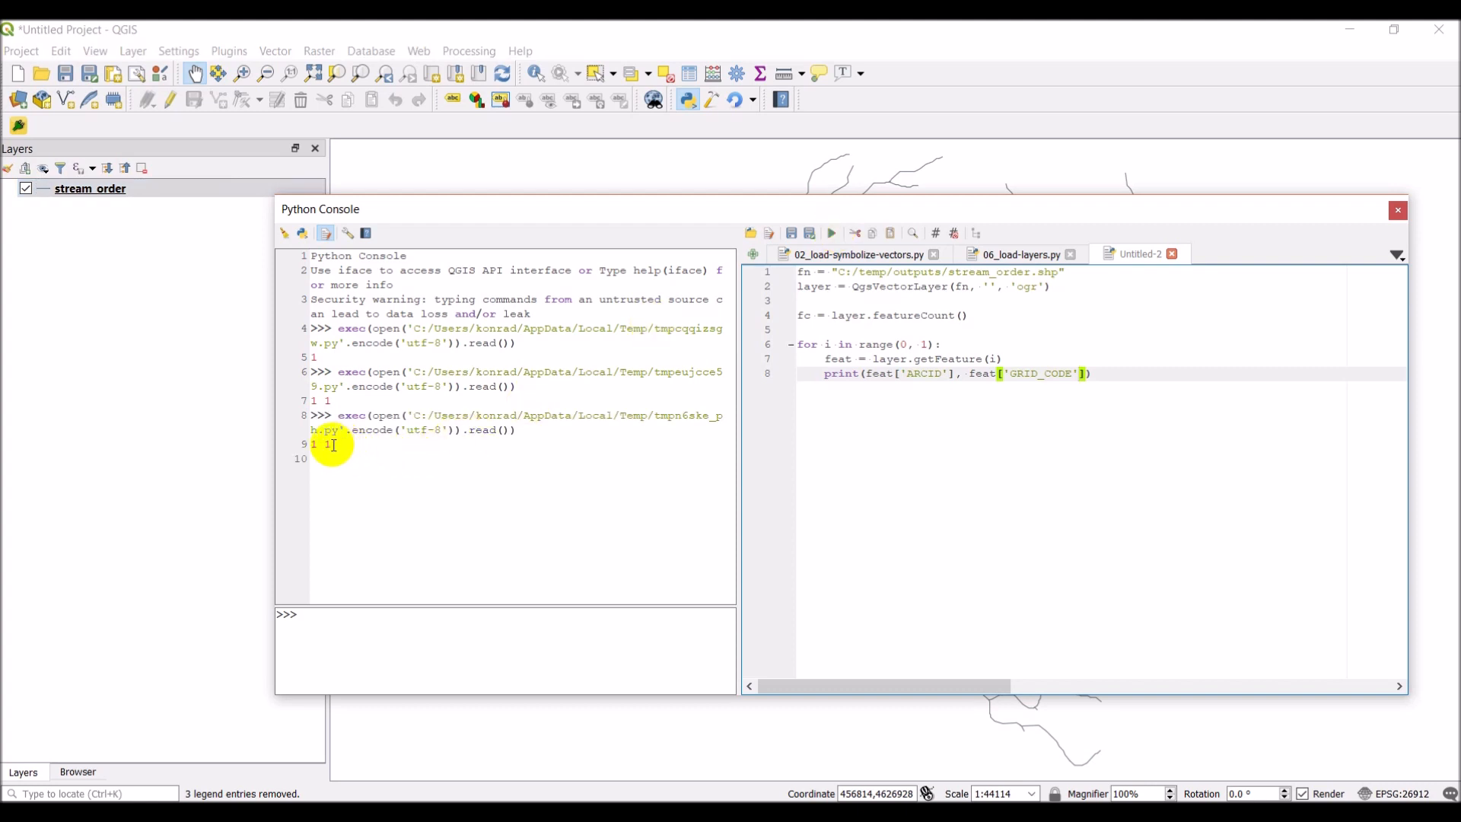
pyautogui.moveTo(1016, 399)
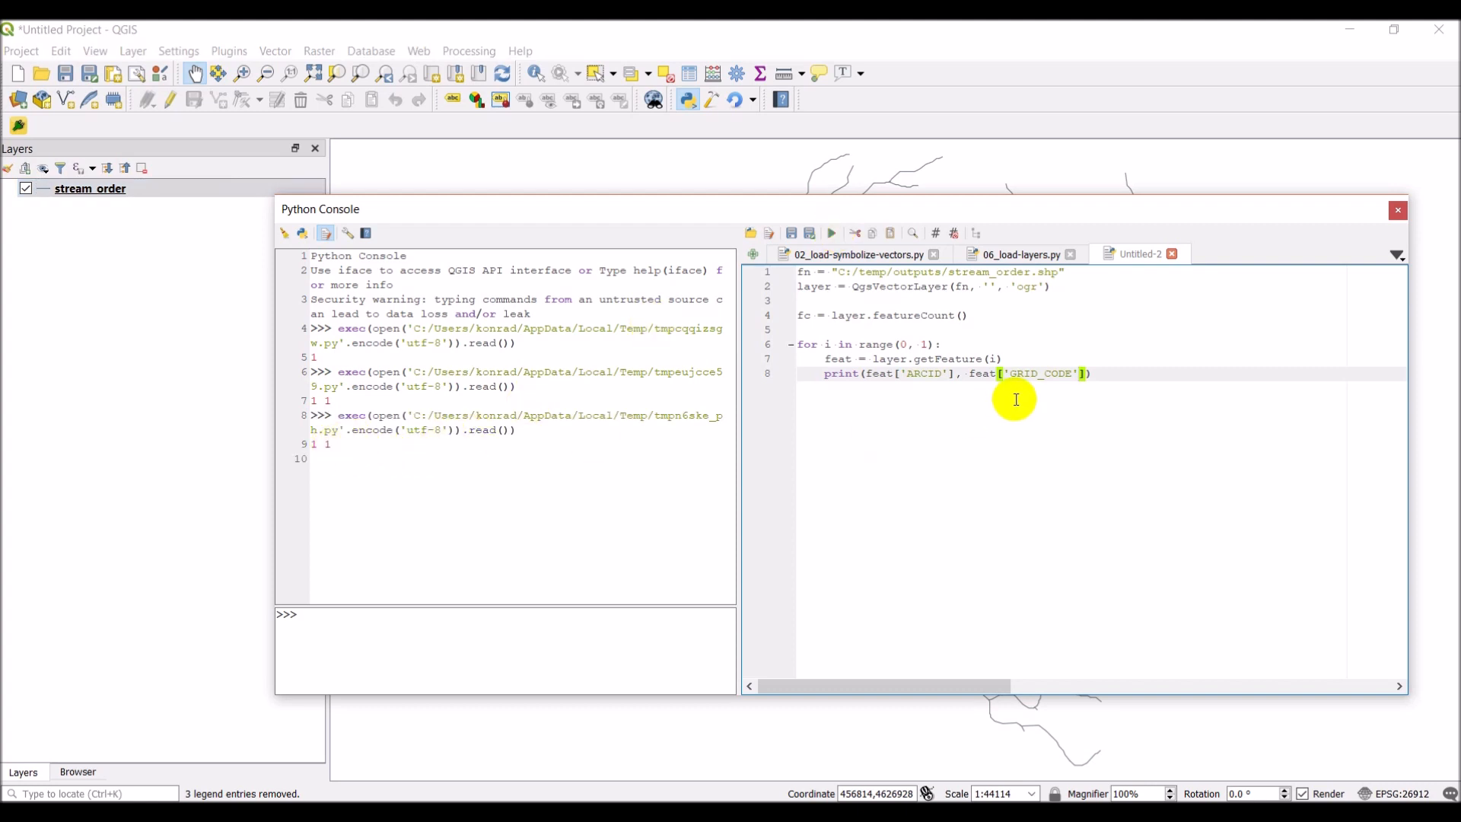
pyautogui.moveTo(941, 358)
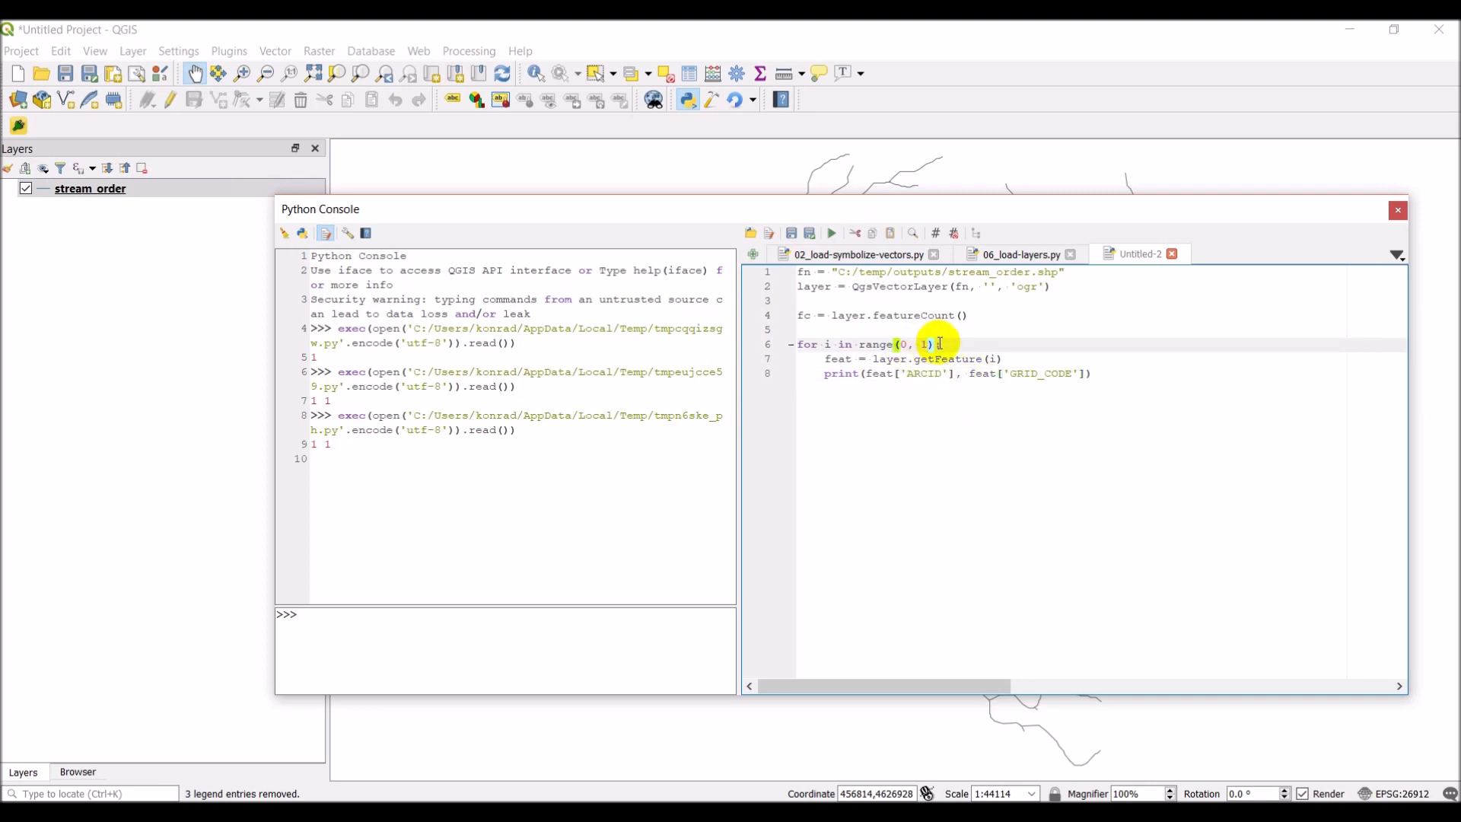
# Restore range(0, fc) and add feat[1] as a third print argument
pyautogui.write('fc')
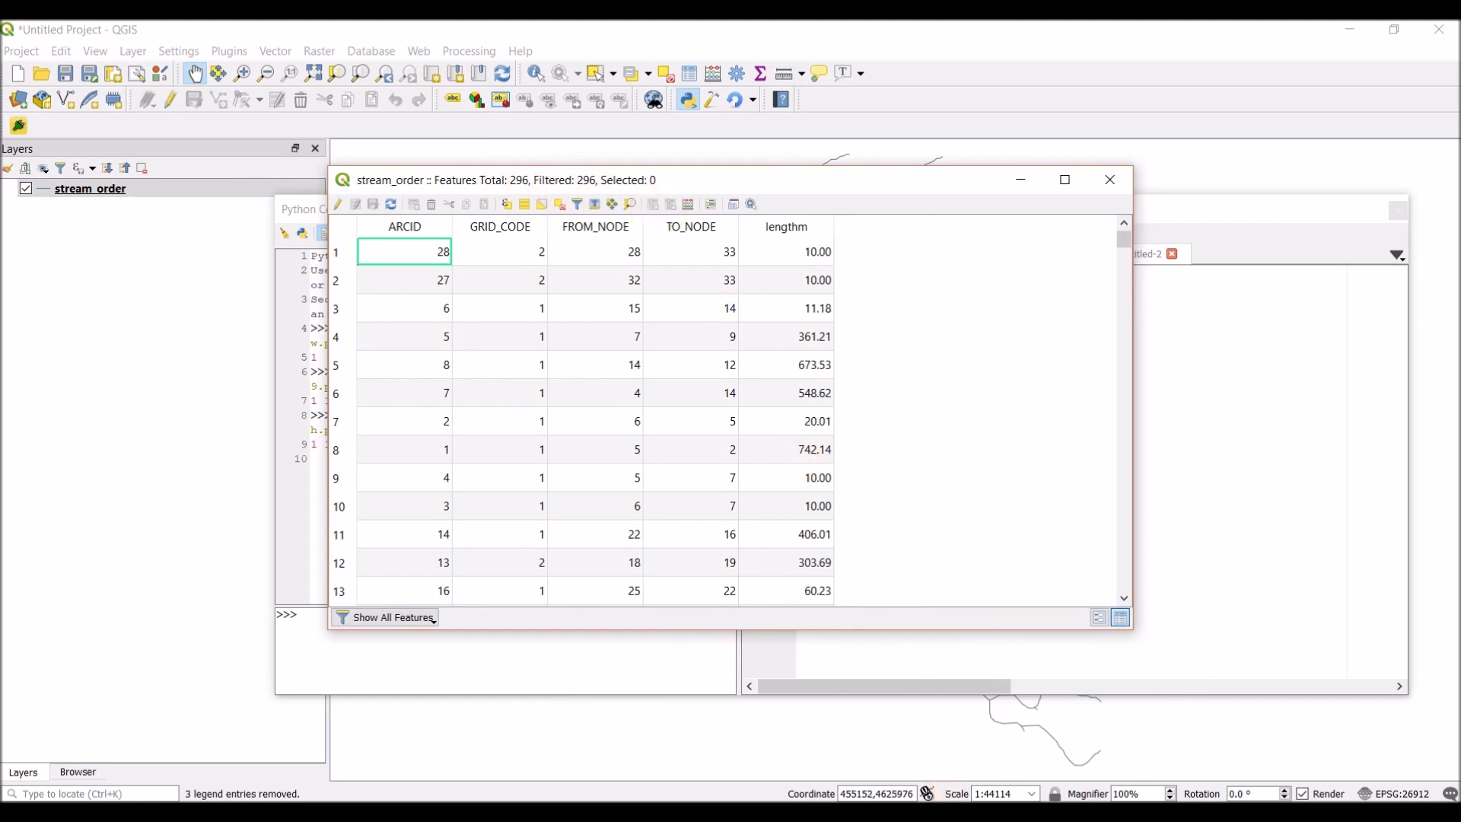
pyautogui.click(1108, 179)
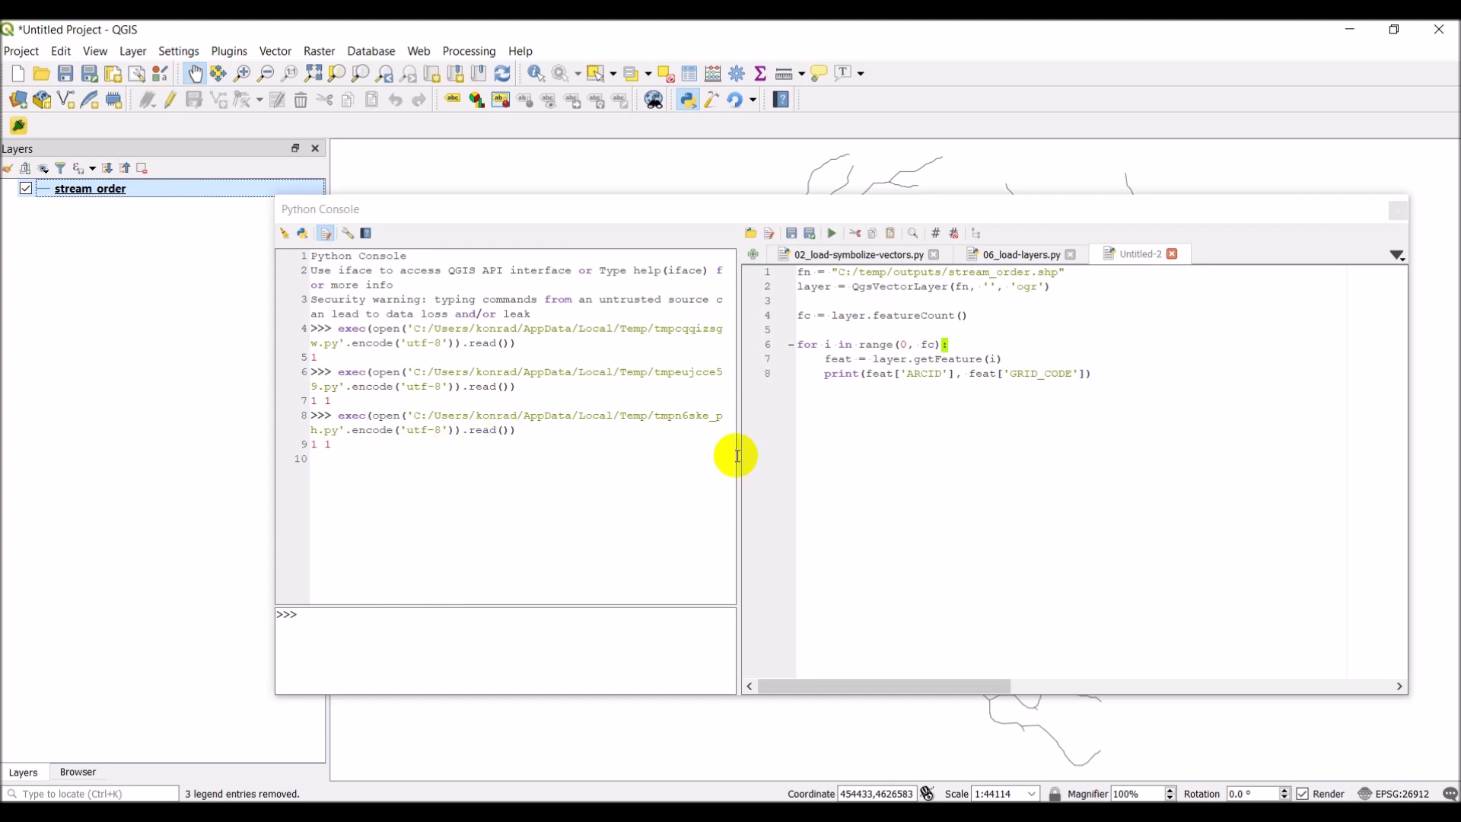
pyautogui.moveTo(1083, 373)
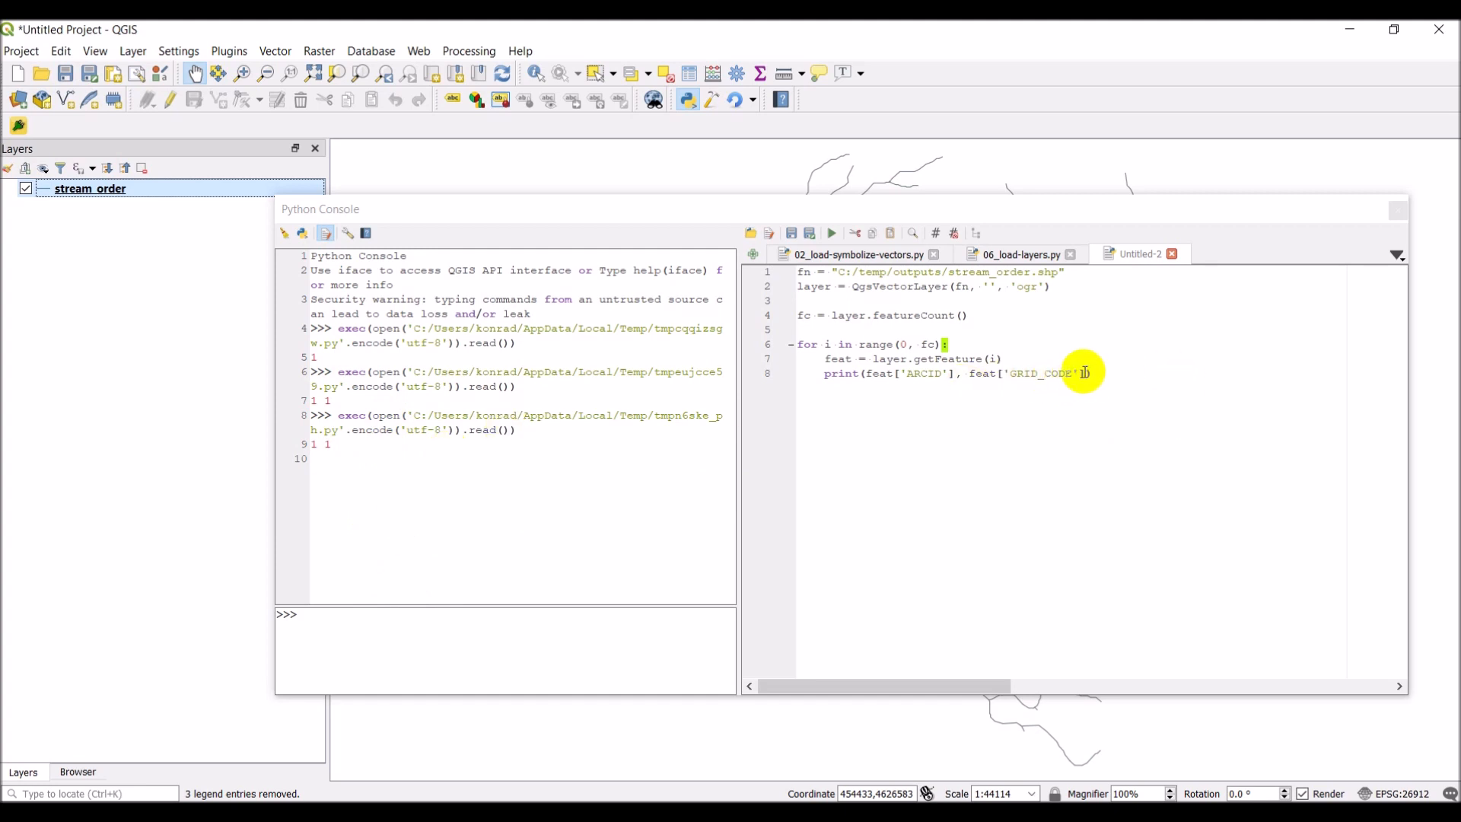
pyautogui.write(', gr')
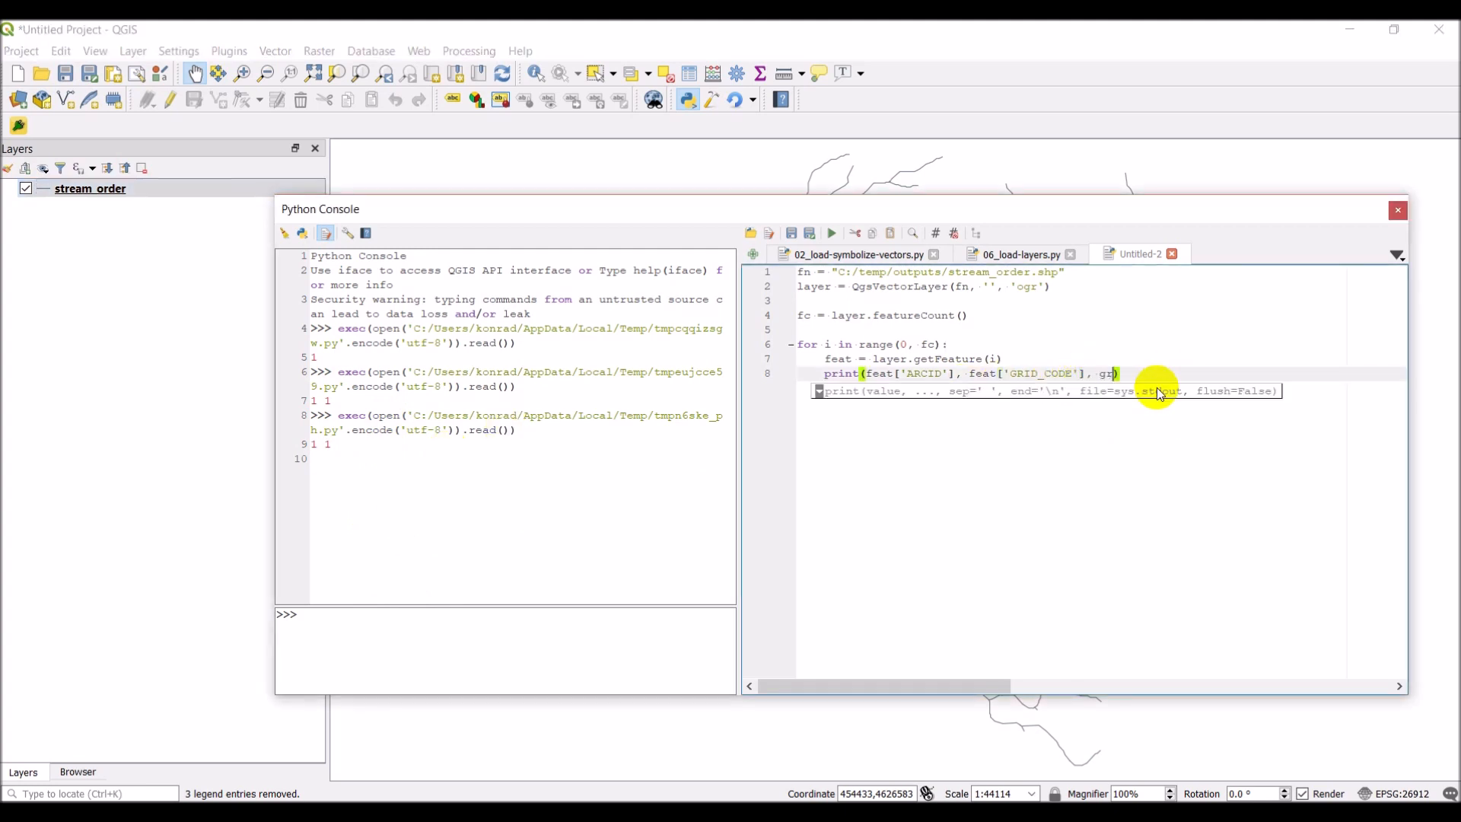
pyautogui.write('feat')
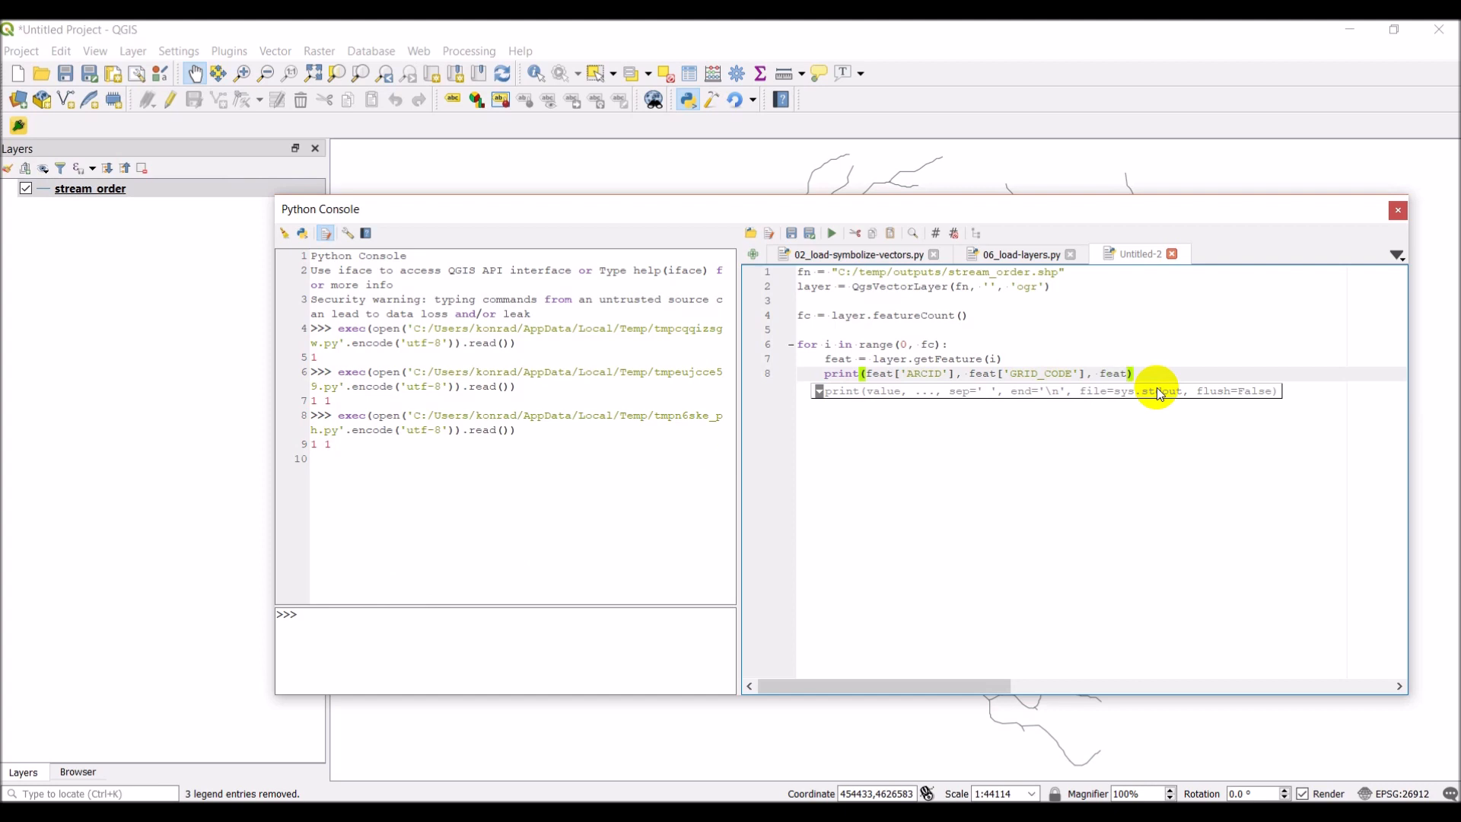
pyautogui.write('[')
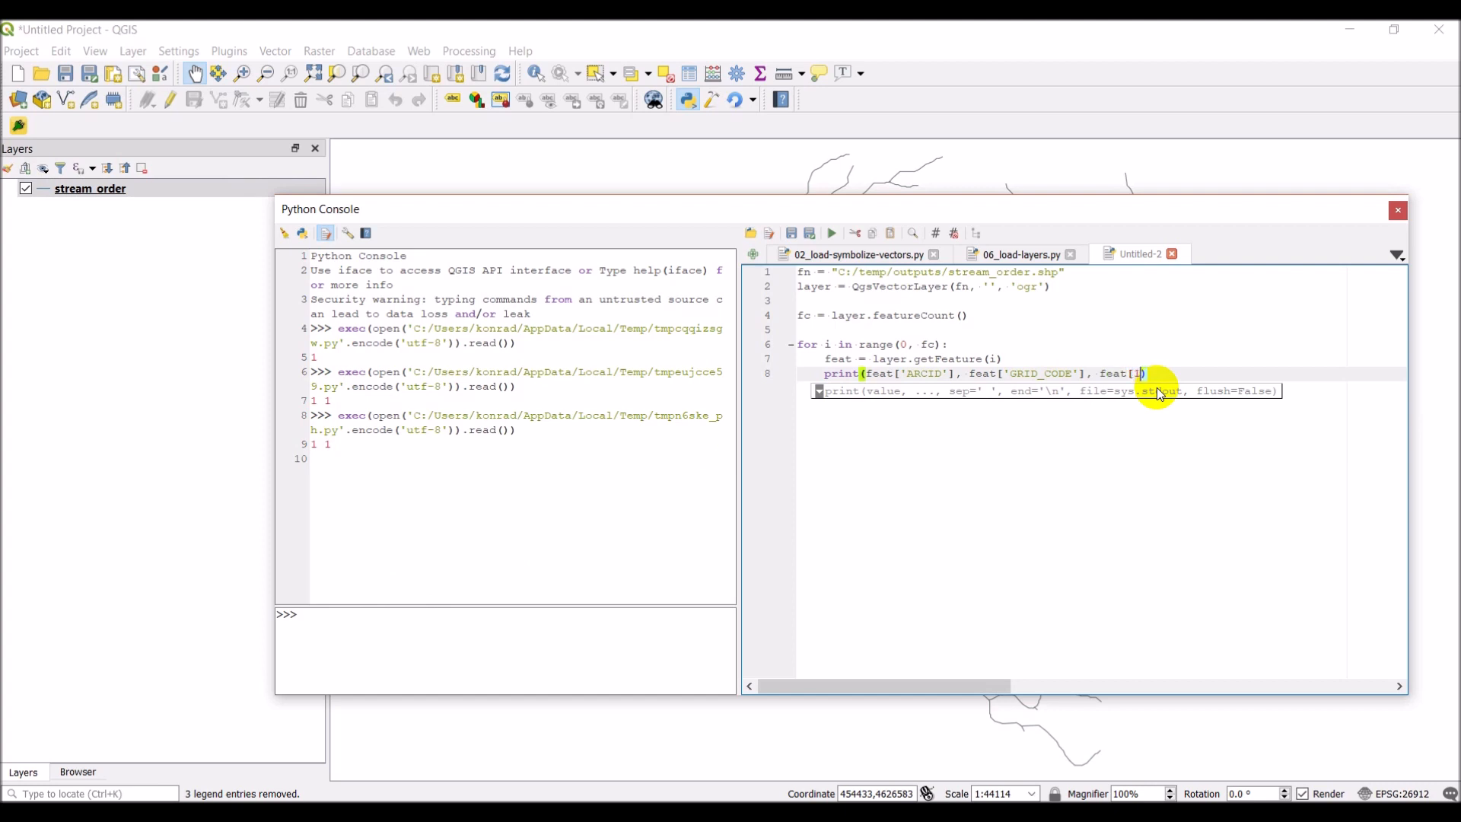
pyautogui.write(')')
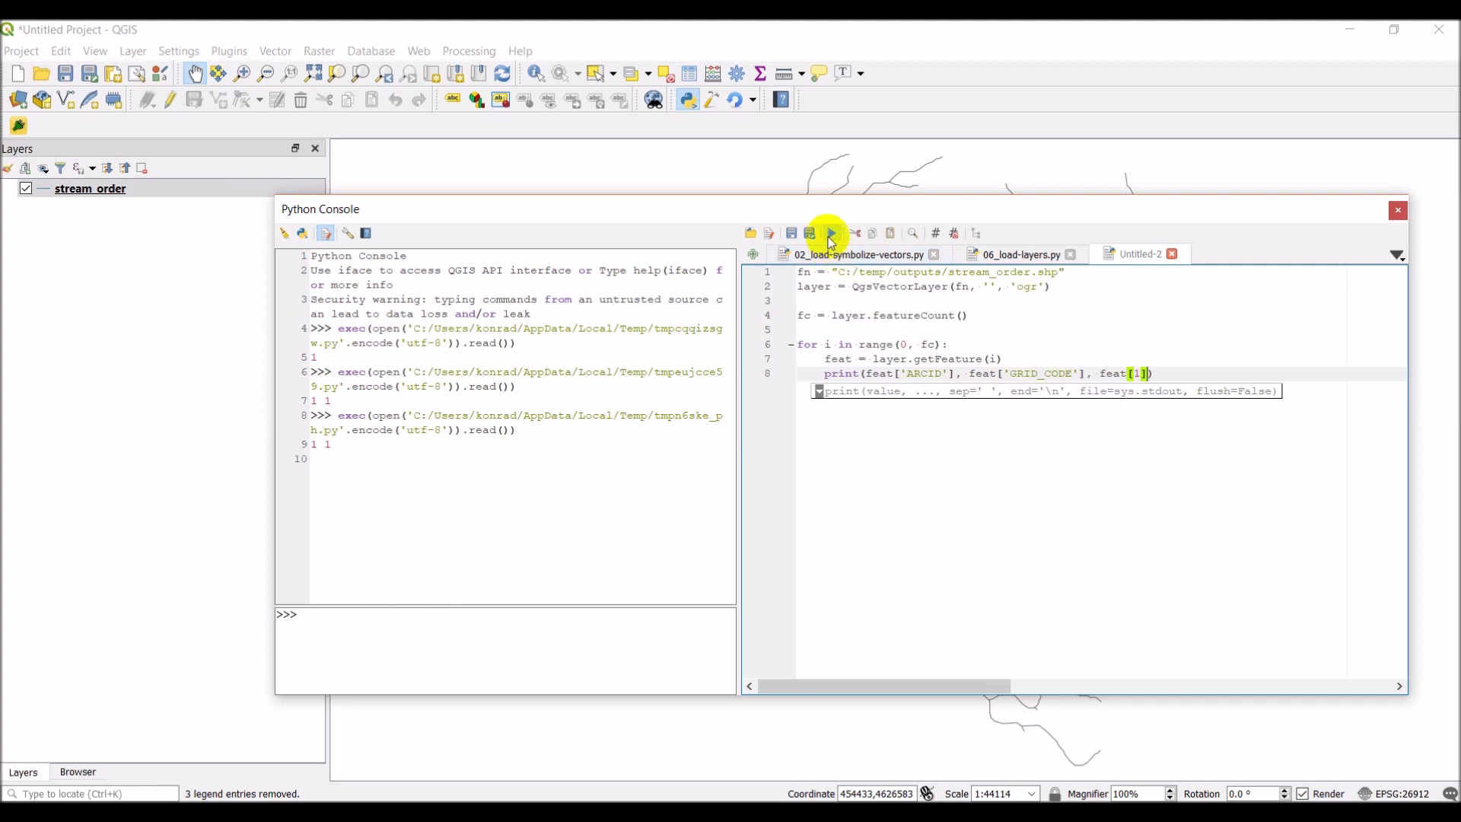
# Run the script over all 296 features, scroll the output, and recheck the feat[1] index
pyautogui.click(829, 233)
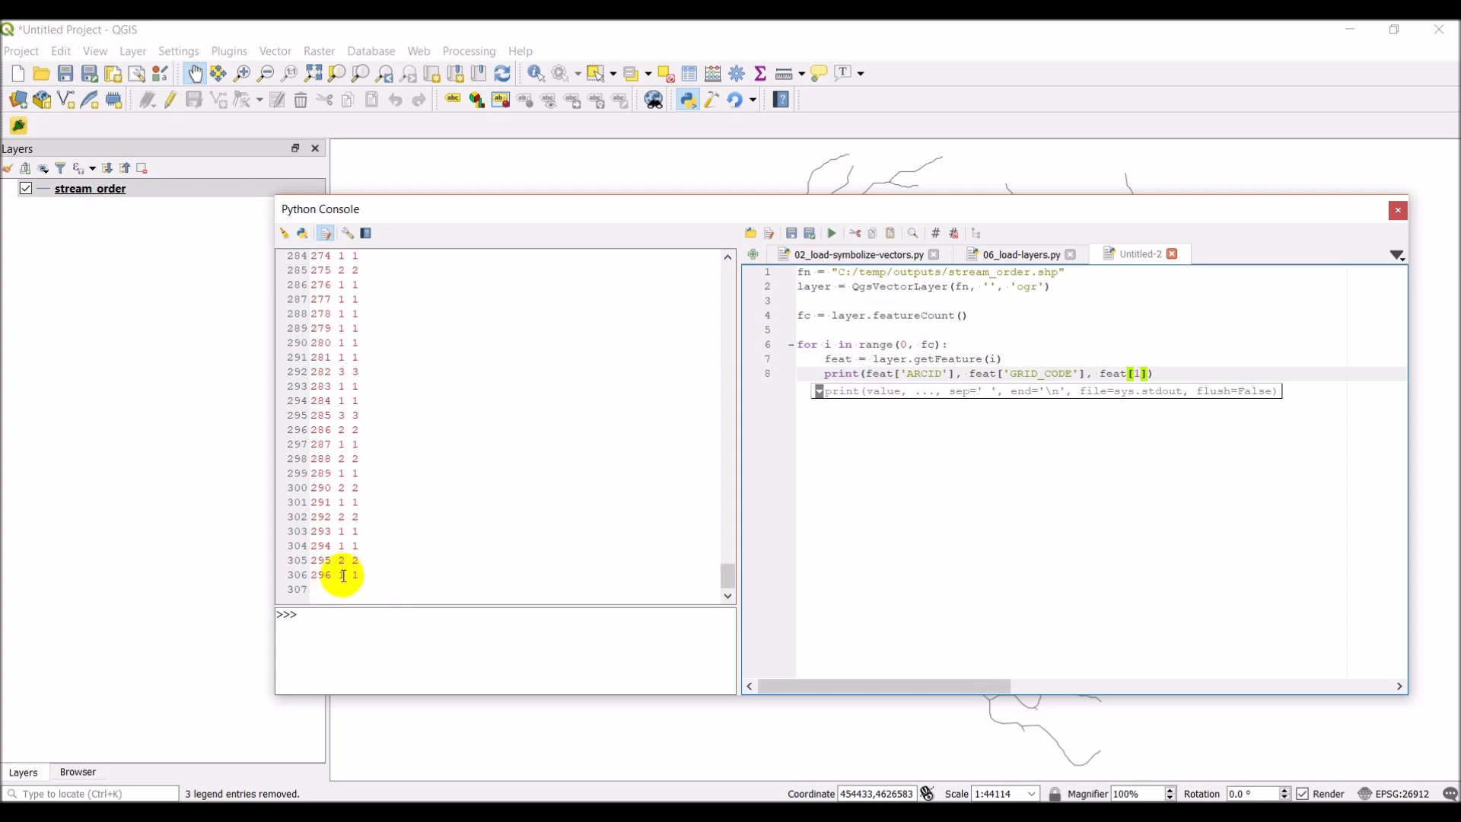
pyautogui.moveTo(361, 574)
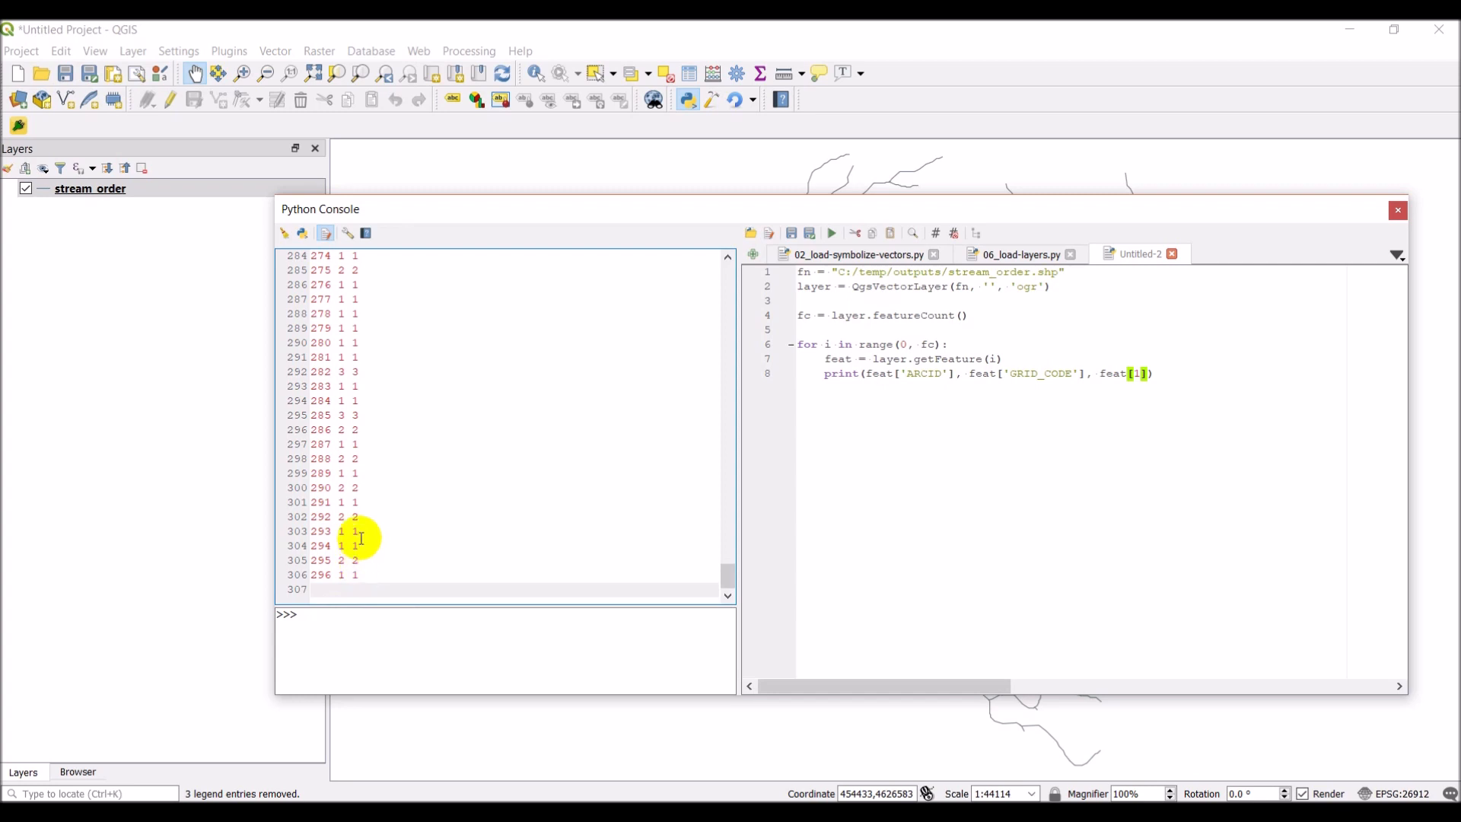
pyautogui.scroll(3)
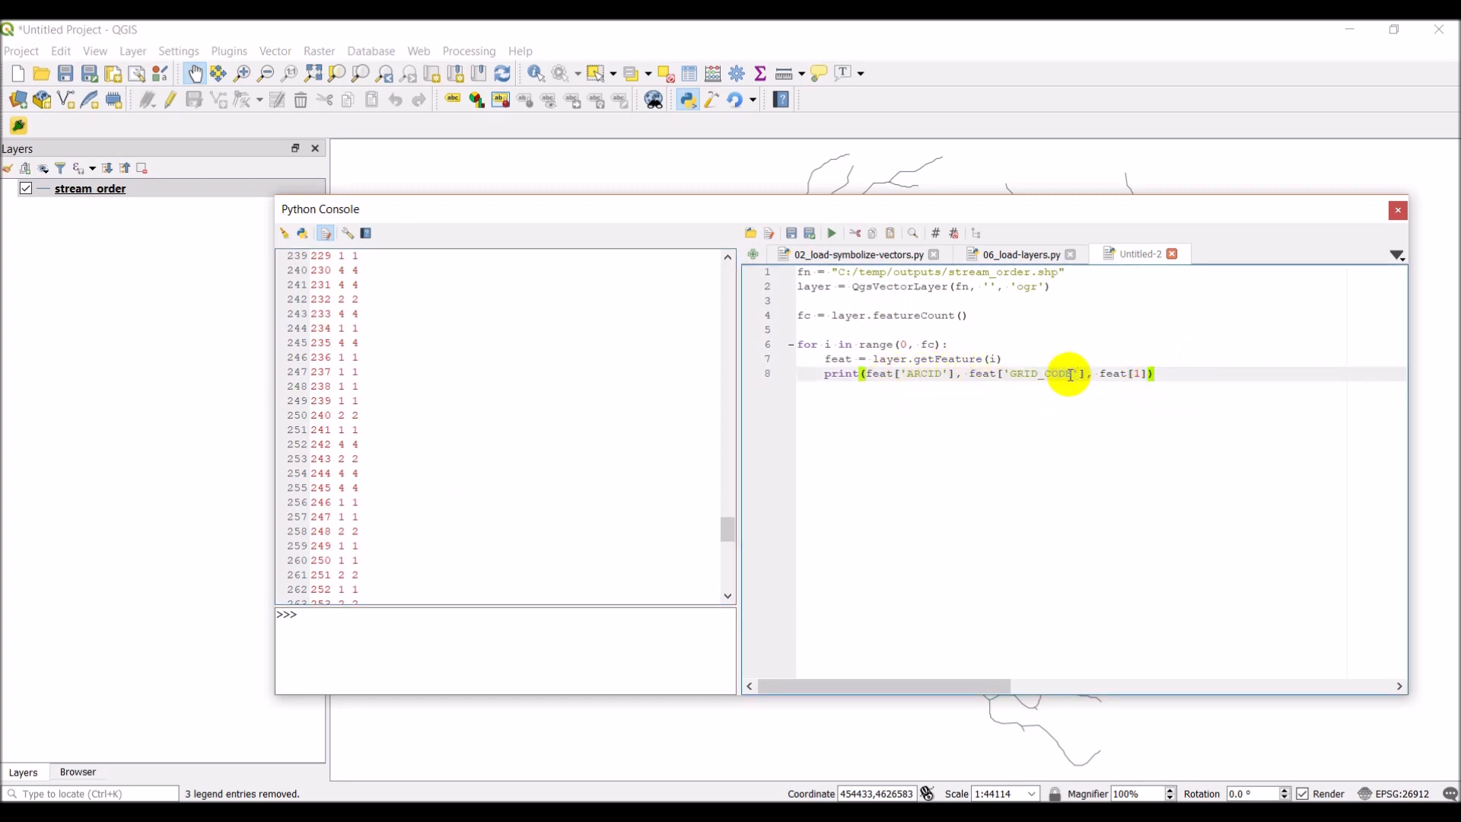
pyautogui.moveTo(1101, 371)
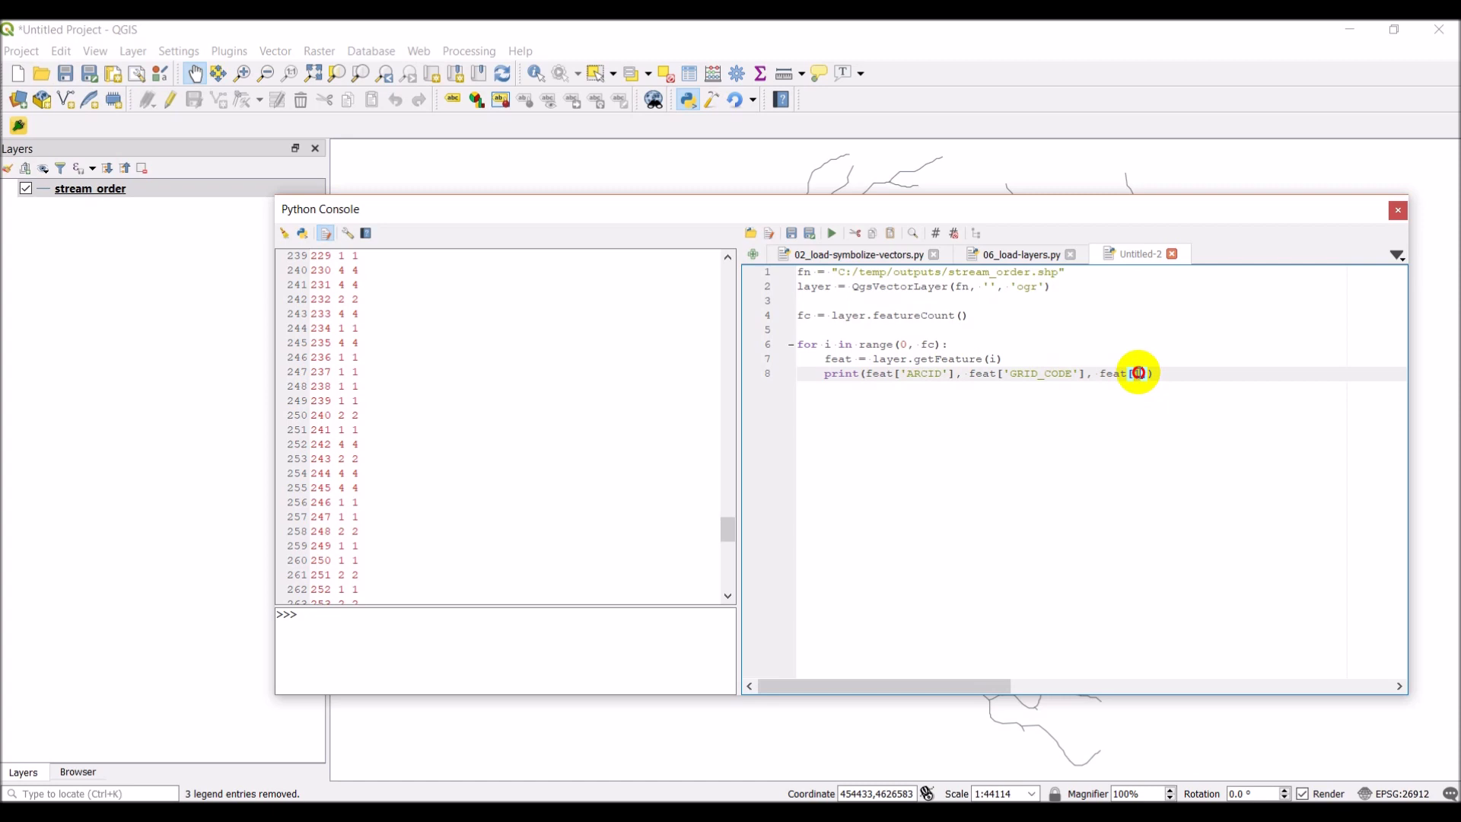
pyautogui.write('1')
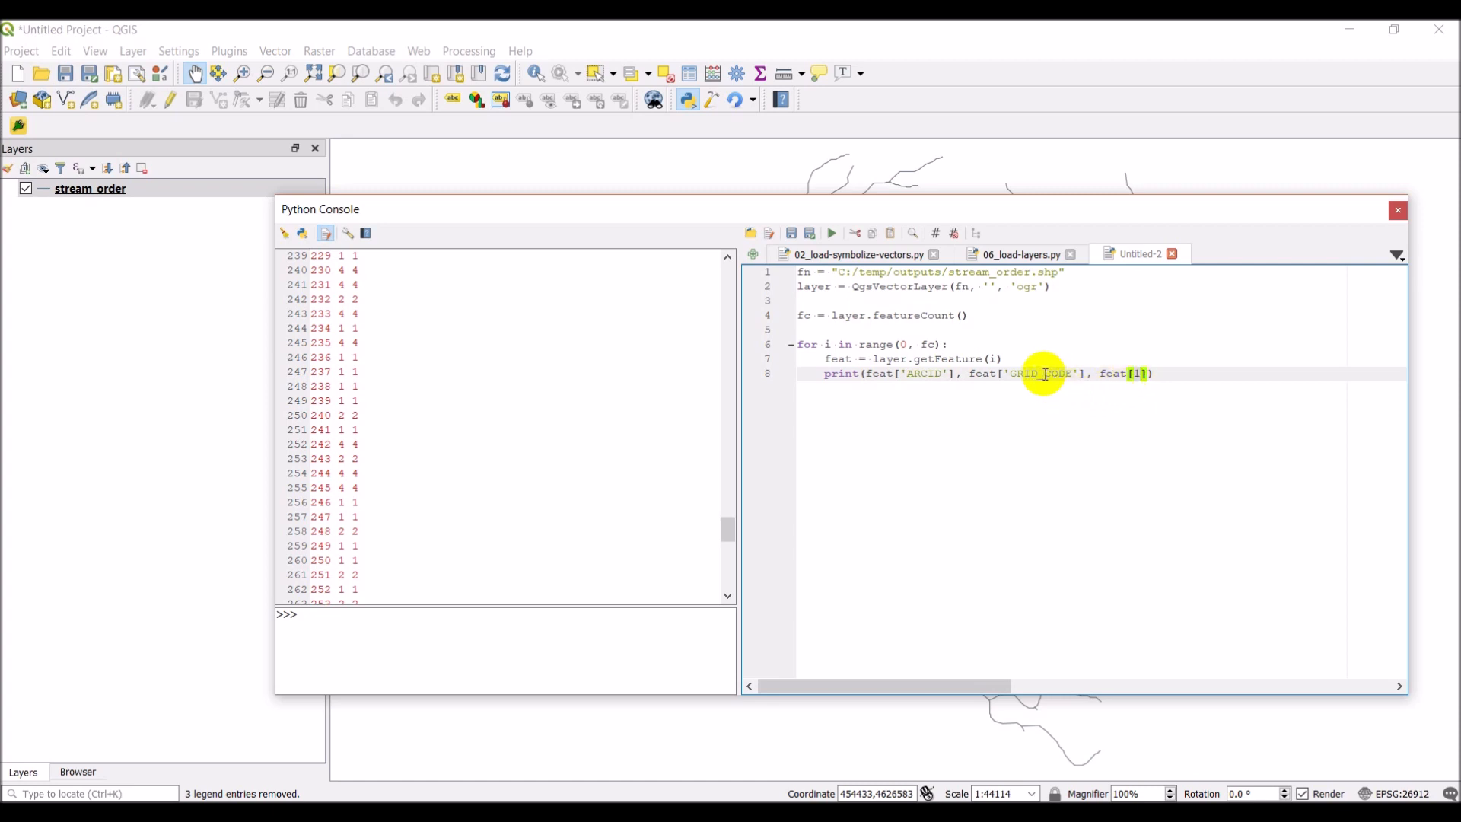